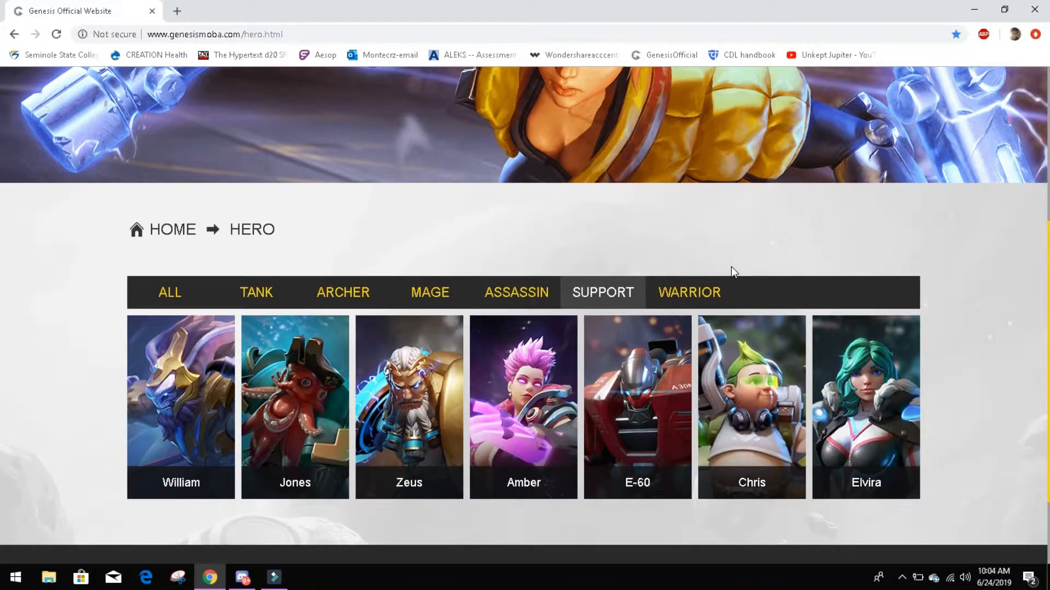
pyautogui.moveTo(411, 446)
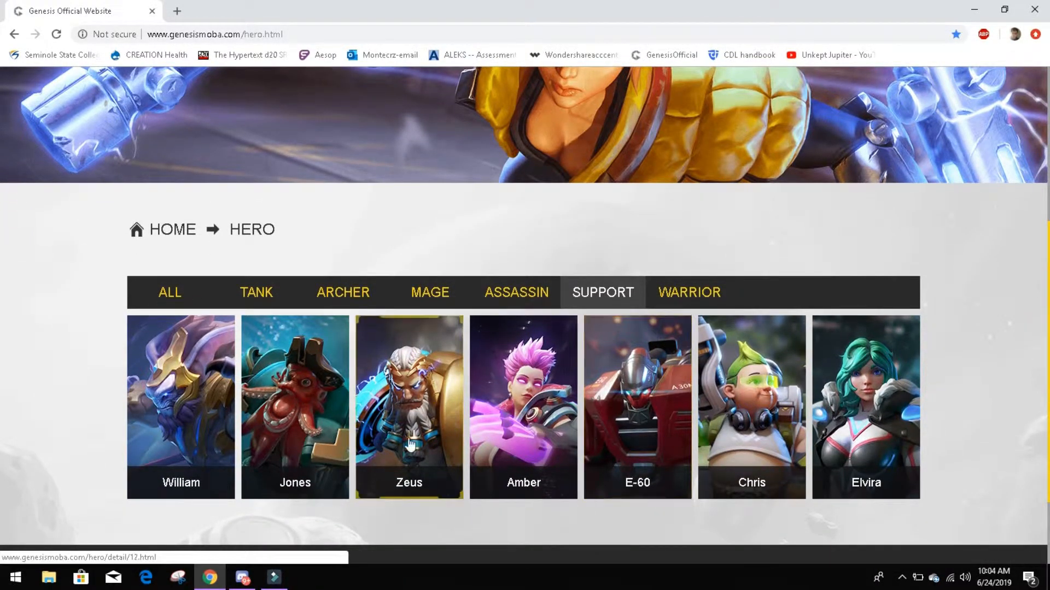
pyautogui.moveTo(288, 414)
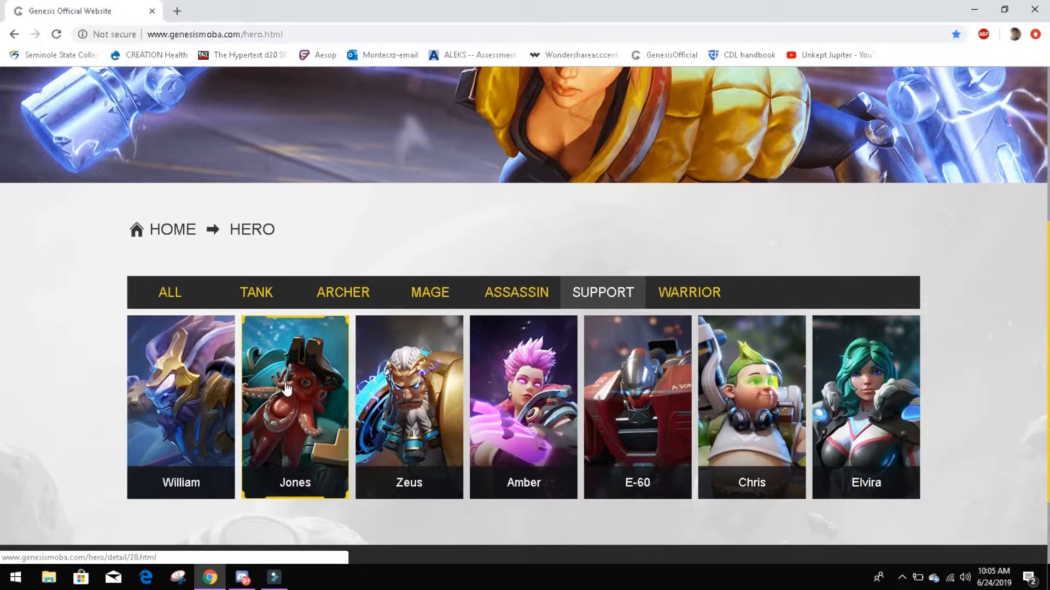
# View Jones's hero page, preview his blue second skin, then return to the default skin
pyautogui.click(295, 402)
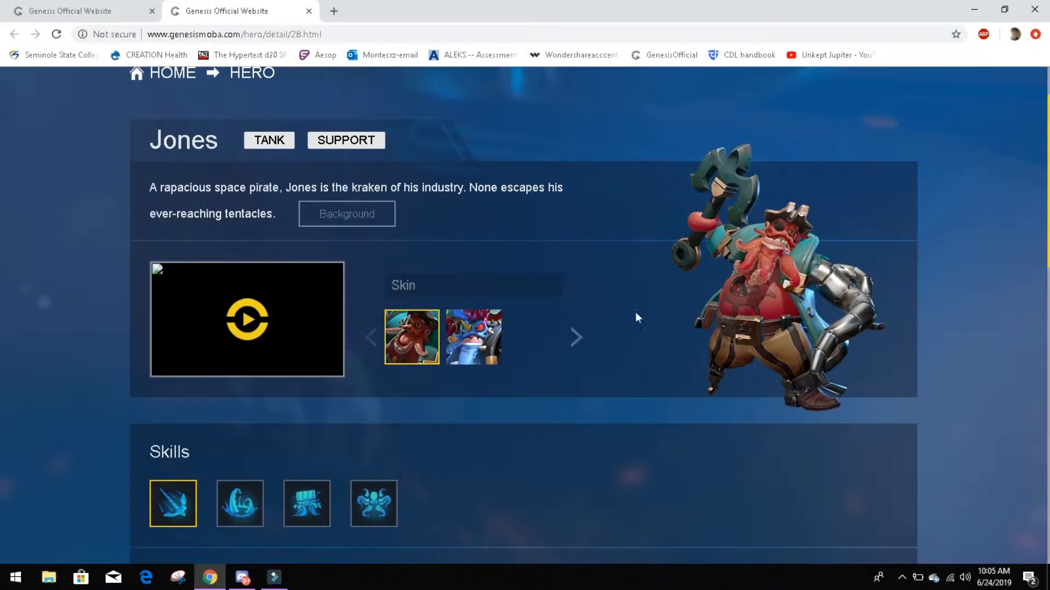
pyautogui.moveTo(474, 361)
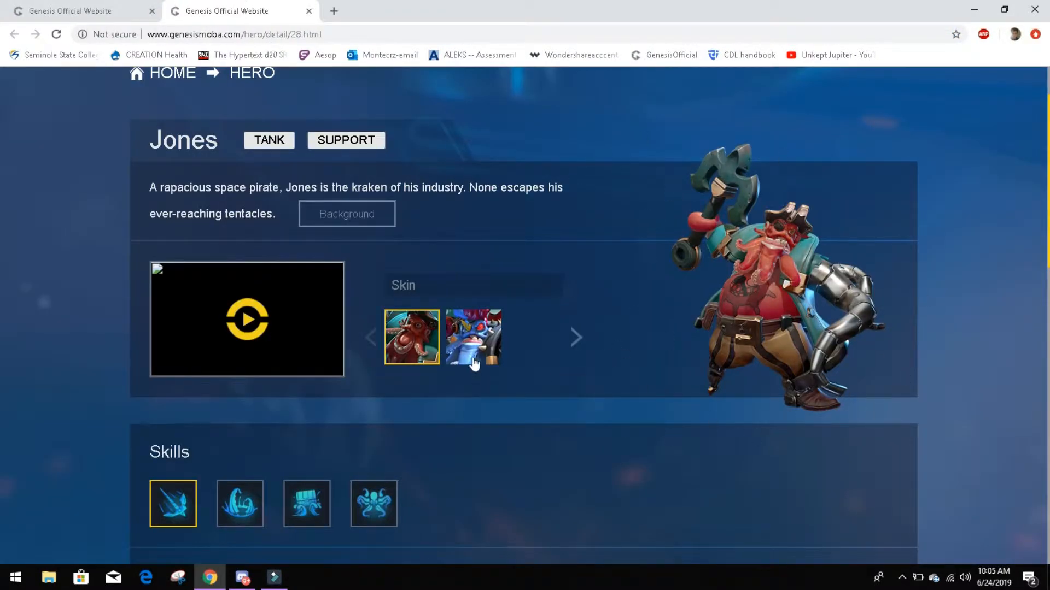
pyautogui.click(475, 337)
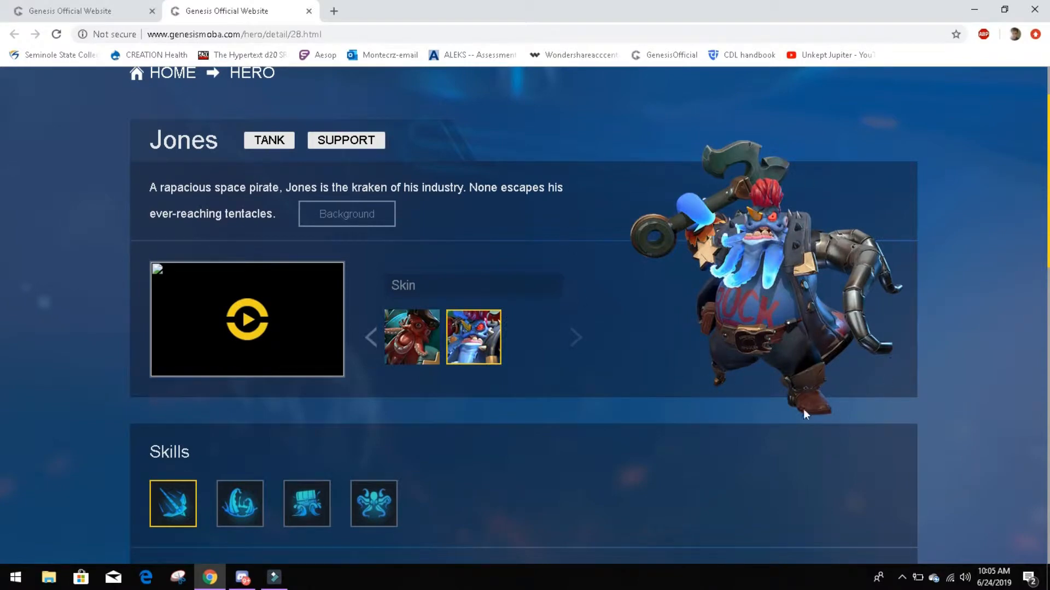
pyautogui.moveTo(749, 221)
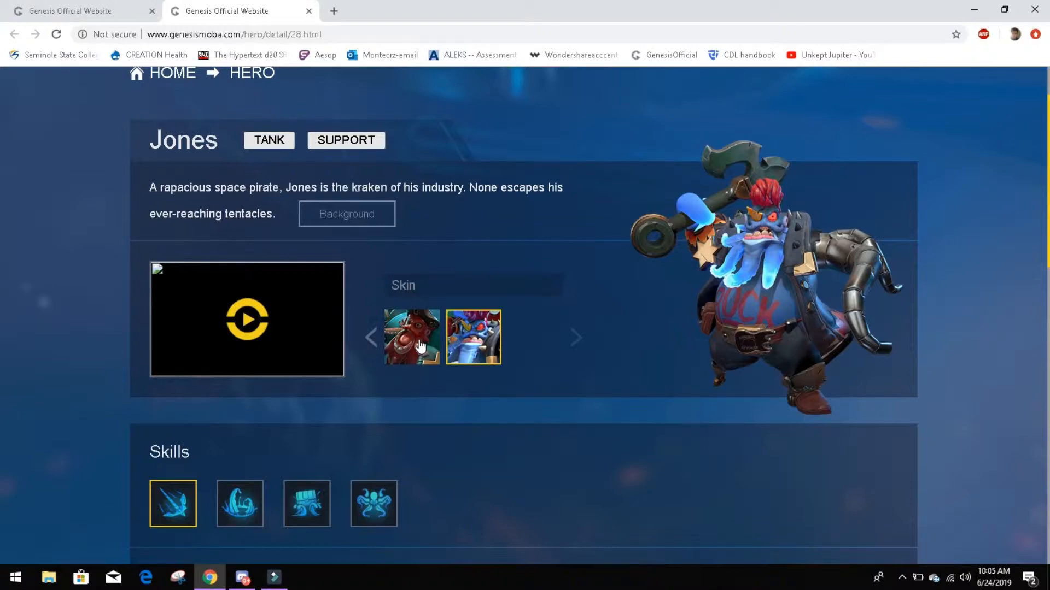
pyautogui.click(414, 337)
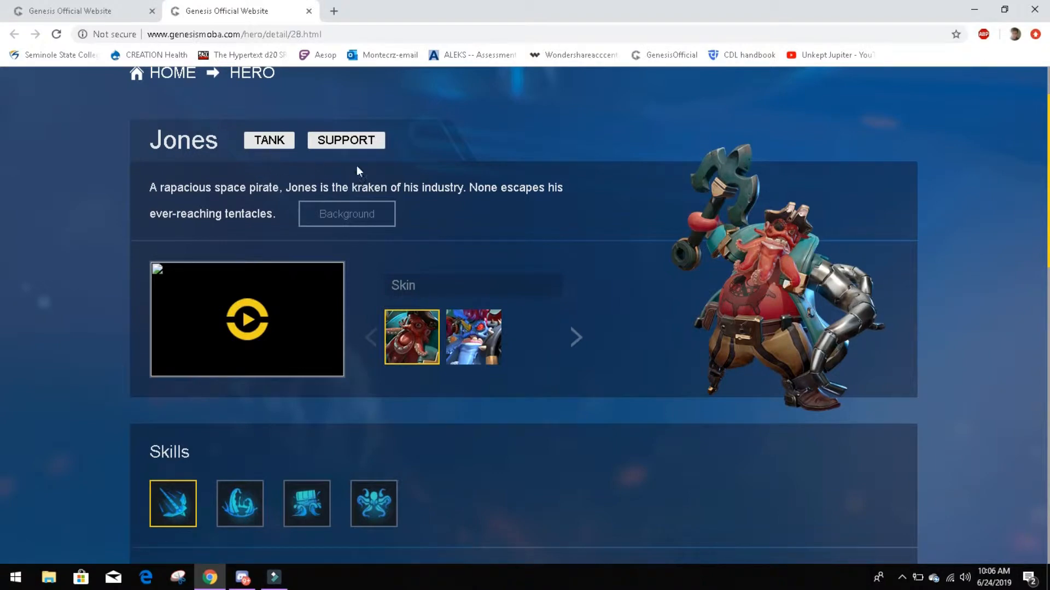
pyautogui.moveTo(812, 225)
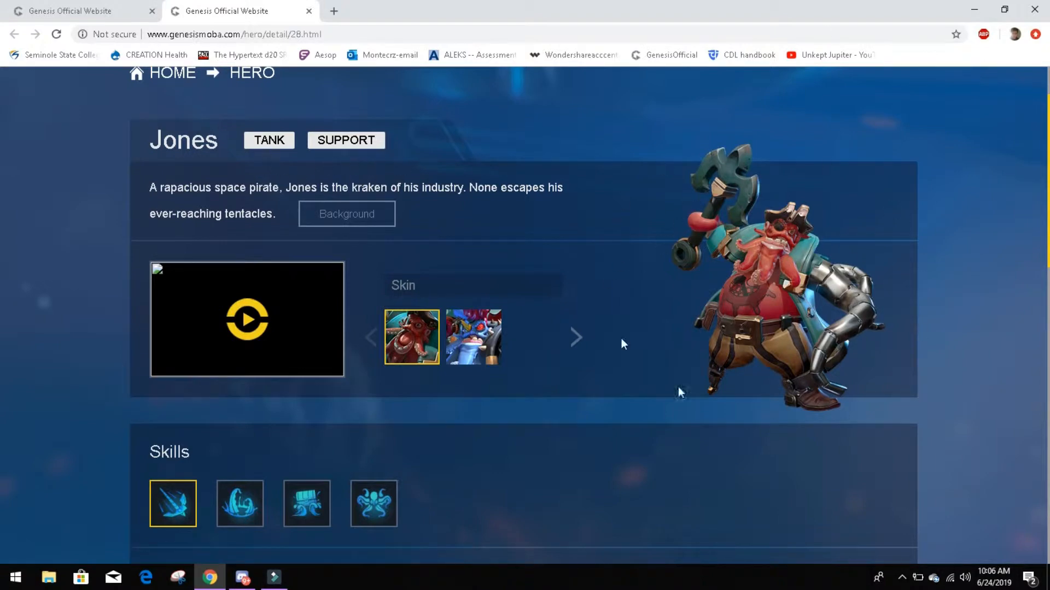
pyautogui.moveTo(650, 148)
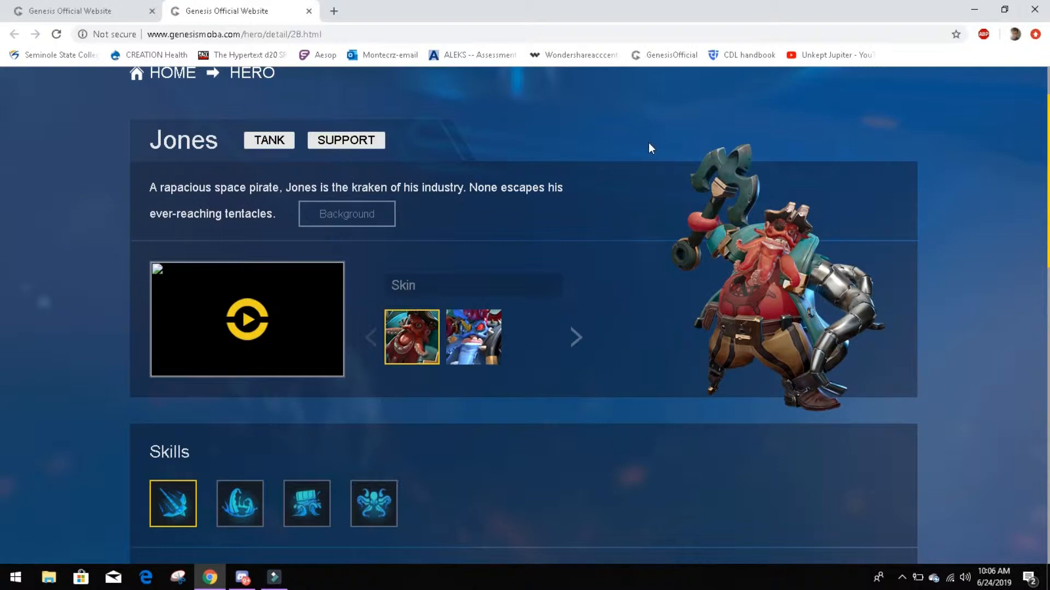
pyautogui.moveTo(181, 180)
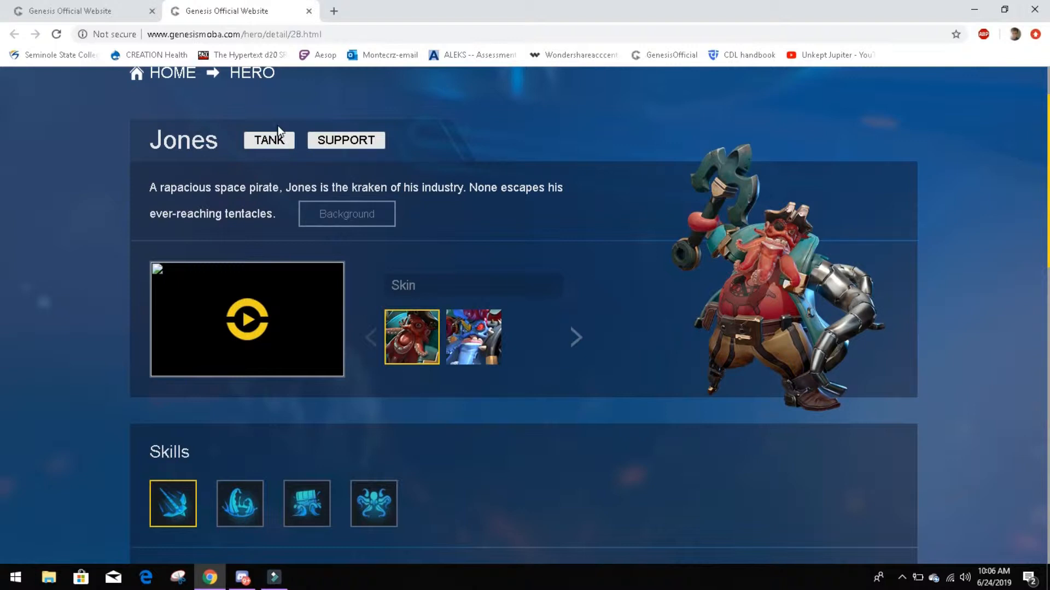
pyautogui.moveTo(330, 181)
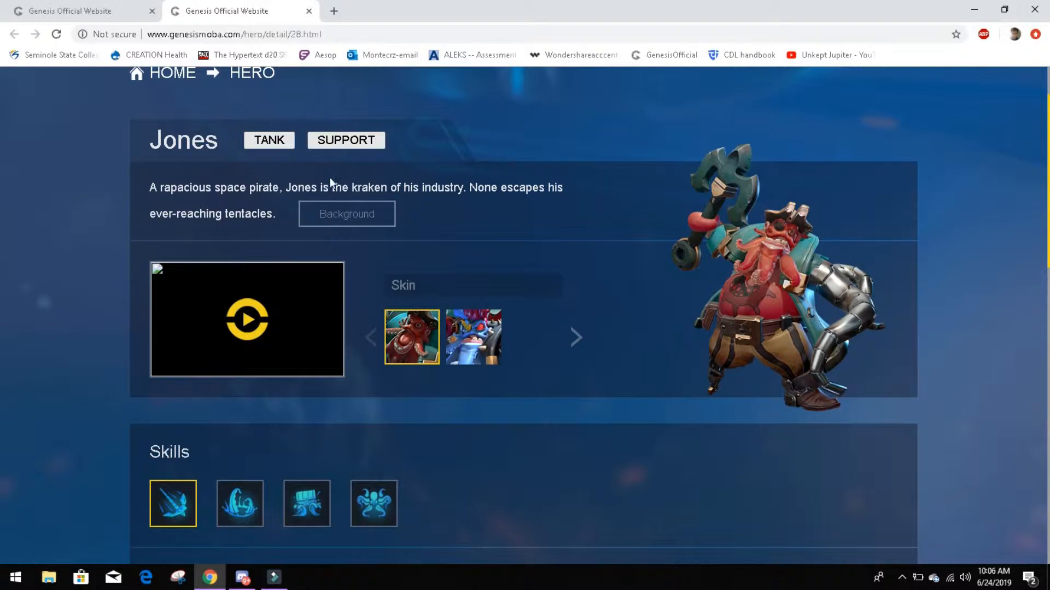
pyautogui.moveTo(213, 205)
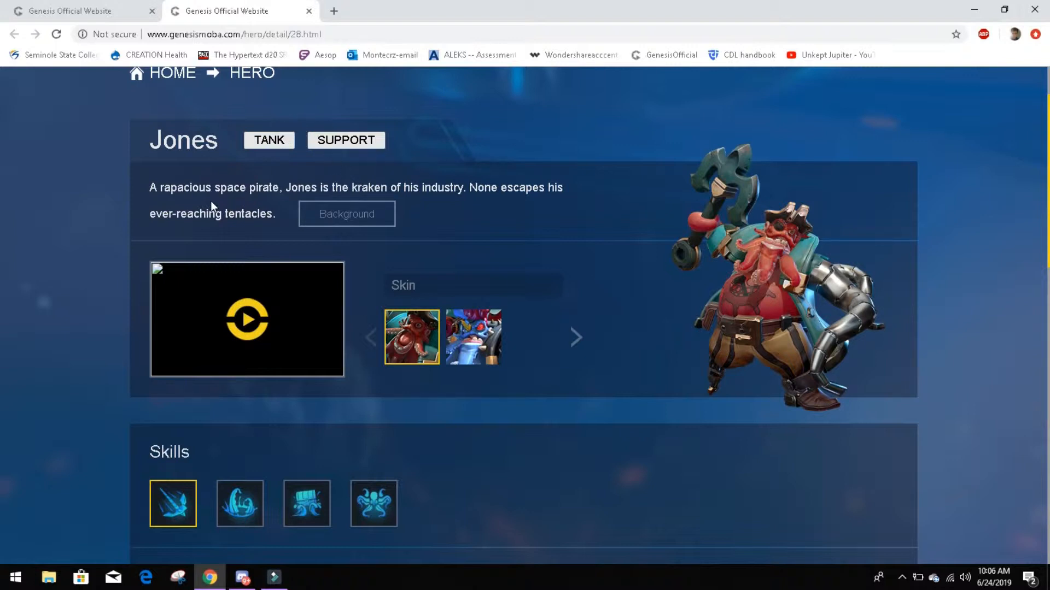
pyautogui.moveTo(186, 203)
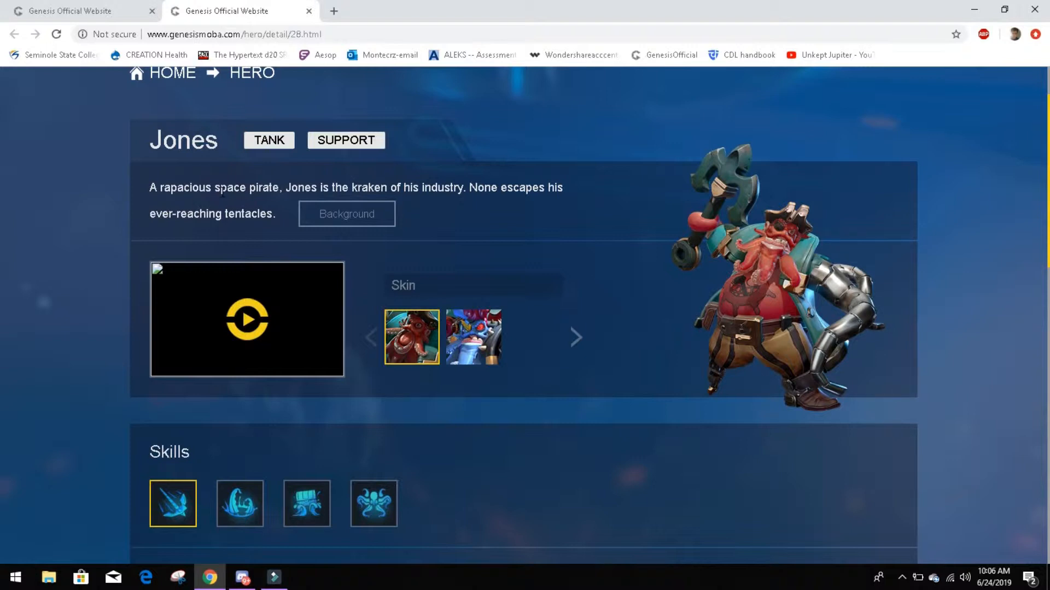
pyautogui.moveTo(244, 212)
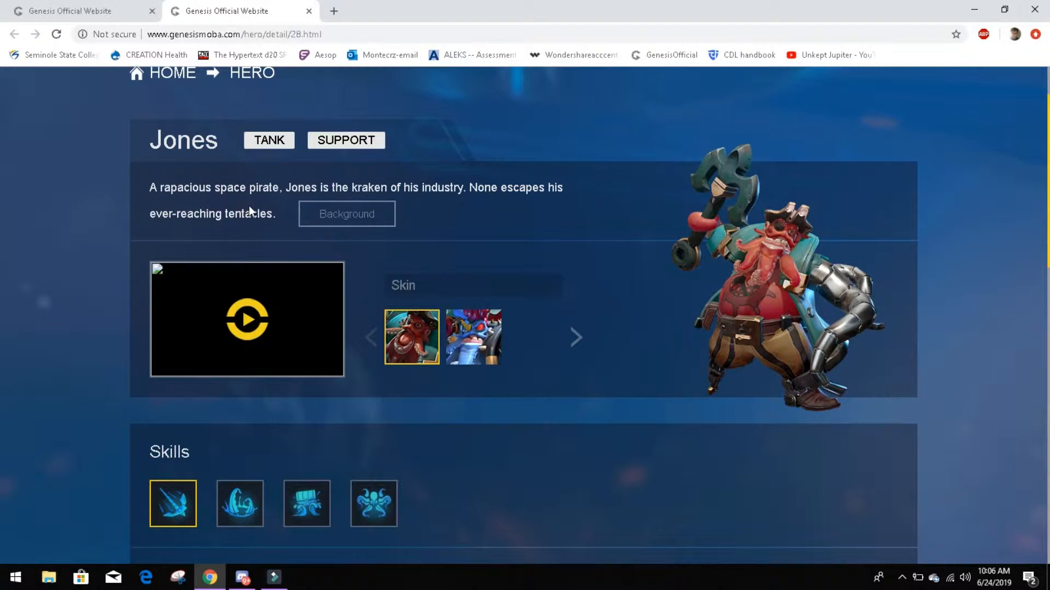
pyautogui.moveTo(366, 203)
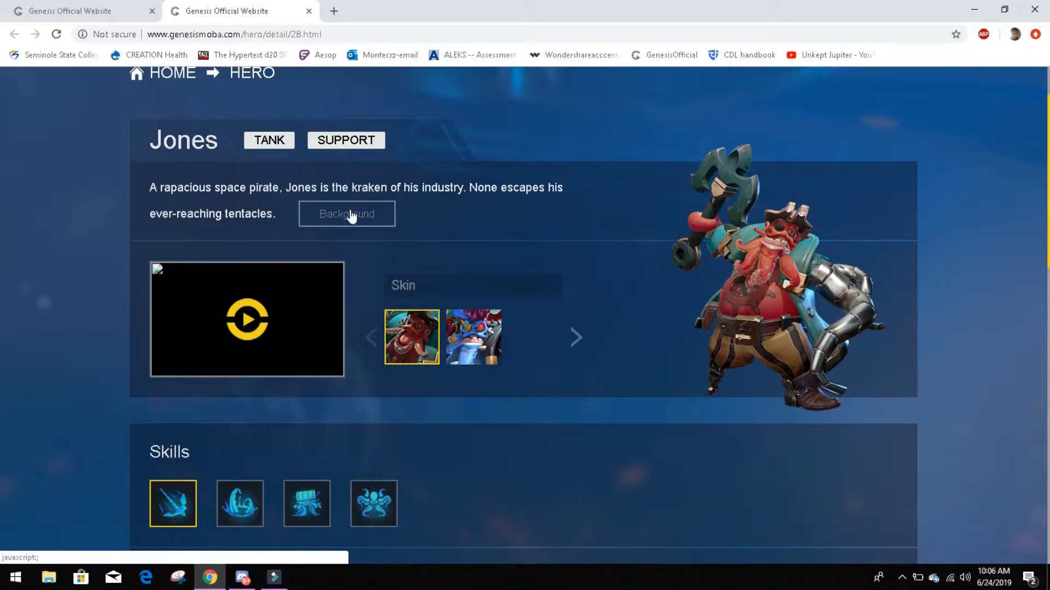
pyautogui.moveTo(391, 229)
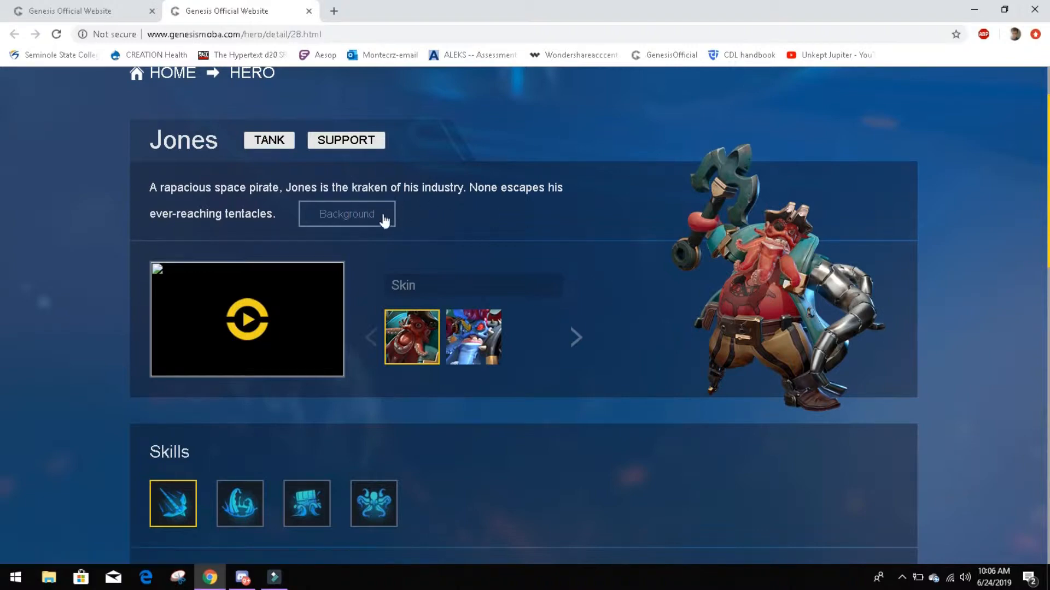
# Show Jones's Background story about the space pirate king of Orca
pyautogui.click(346, 214)
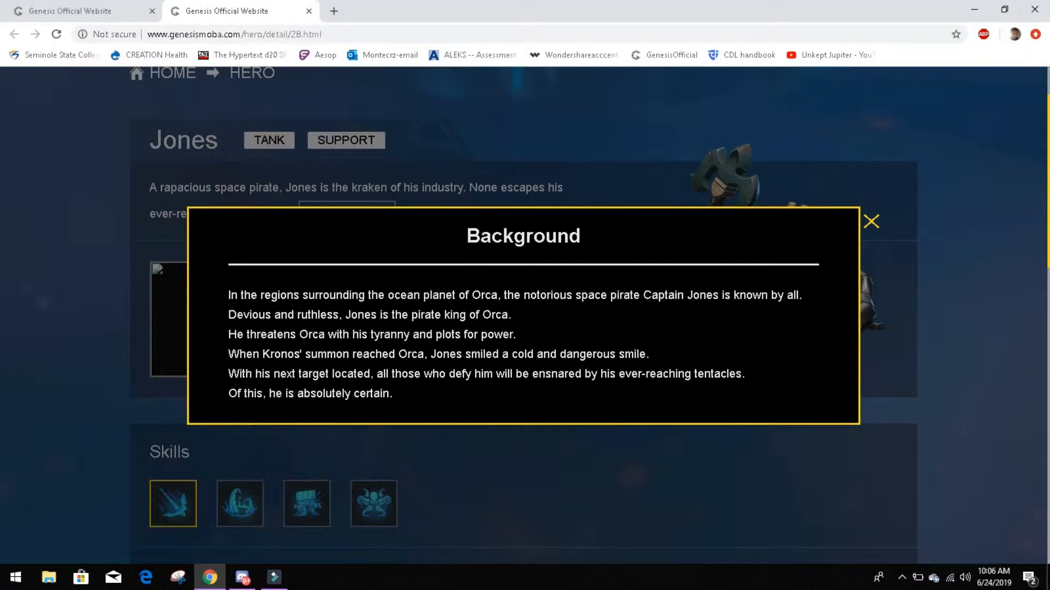
pyautogui.moveTo(604, 348)
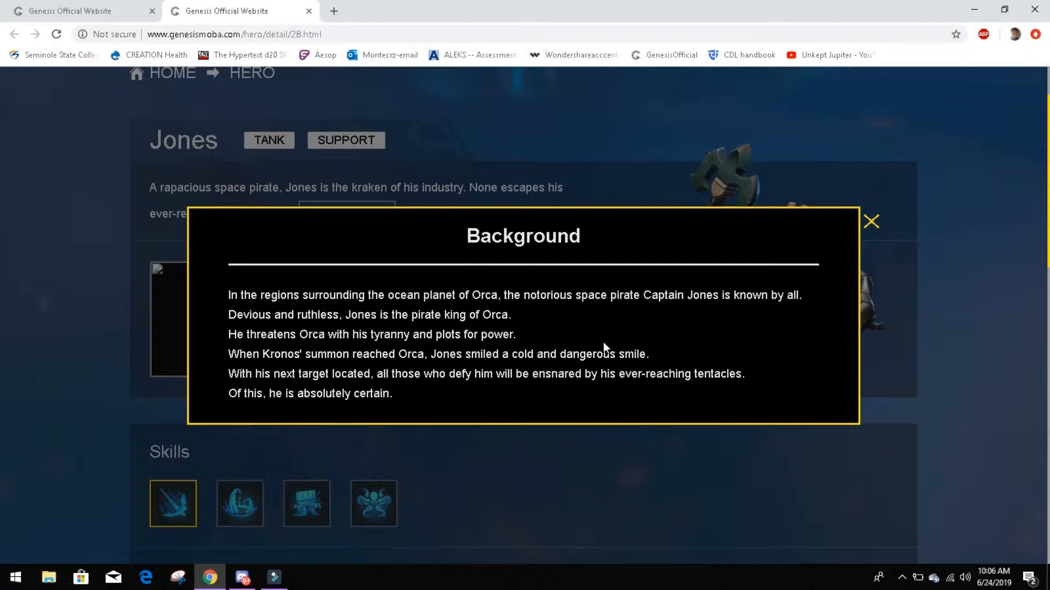
pyautogui.moveTo(674, 332)
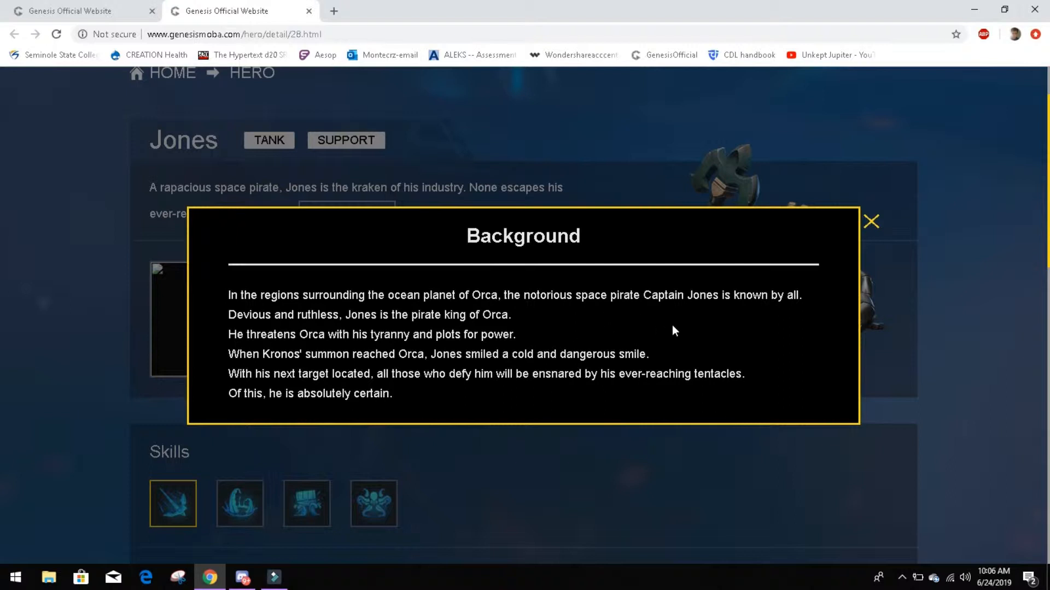
pyautogui.moveTo(704, 323)
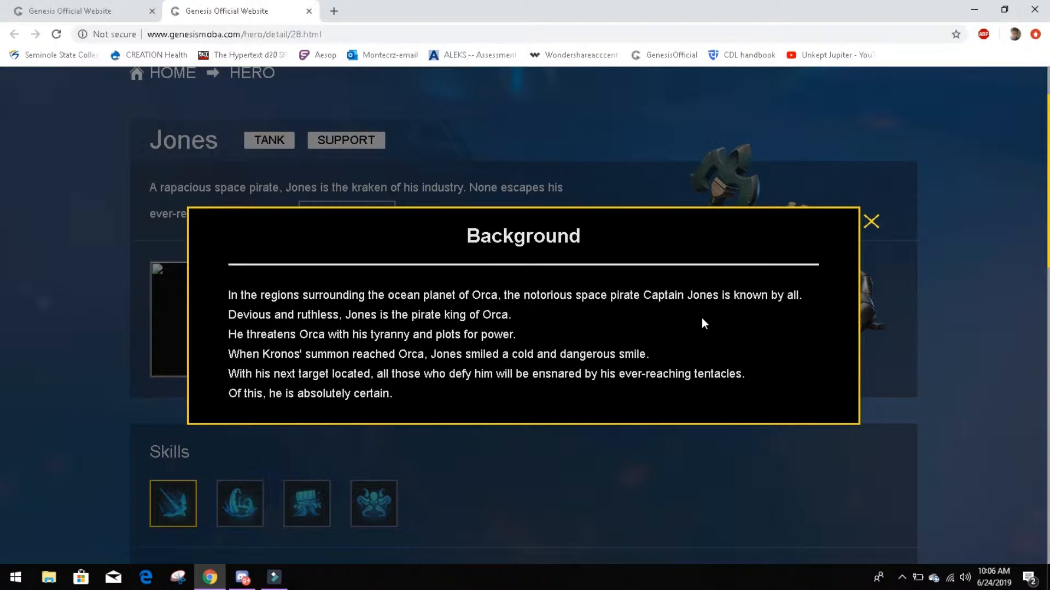
pyautogui.moveTo(533, 392)
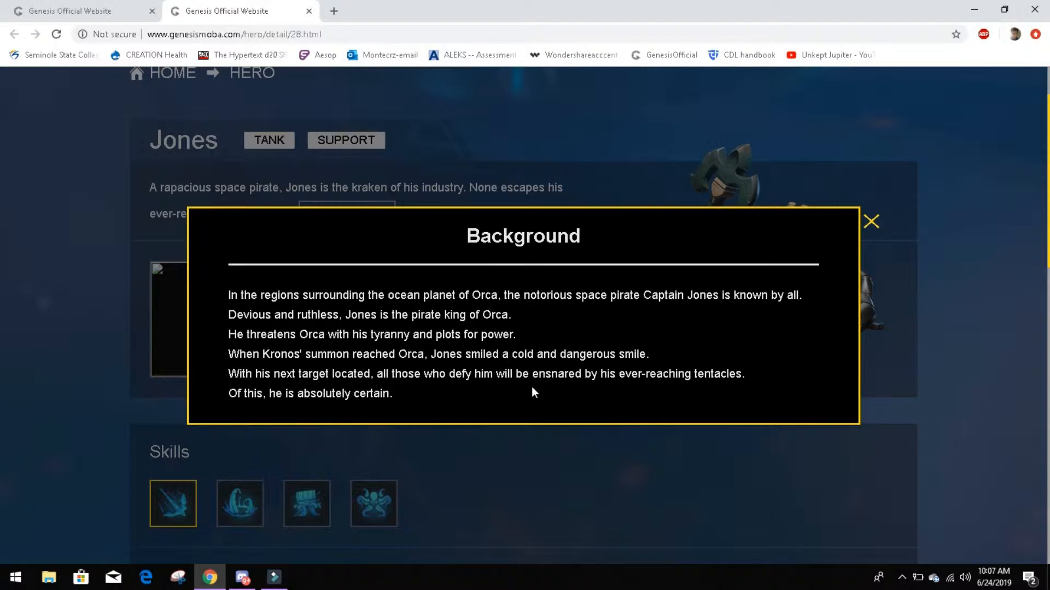
pyautogui.moveTo(396, 410)
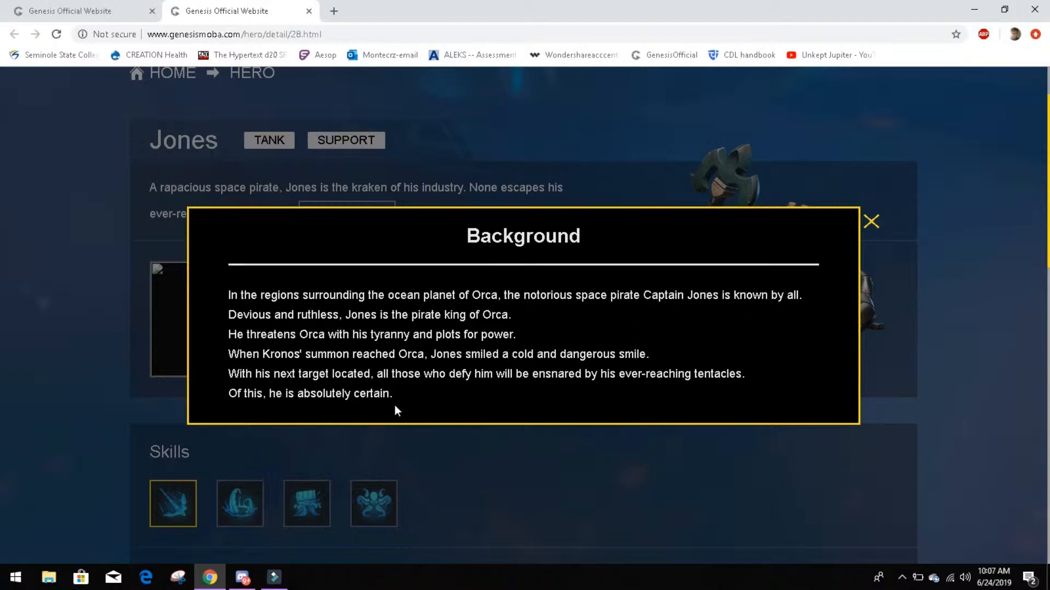
pyautogui.moveTo(446, 407)
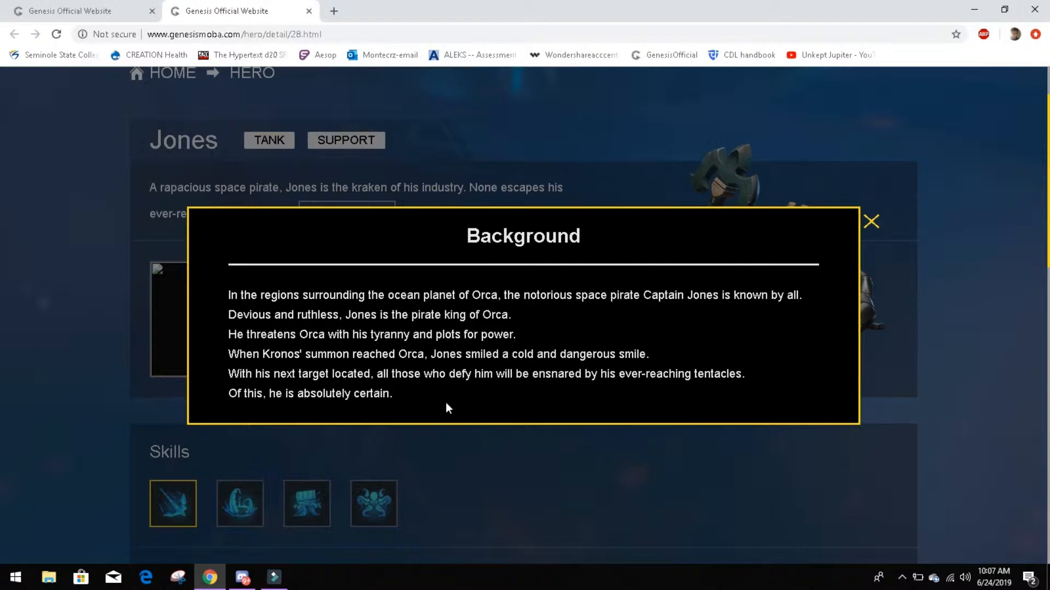
pyautogui.moveTo(634, 393)
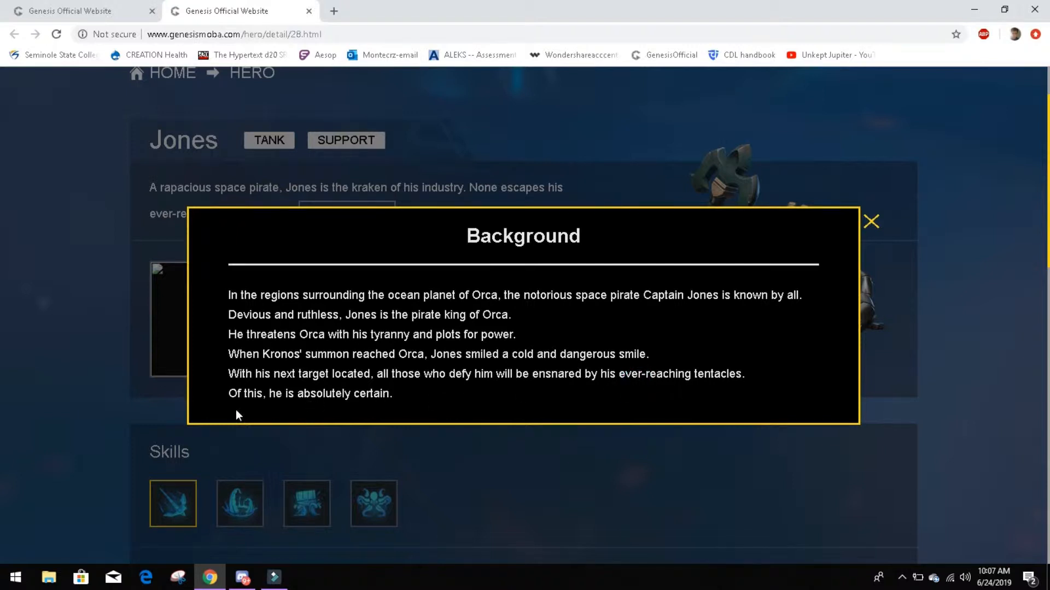
pyautogui.moveTo(832, 290)
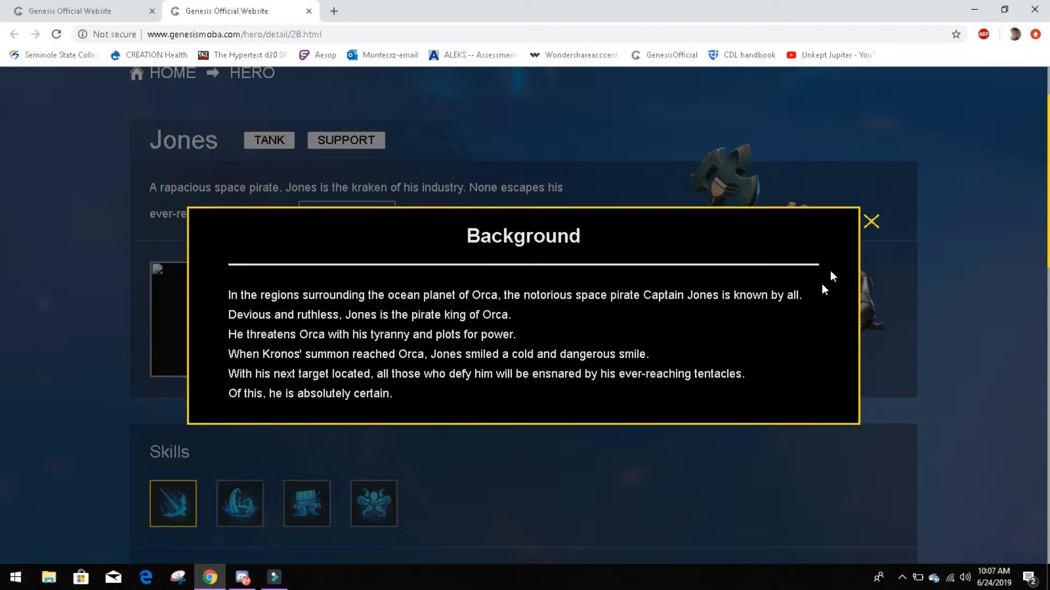
pyautogui.click(871, 221)
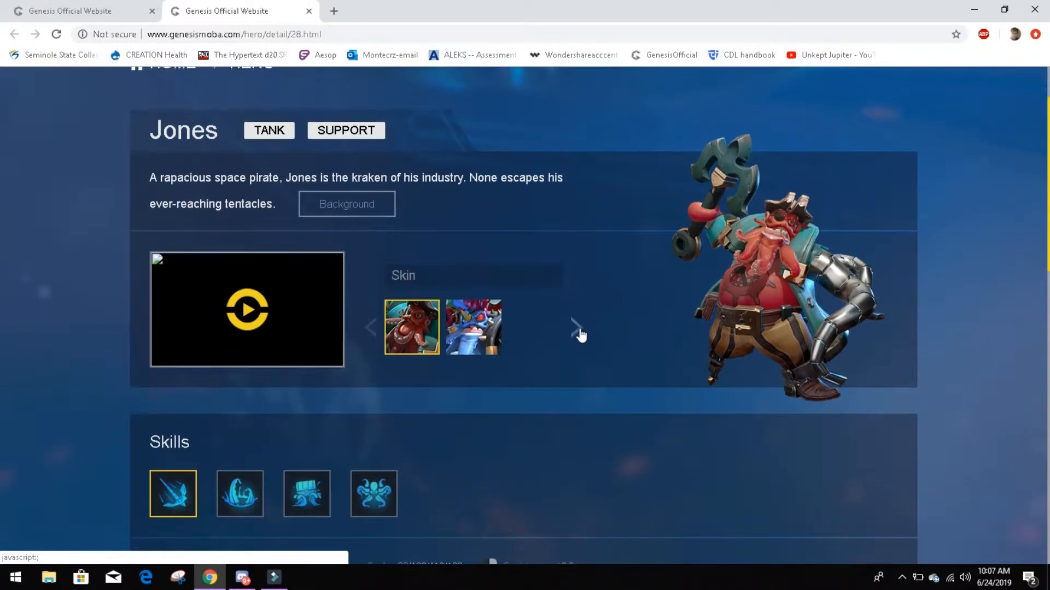
pyautogui.scroll(-3)
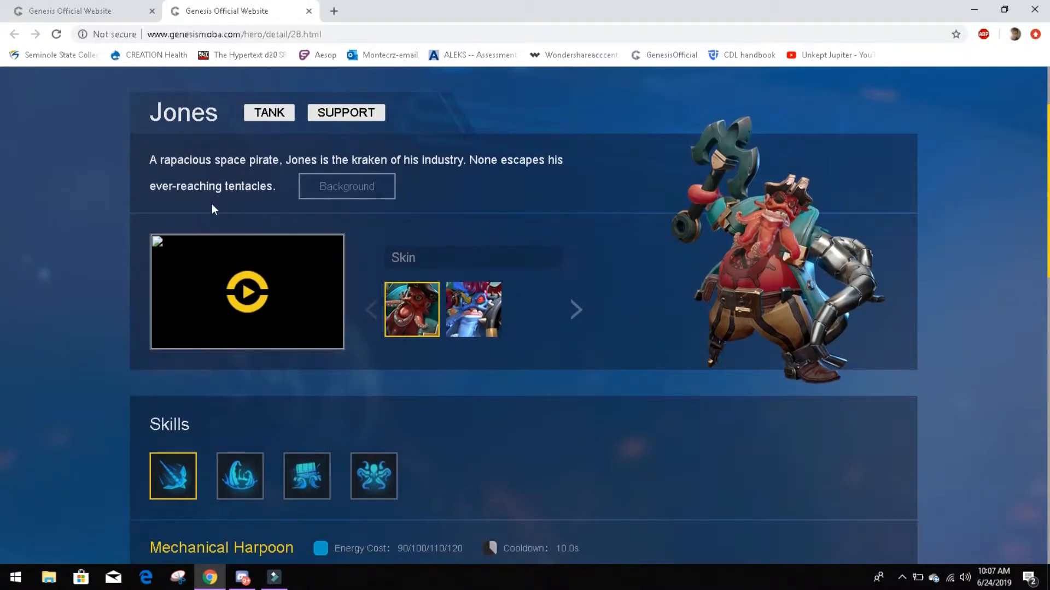
pyautogui.click(347, 186)
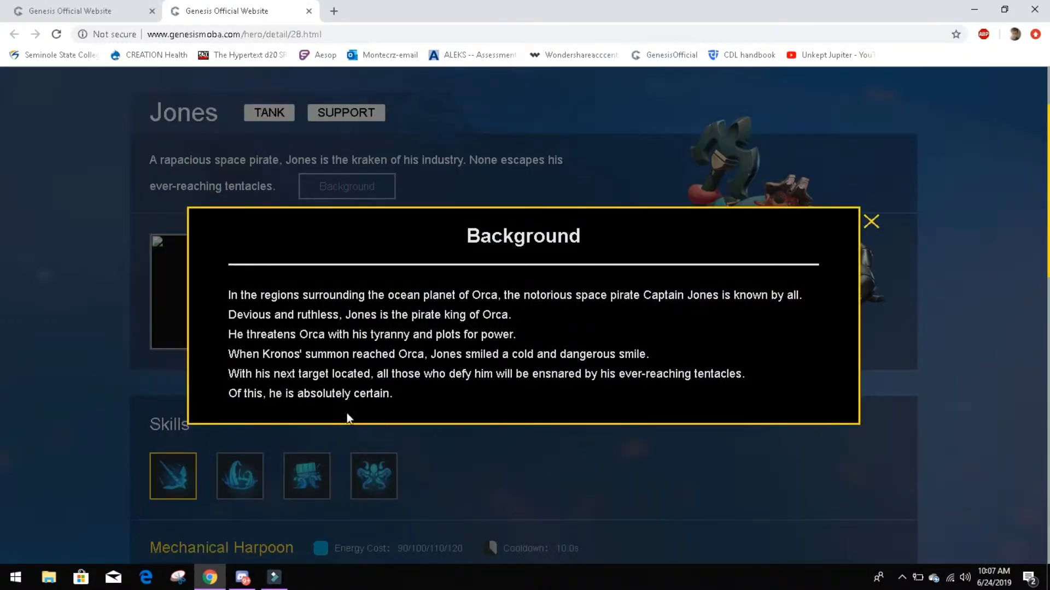
pyautogui.moveTo(884, 176)
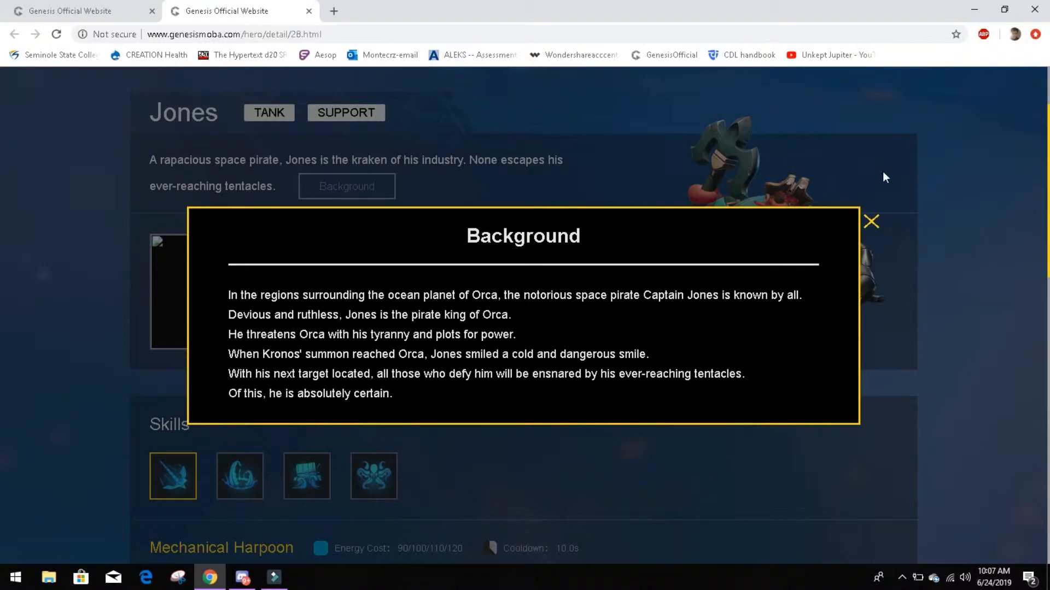
pyautogui.click(871, 221)
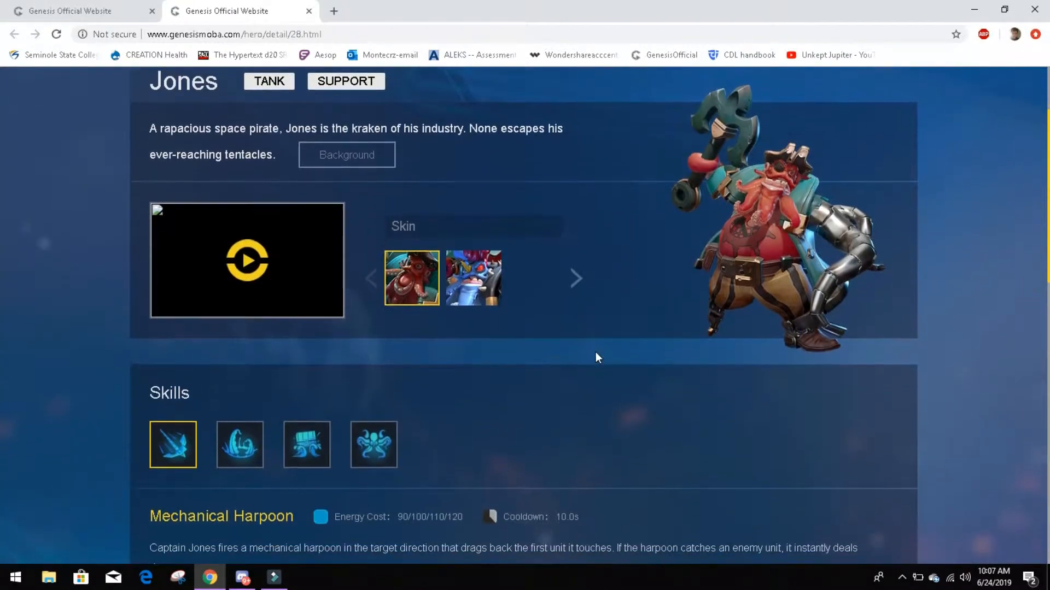
pyautogui.scroll(-3)
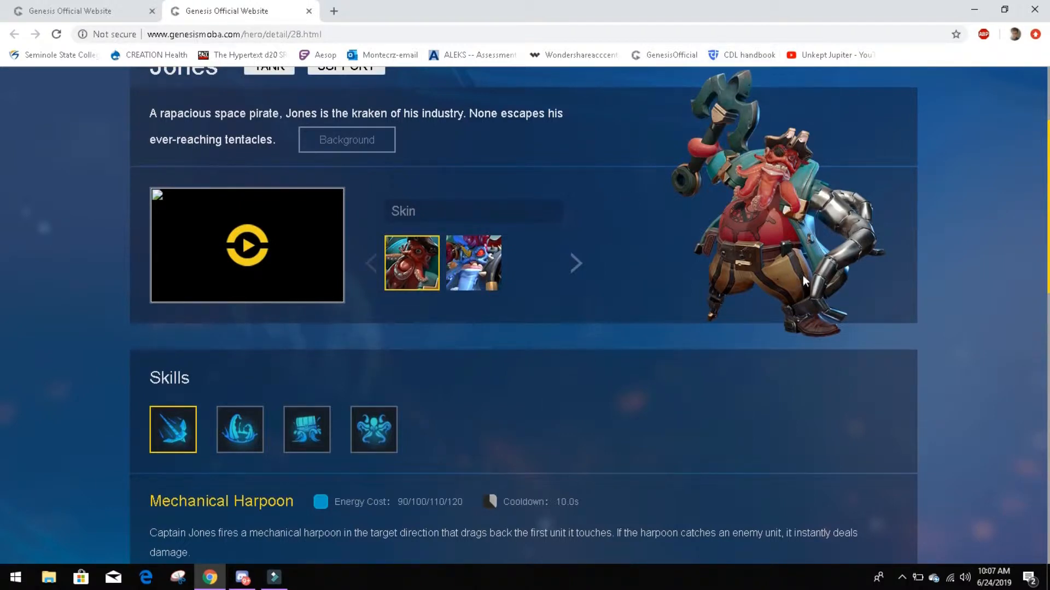
pyautogui.moveTo(948, 273)
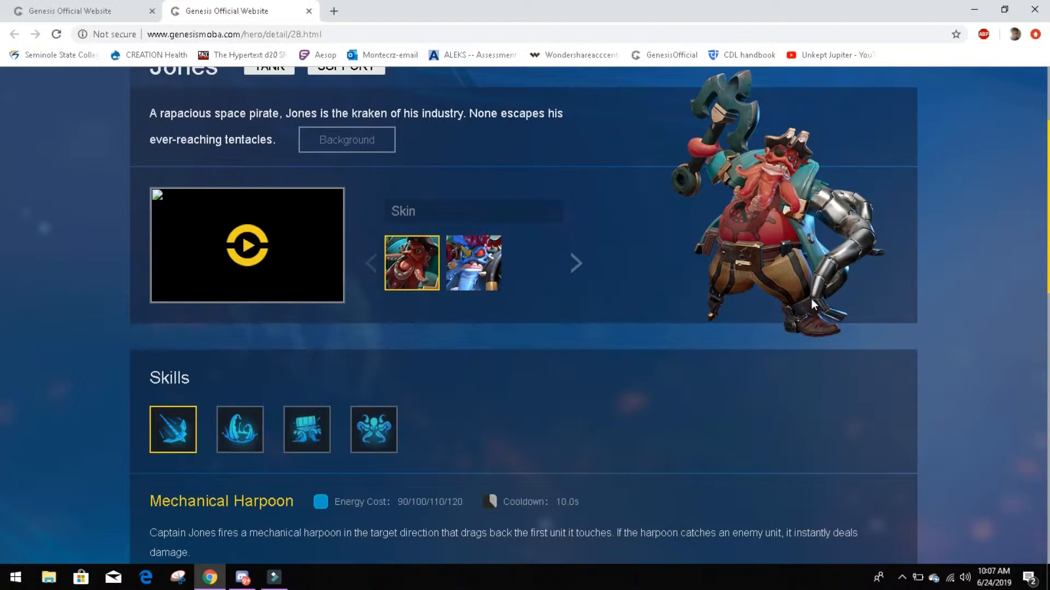
pyautogui.moveTo(823, 154)
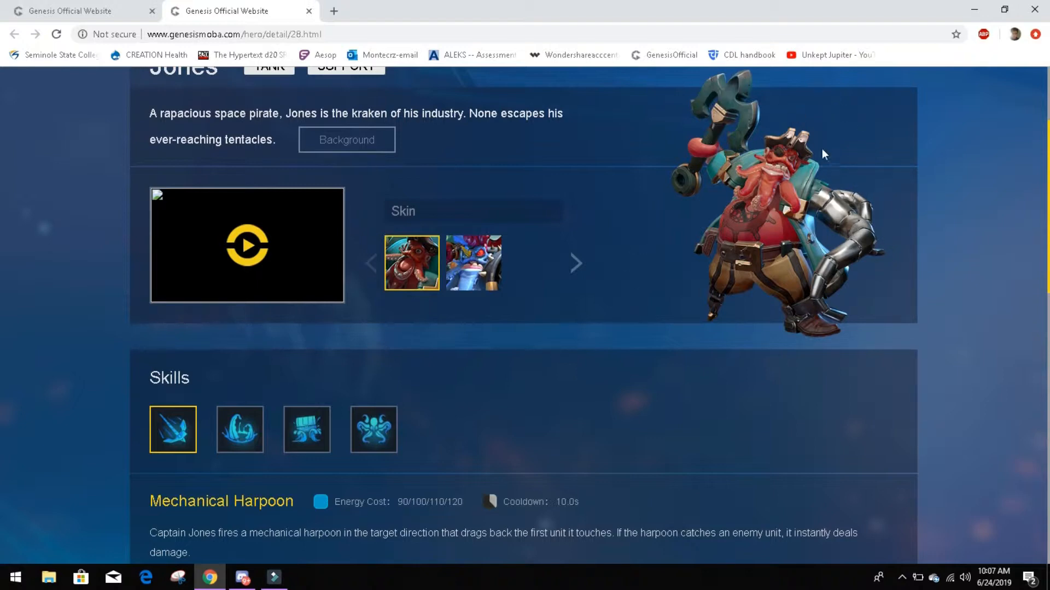
pyautogui.moveTo(892, 217)
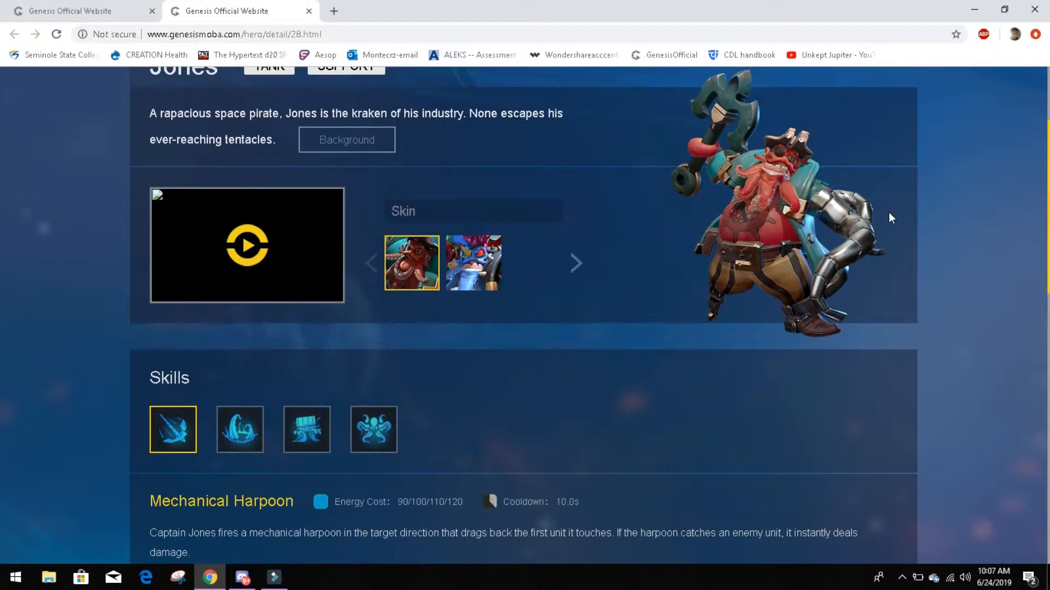
pyautogui.moveTo(890, 197)
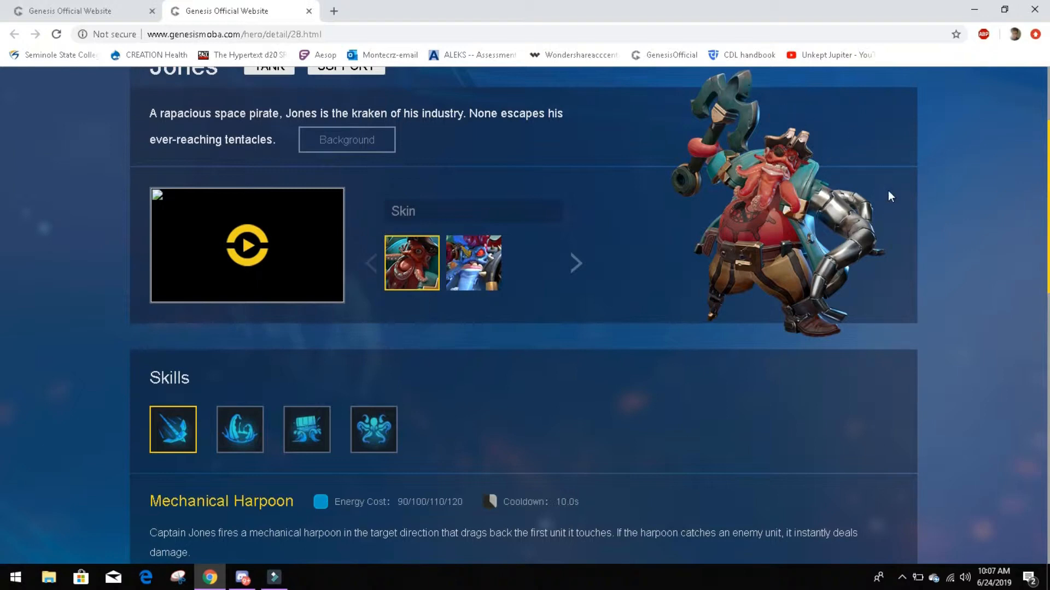
pyautogui.click(717, 383)
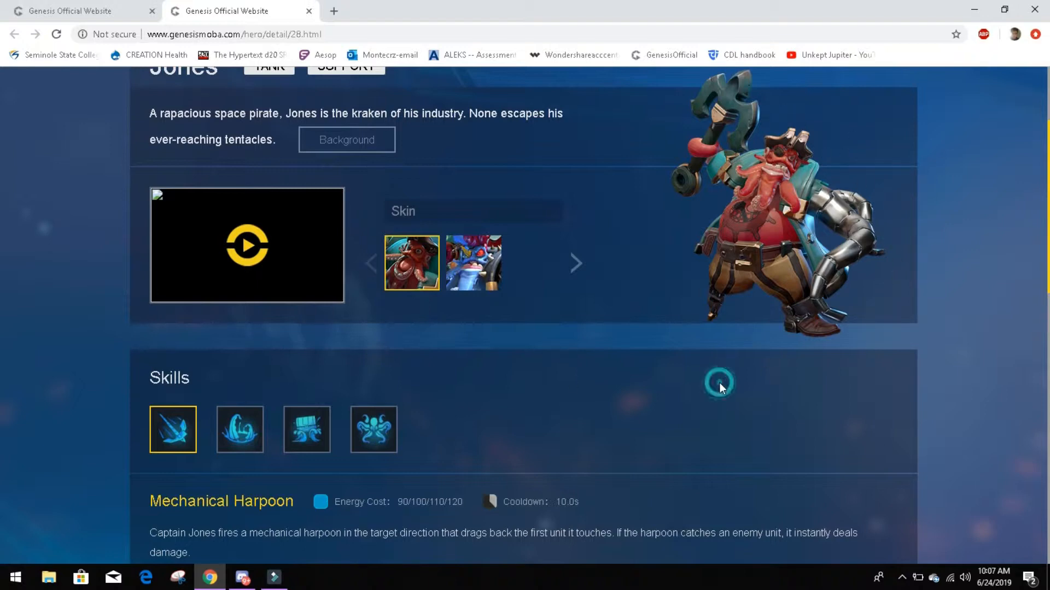
# Scroll to the Skills section showing Mechanical Harpoon and the Builds section below
pyautogui.scroll(-3)
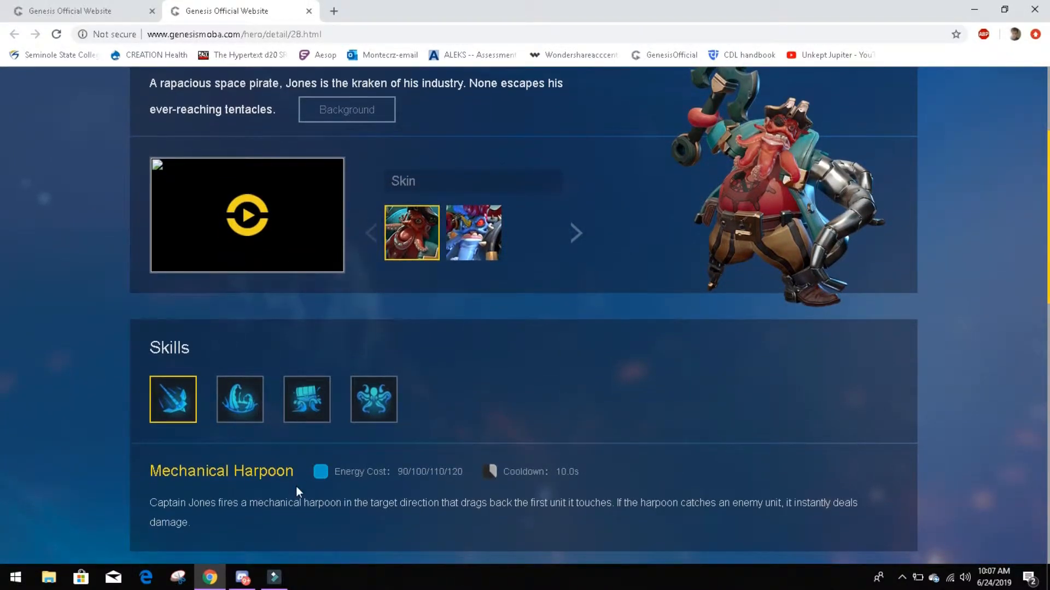
pyautogui.moveTo(457, 502)
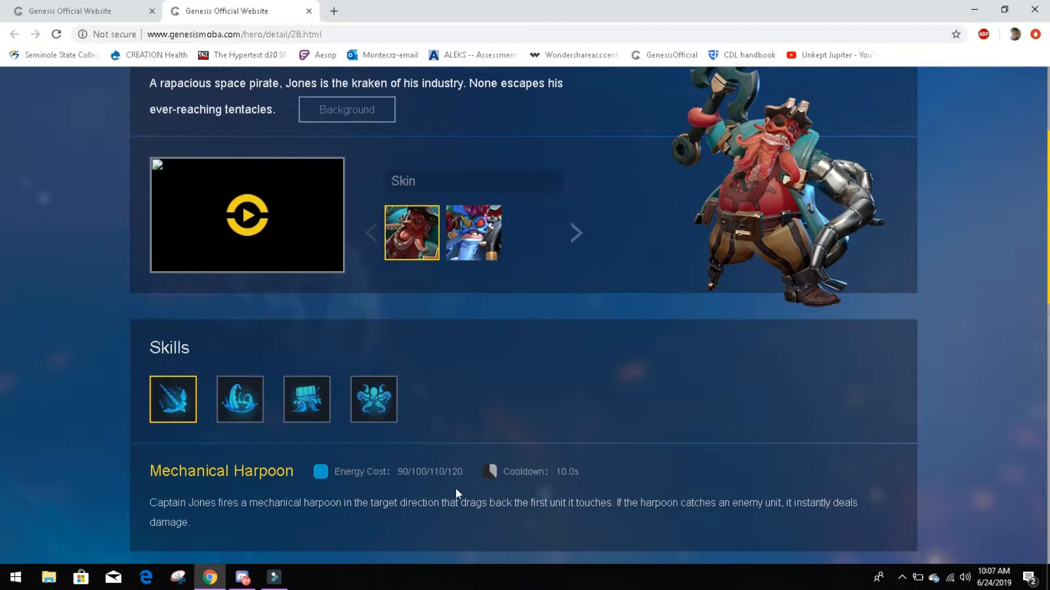
pyautogui.moveTo(411, 481)
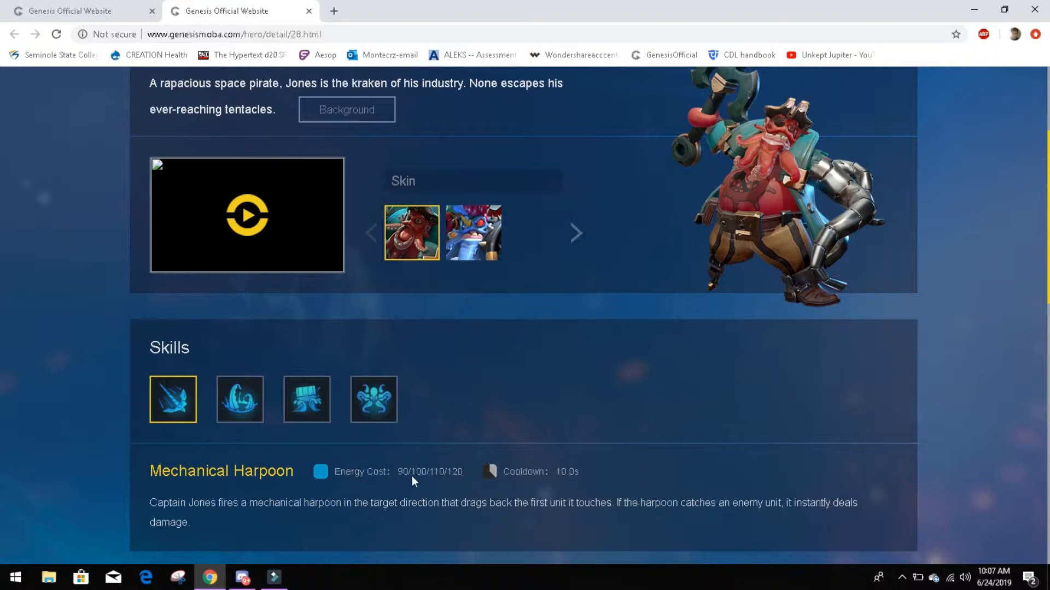
pyautogui.moveTo(418, 488)
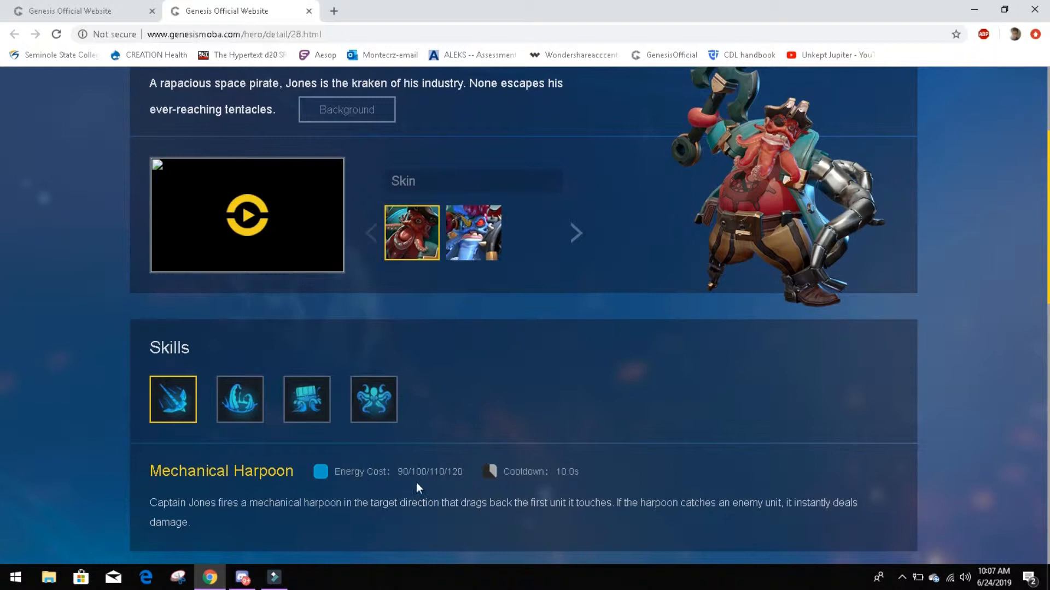
pyautogui.moveTo(435, 481)
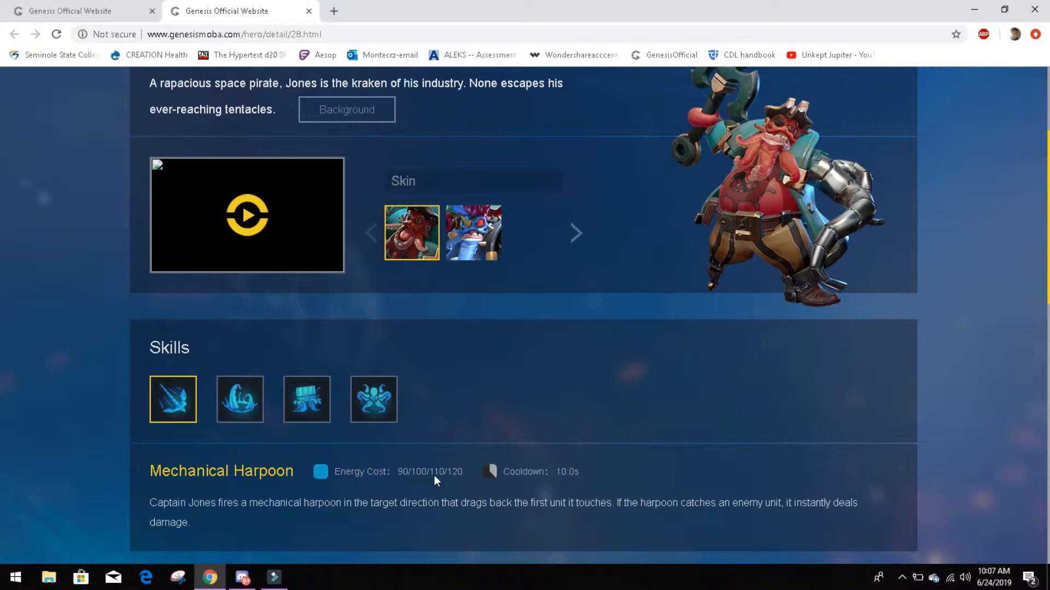
pyautogui.moveTo(536, 483)
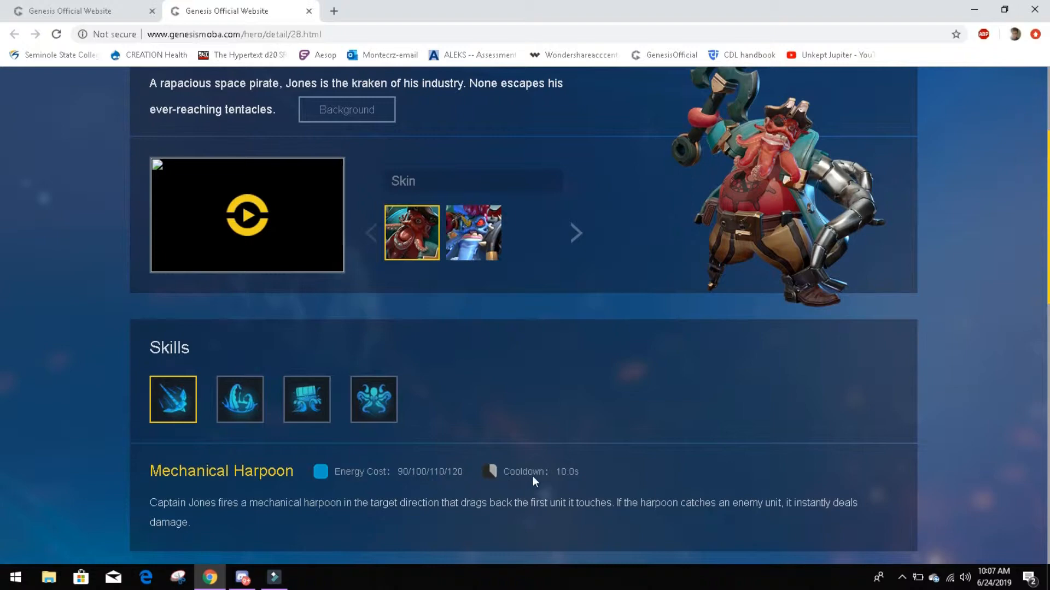
pyautogui.moveTo(535, 482)
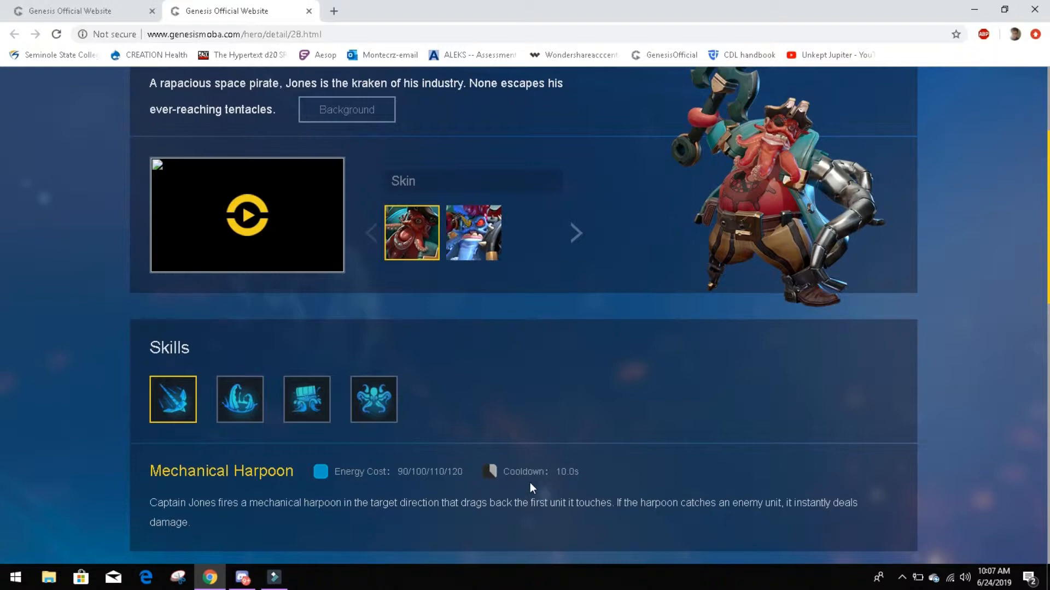
pyautogui.moveTo(596, 486)
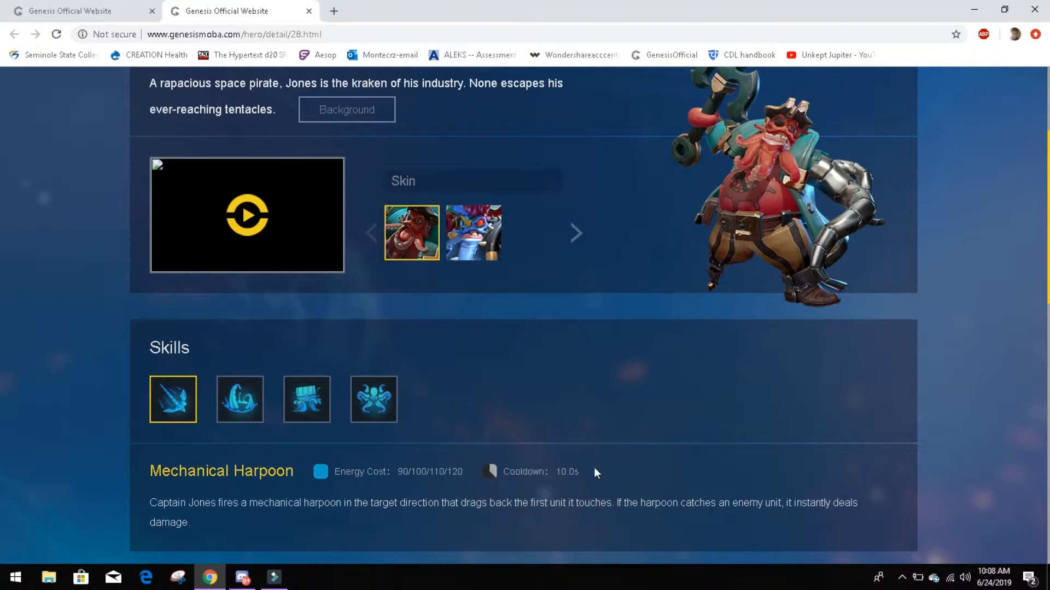
pyautogui.moveTo(577, 458)
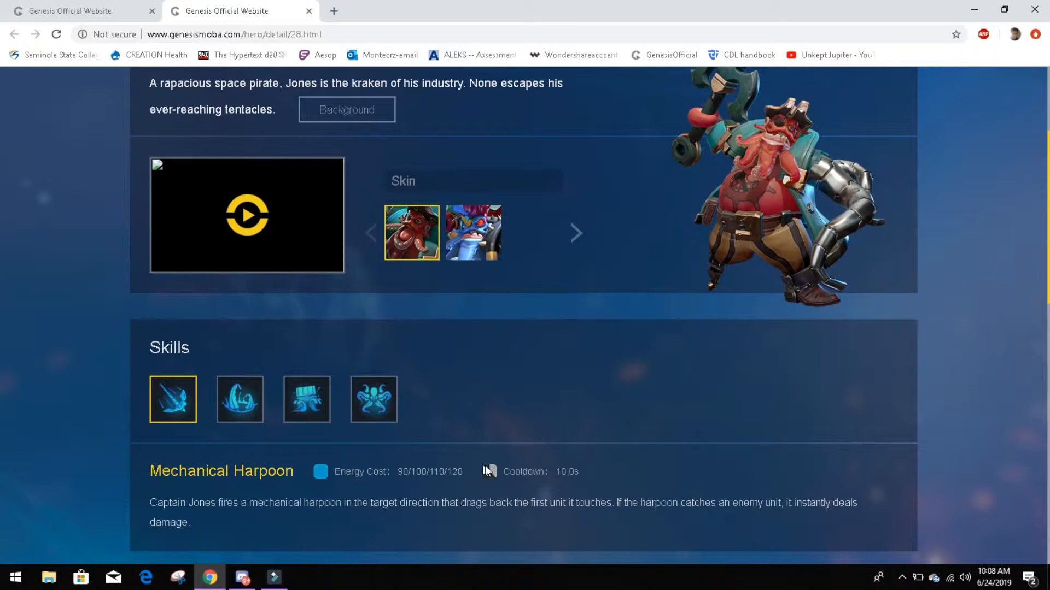
pyautogui.moveTo(611, 479)
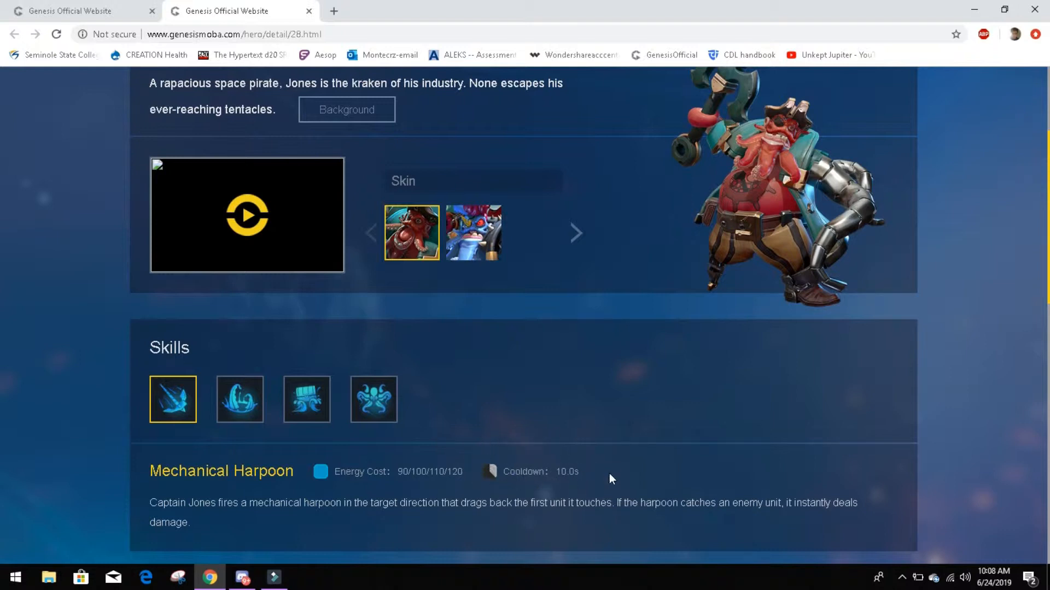
pyautogui.moveTo(436, 453)
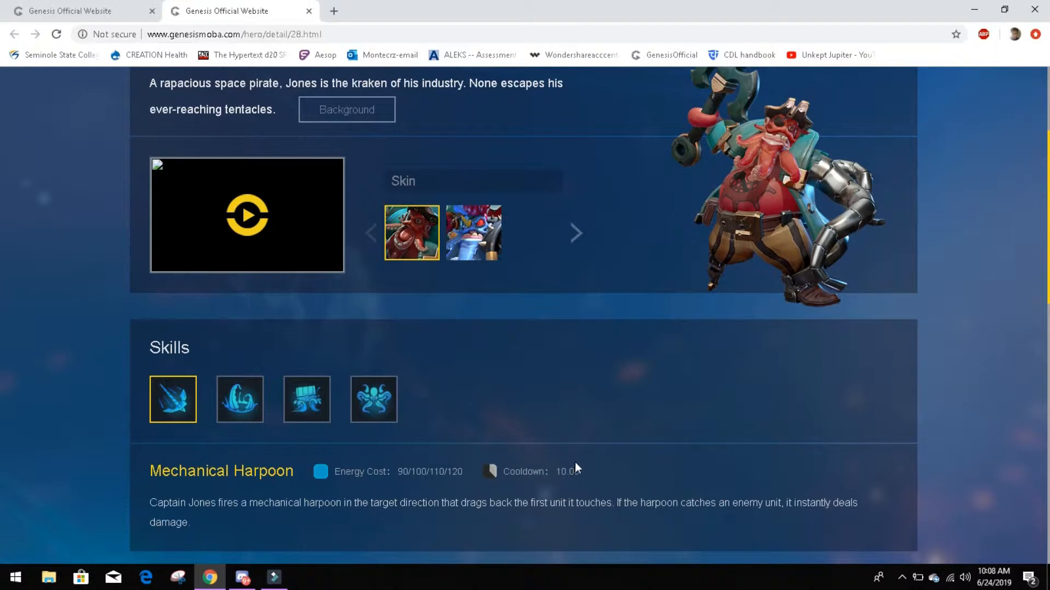
pyautogui.moveTo(590, 486)
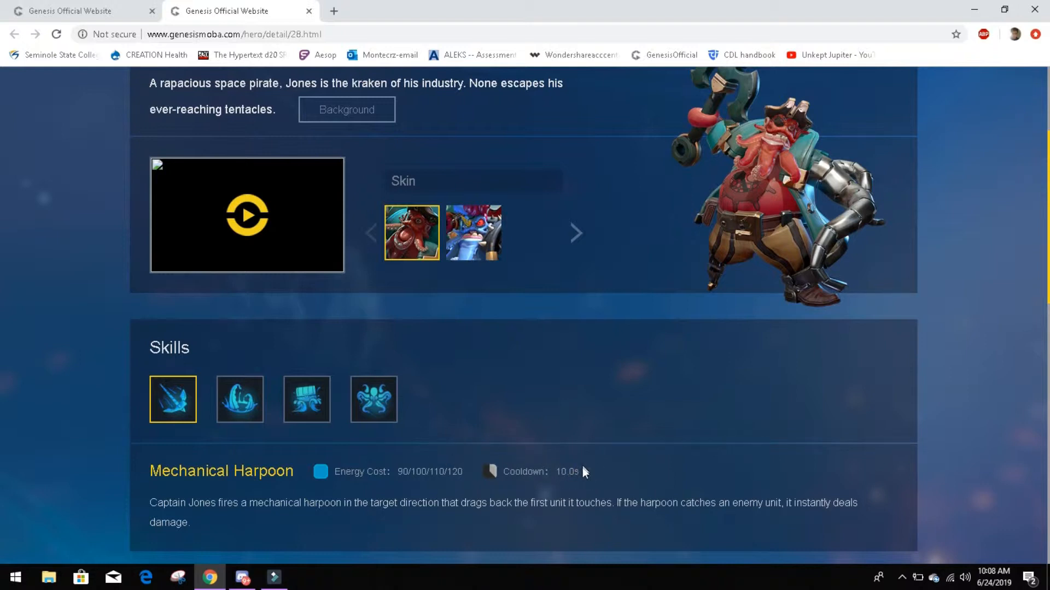
pyautogui.moveTo(609, 465)
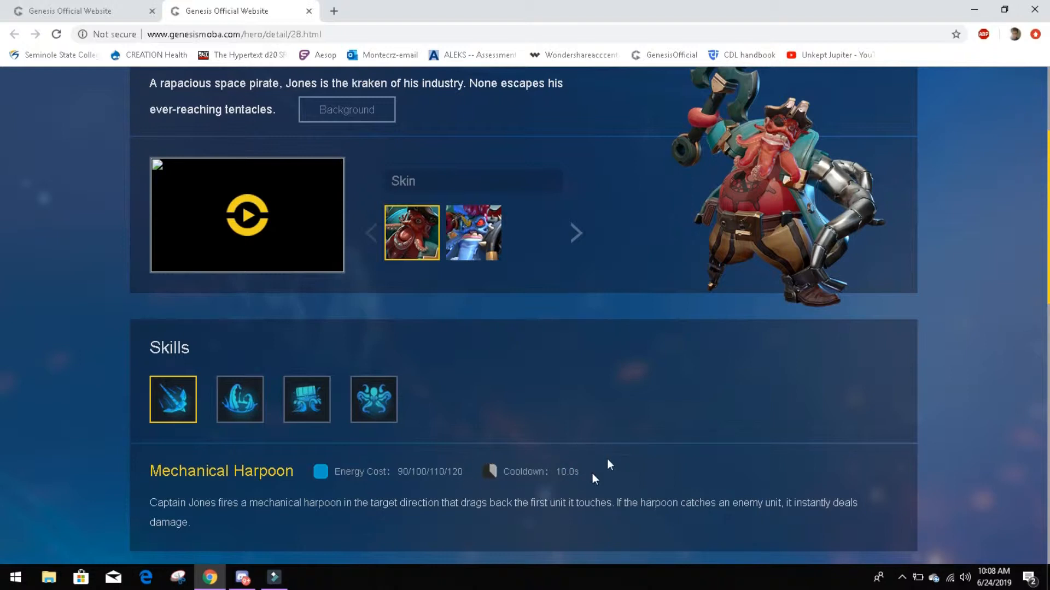
pyautogui.moveTo(459, 520)
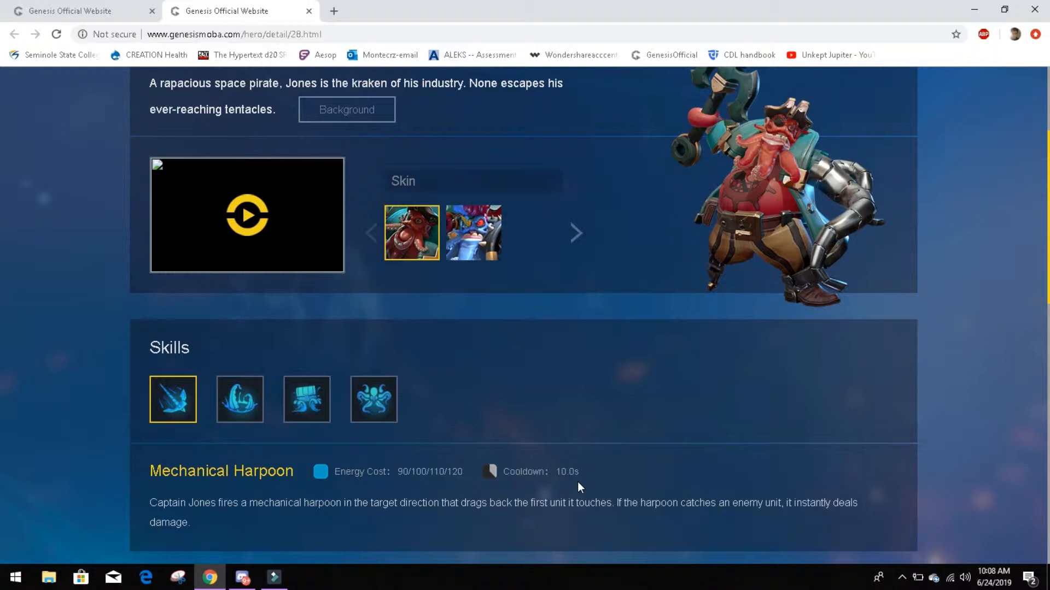
pyautogui.moveTo(387, 262)
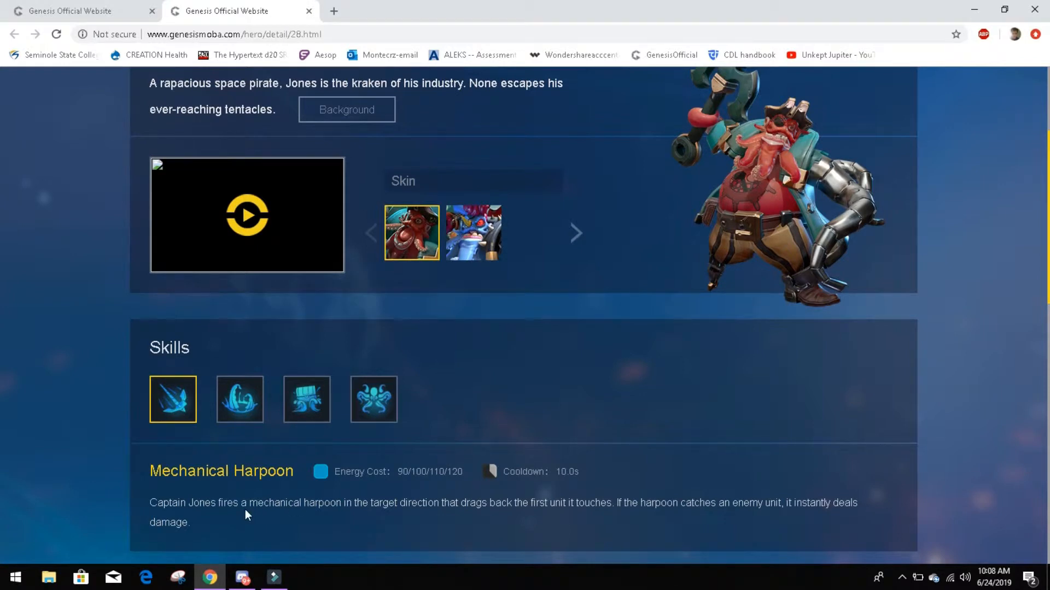
pyautogui.moveTo(275, 536)
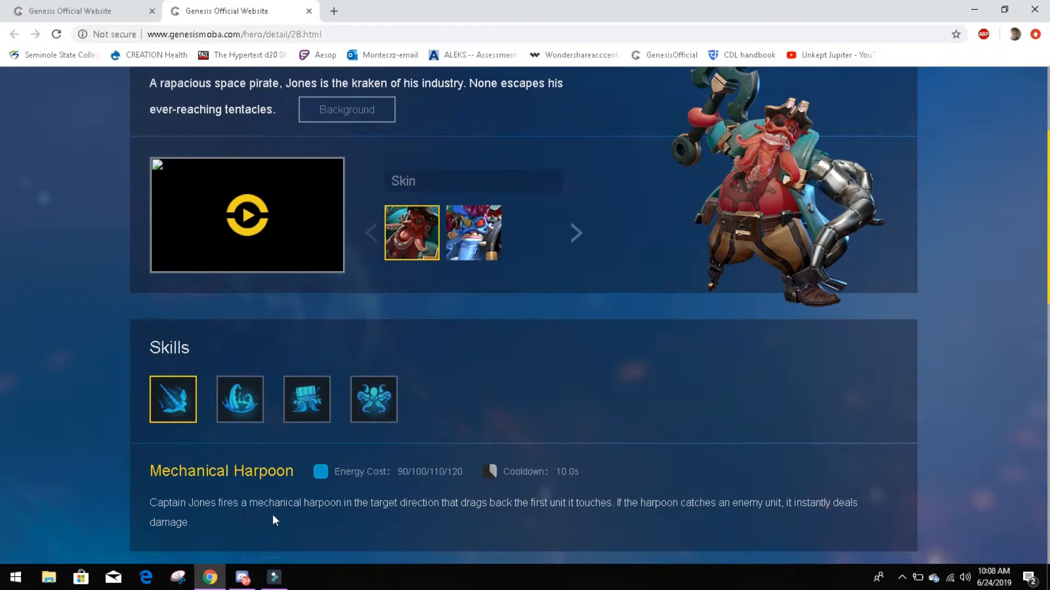
pyautogui.moveTo(474, 521)
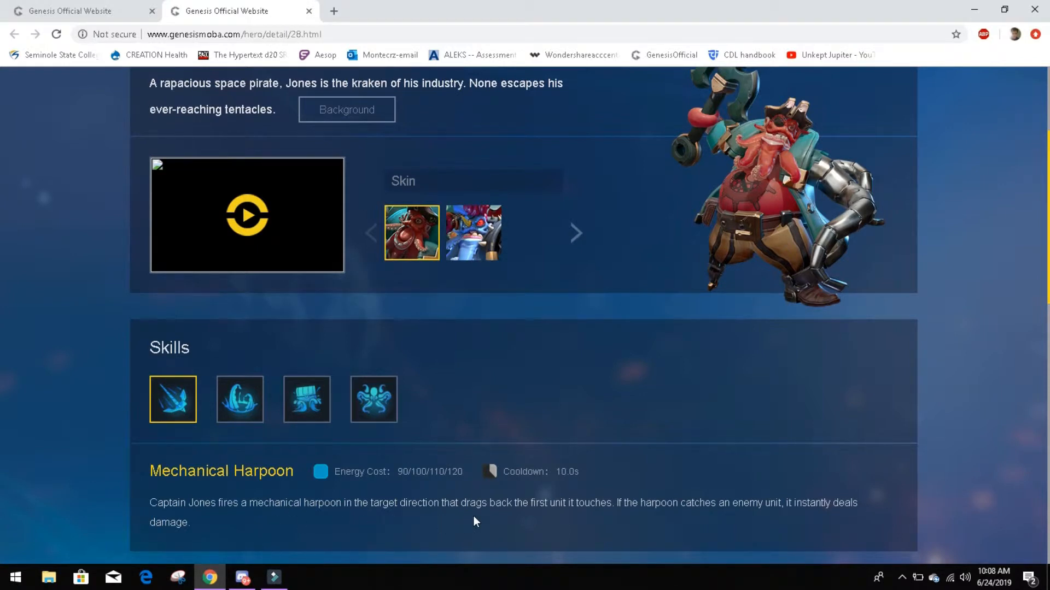
pyautogui.moveTo(604, 518)
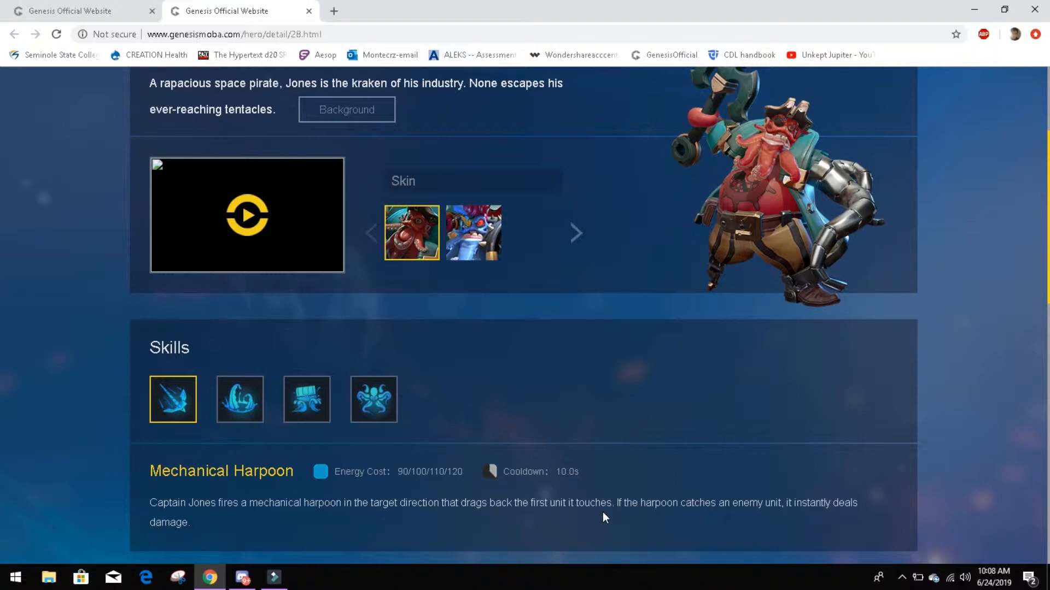
pyautogui.moveTo(767, 528)
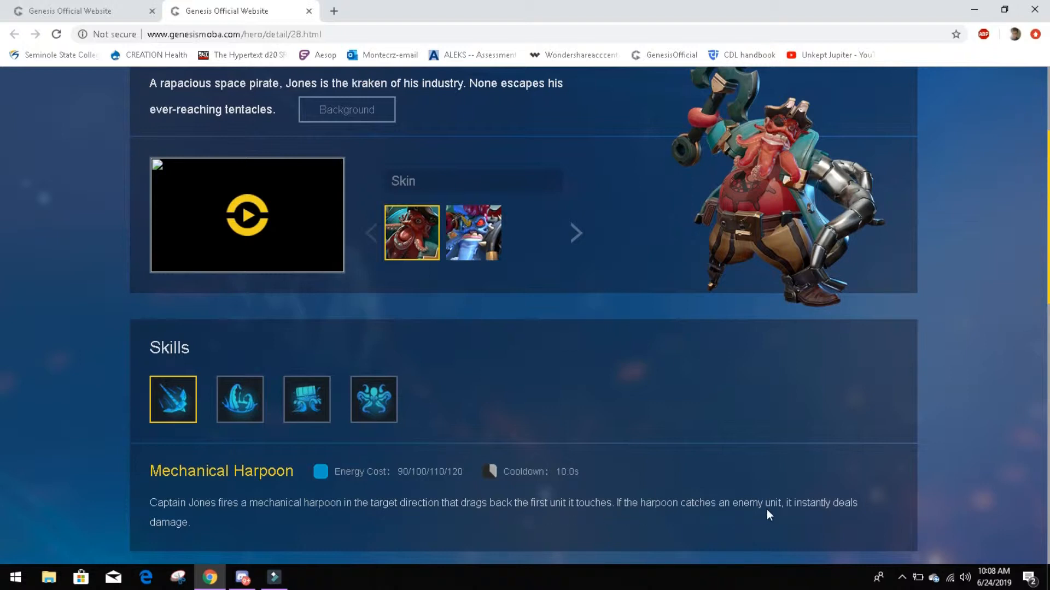
pyautogui.moveTo(245, 535)
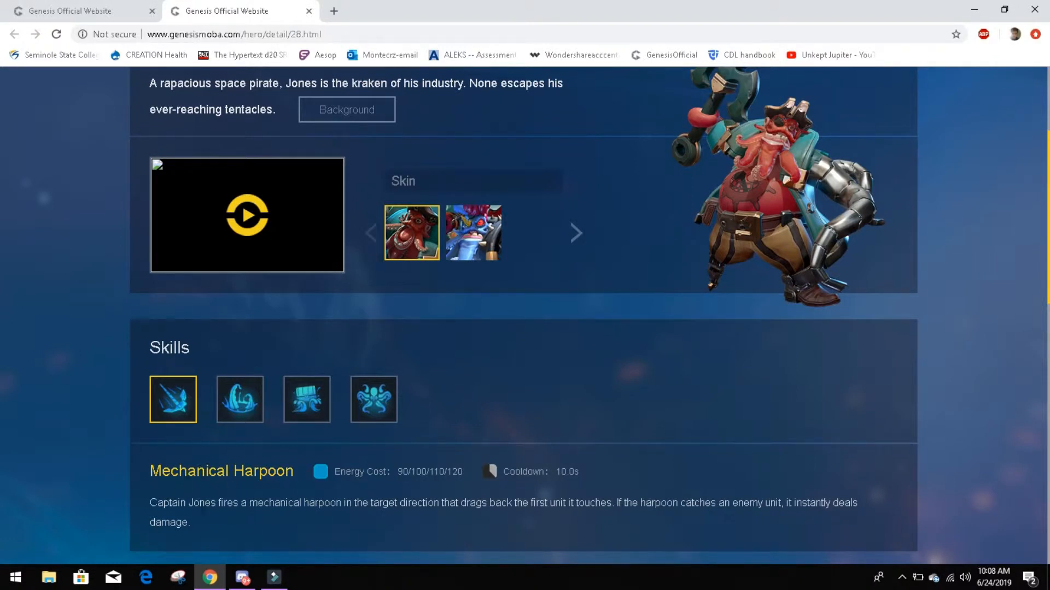
pyautogui.moveTo(420, 533)
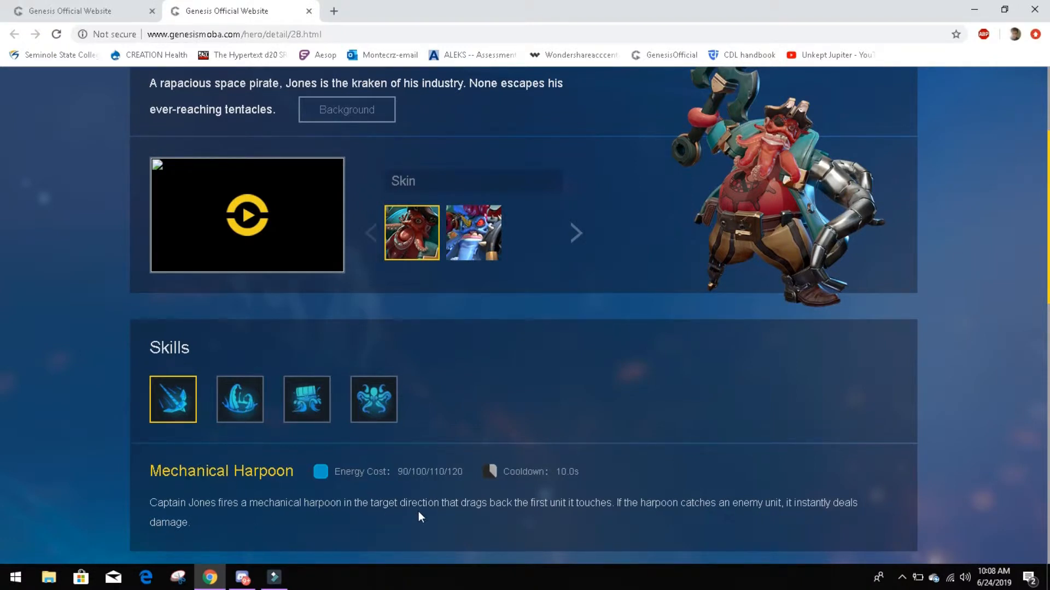
pyautogui.moveTo(499, 520)
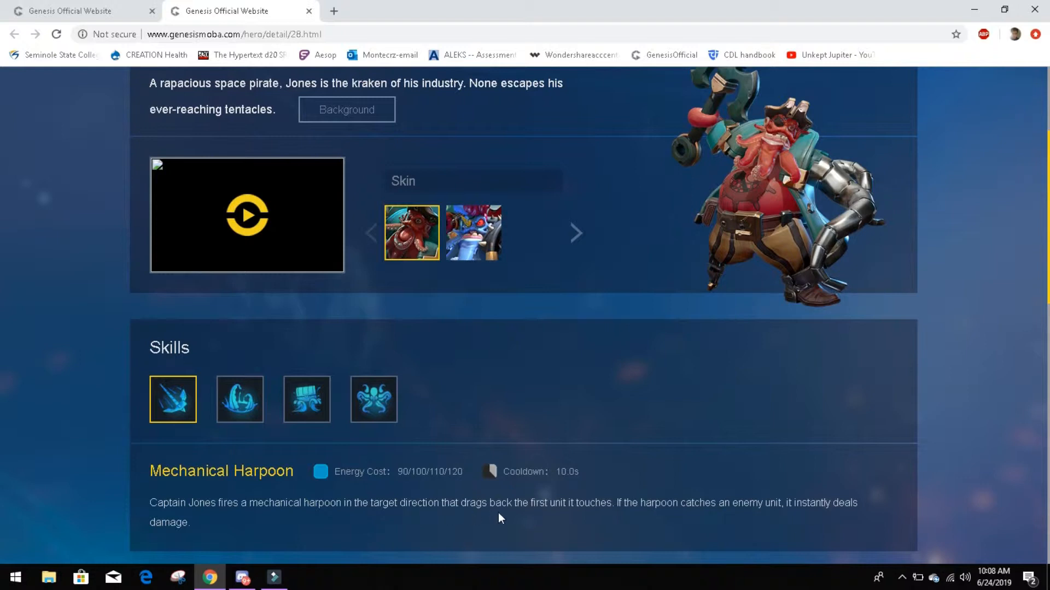
pyautogui.moveTo(783, 409)
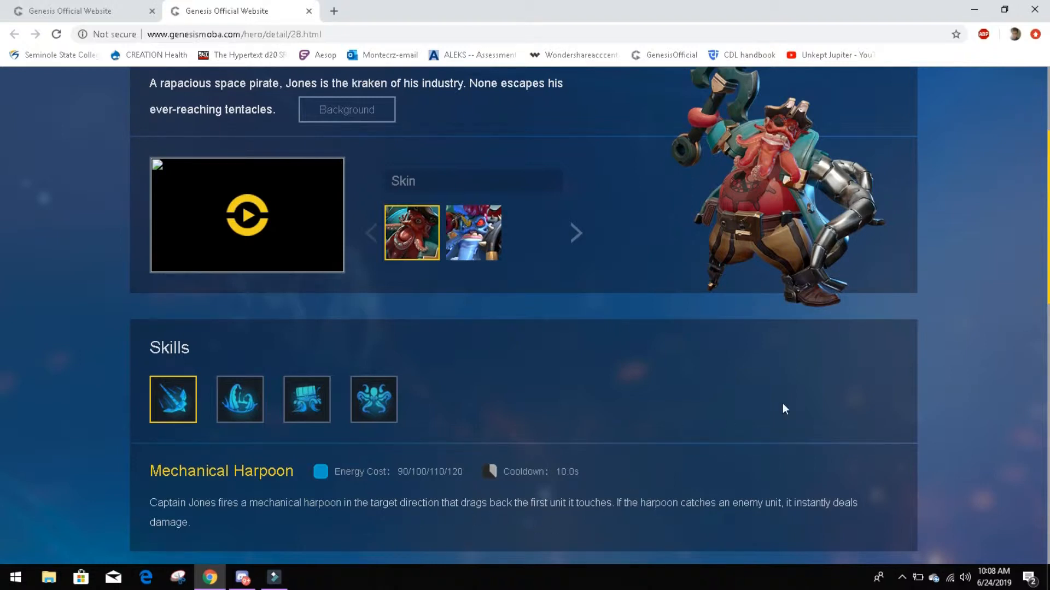
pyautogui.moveTo(393, 535)
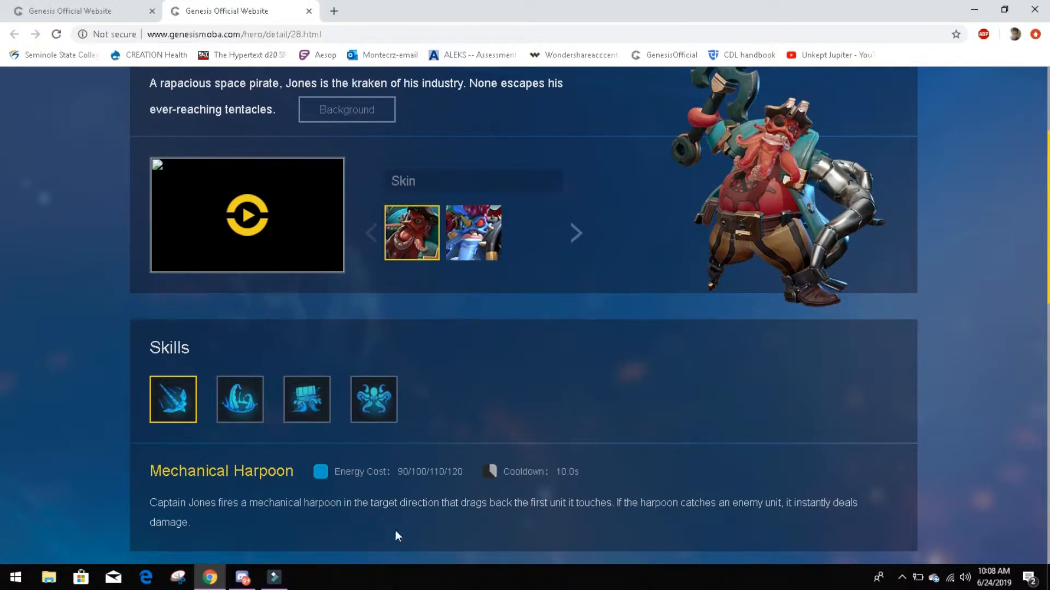
pyautogui.moveTo(379, 532)
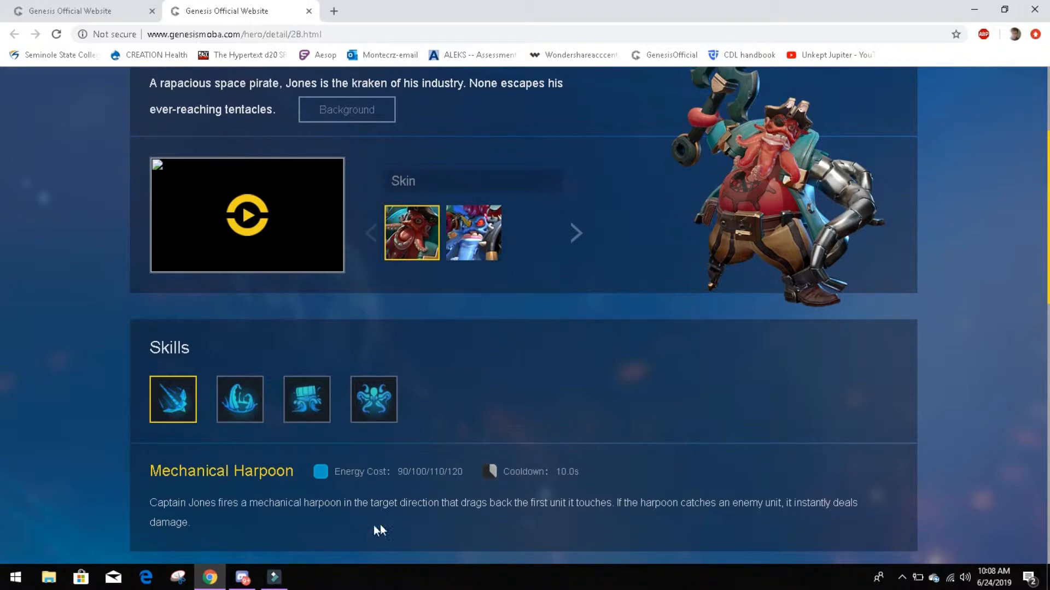
pyautogui.moveTo(661, 344)
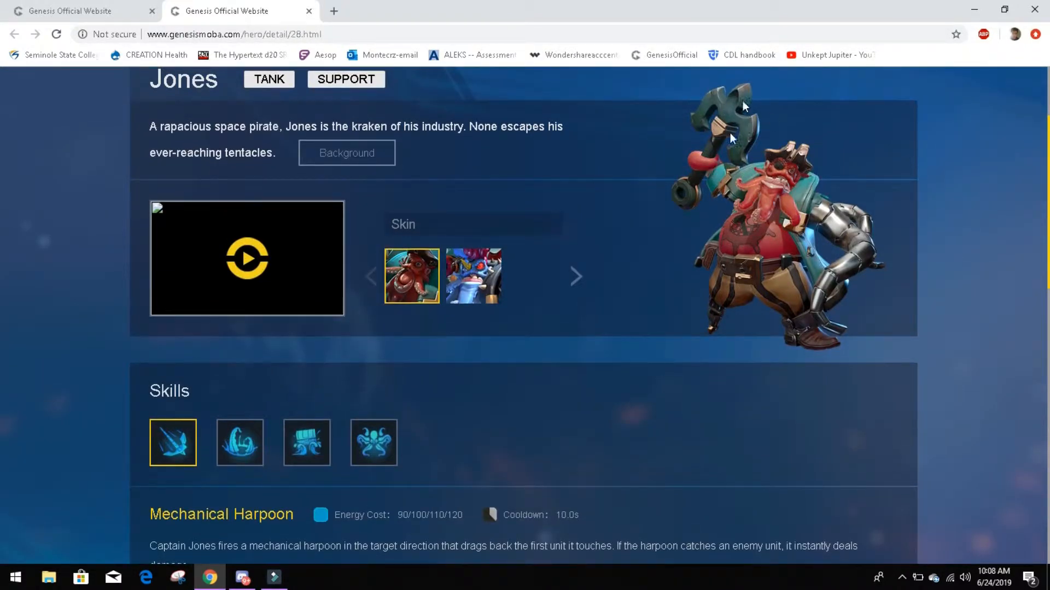
pyautogui.moveTo(663, 147)
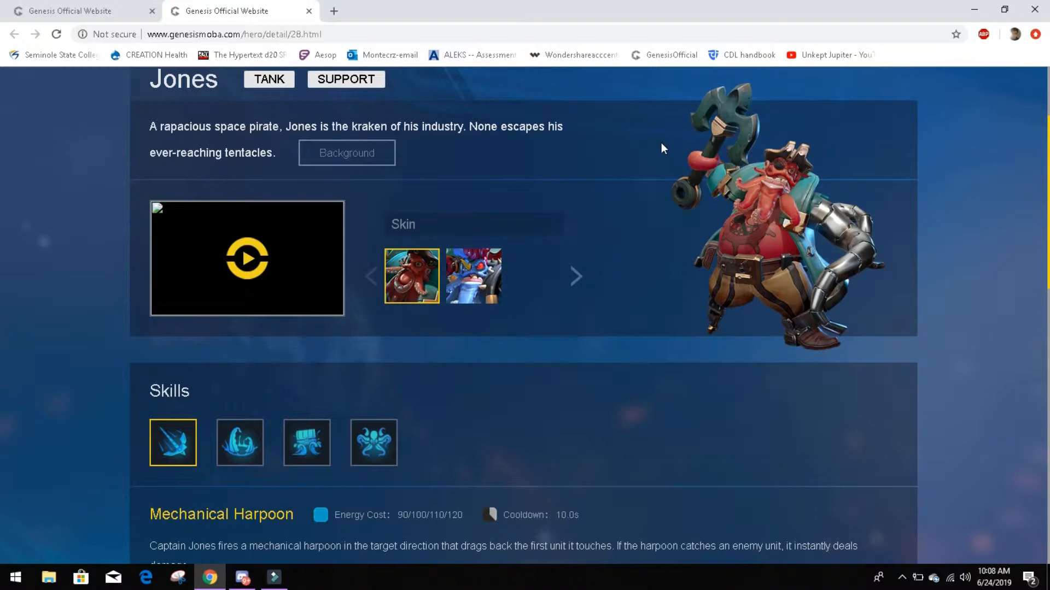
pyautogui.scroll(-3)
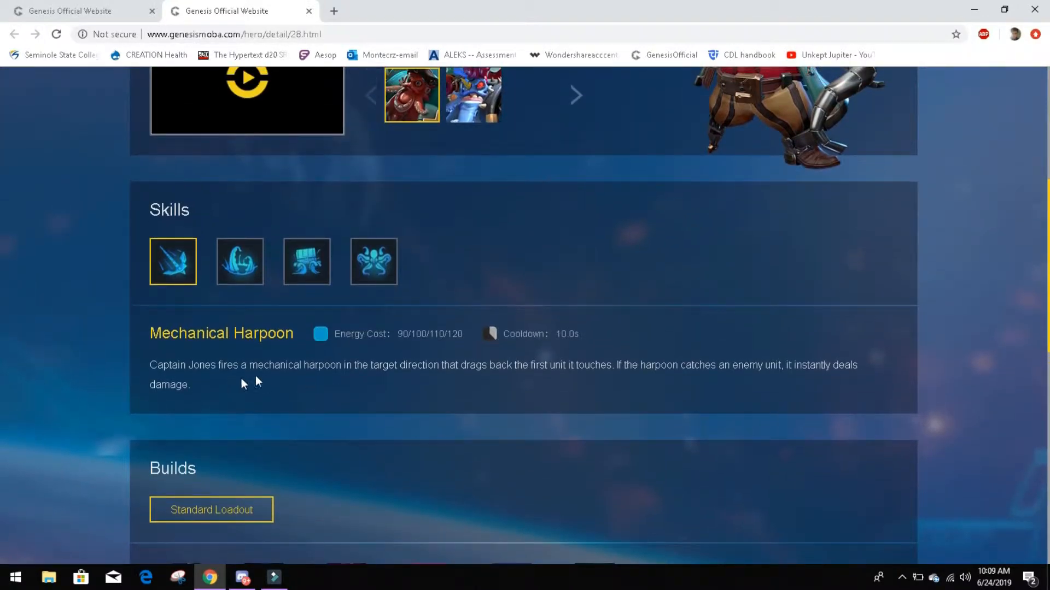
pyautogui.moveTo(241, 274)
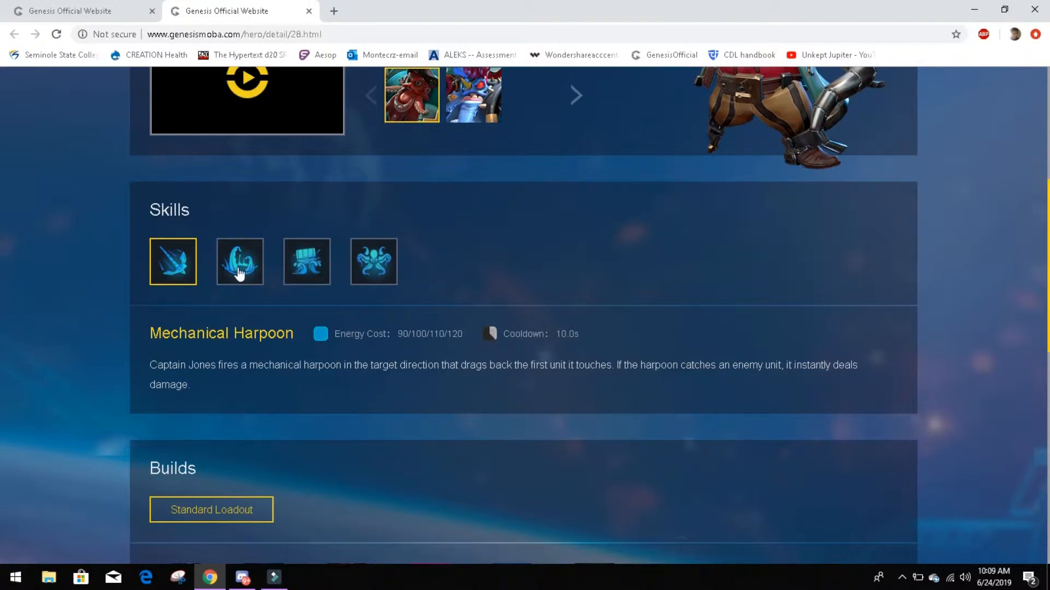
# Show Ensnaring Tentacles with its 80 energy cost and 18.0s cooldown
pyautogui.click(239, 262)
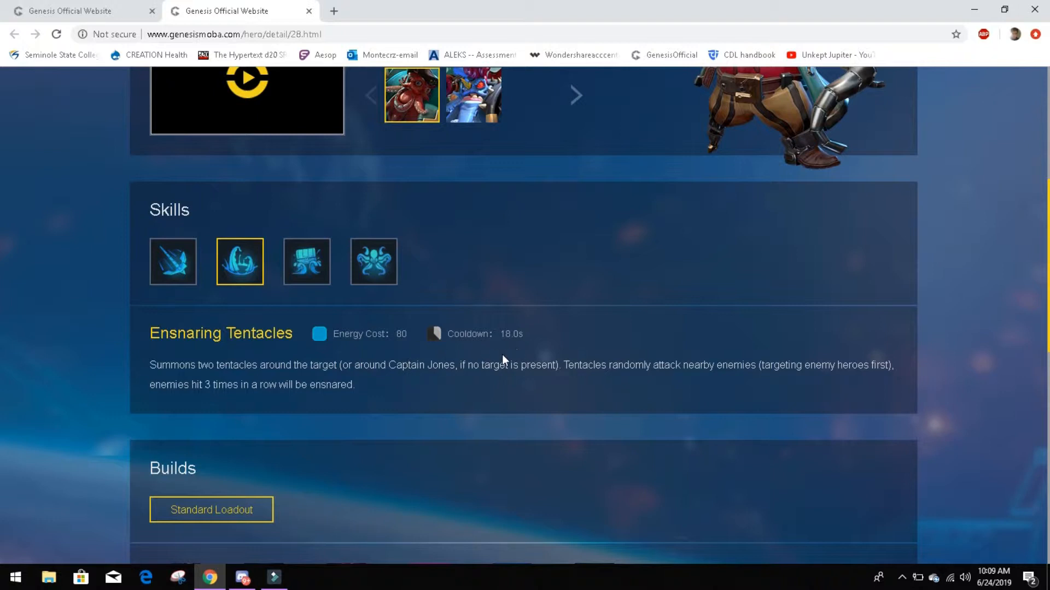
pyautogui.moveTo(387, 388)
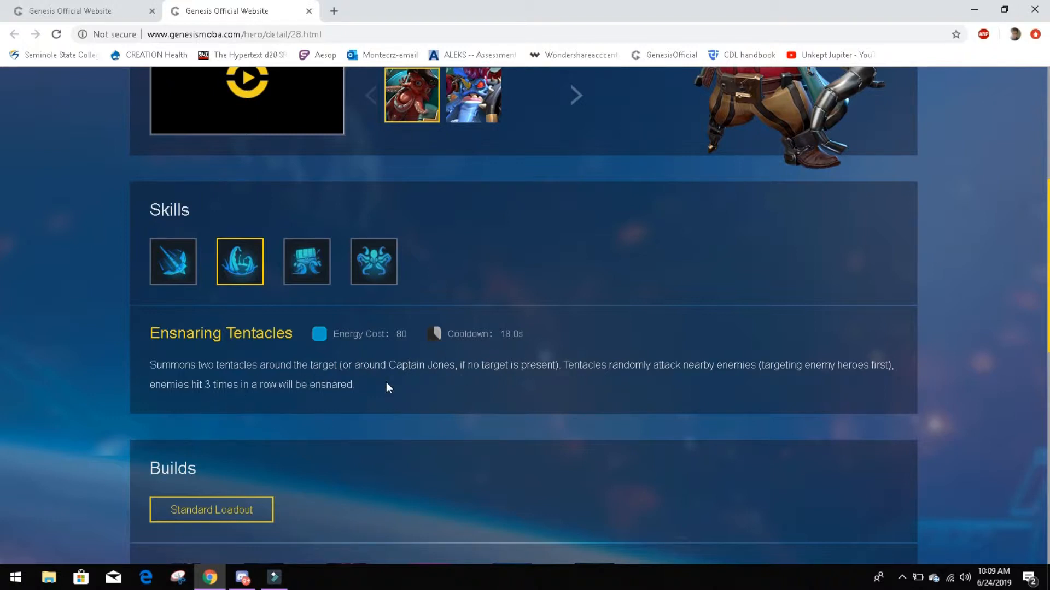
pyautogui.moveTo(619, 393)
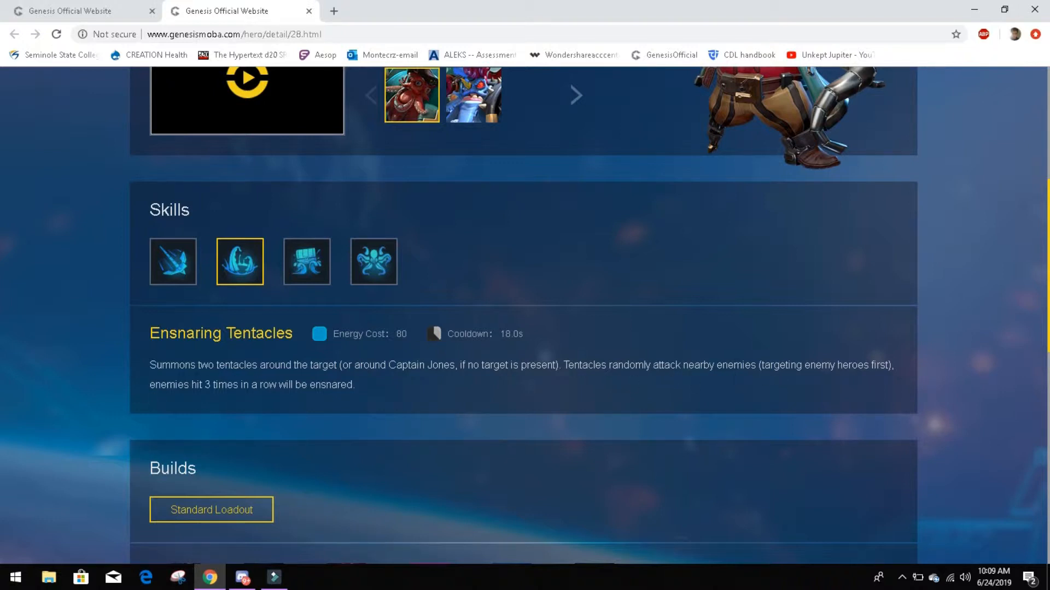
pyautogui.scroll(3)
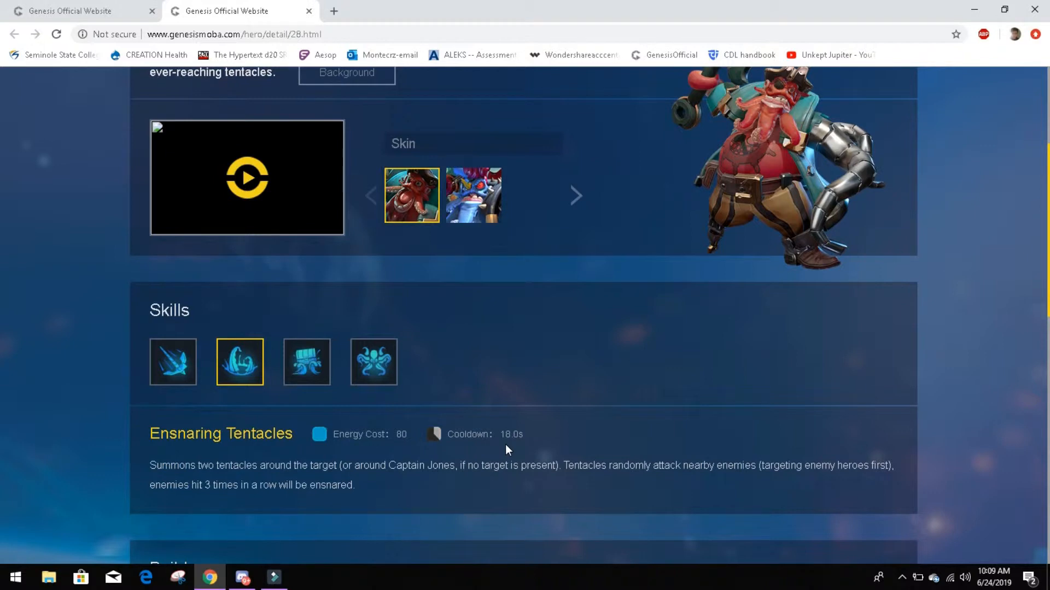
pyautogui.moveTo(359, 448)
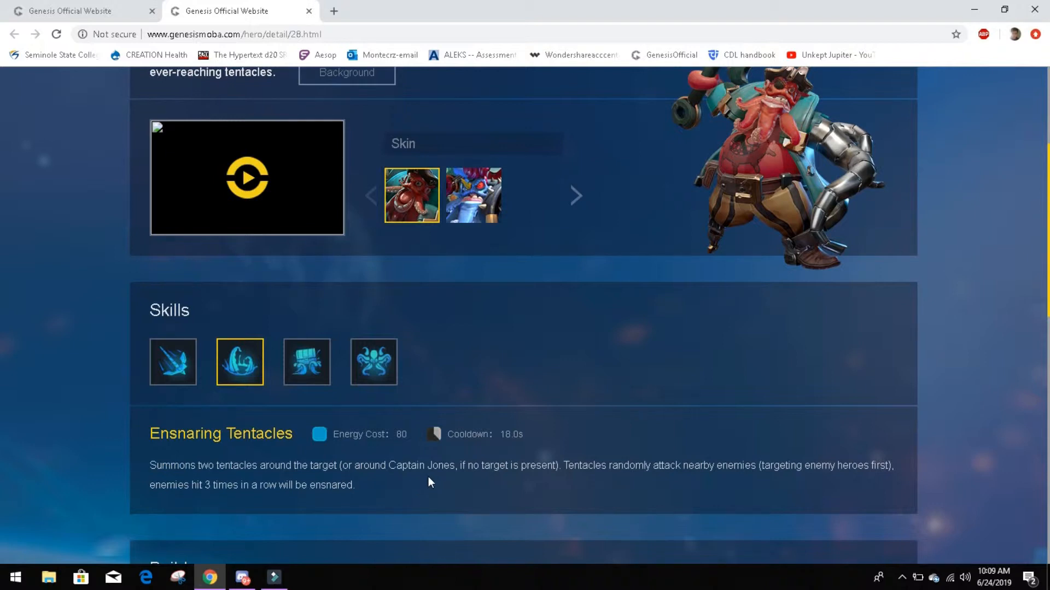
pyautogui.moveTo(413, 496)
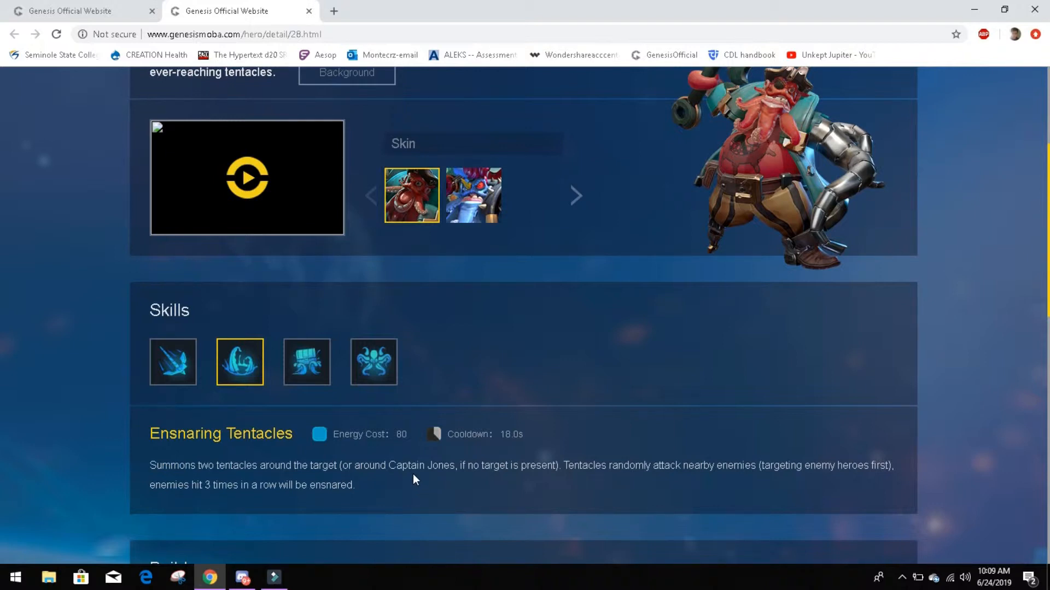
pyautogui.moveTo(410, 488)
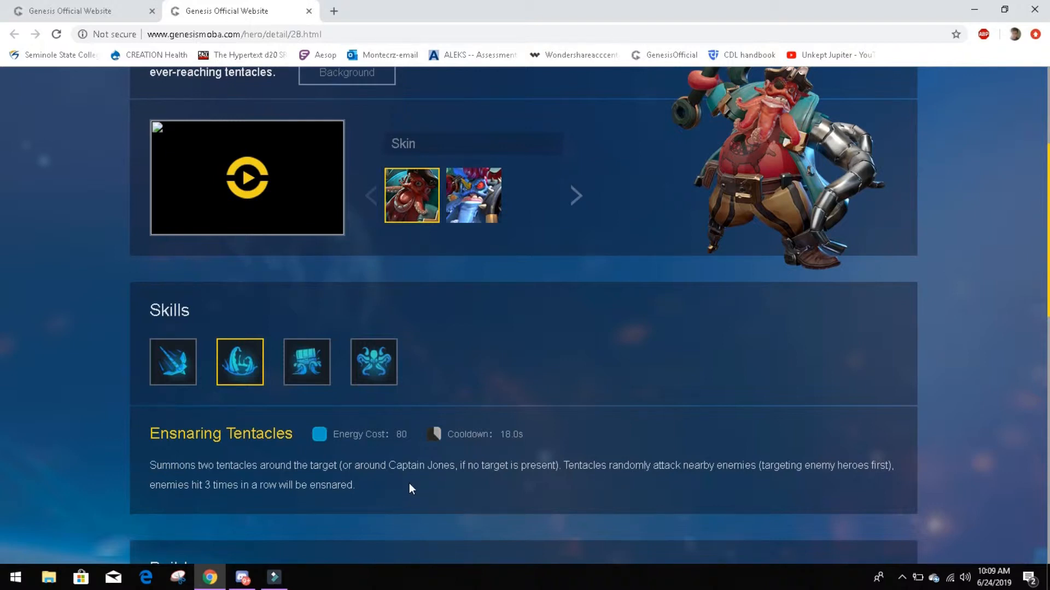
pyautogui.moveTo(295, 452)
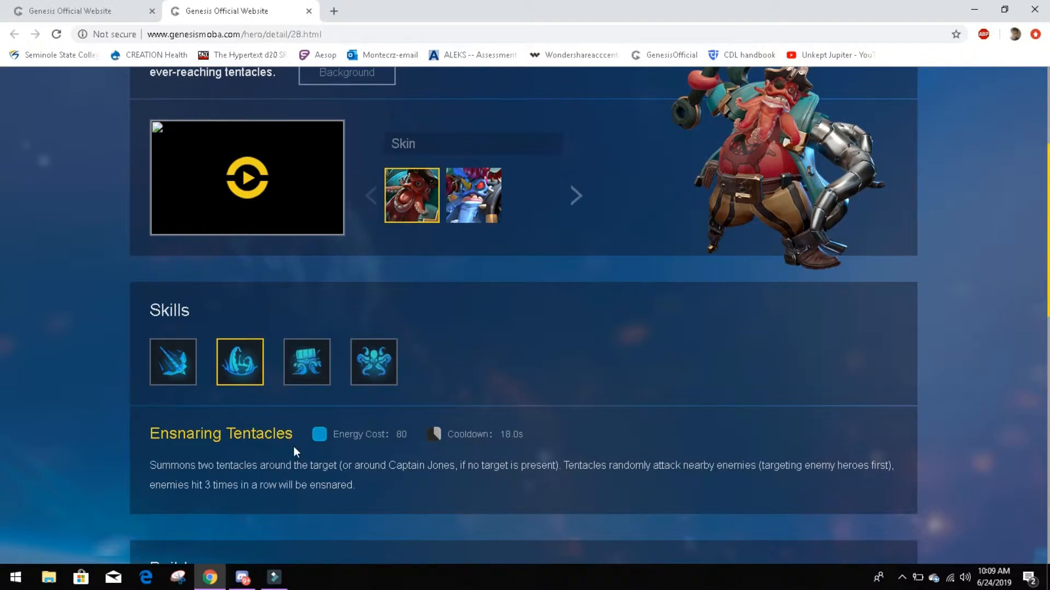
pyautogui.moveTo(236, 374)
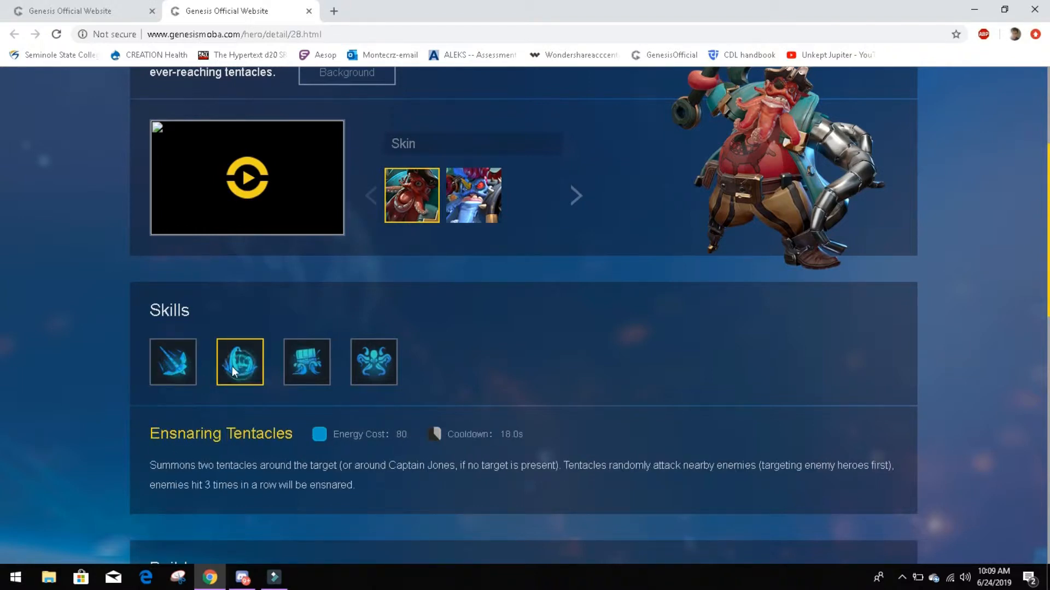
# Flip between Mechanical Harpoon and Ensnaring Tentacles, then show Buried Treasure with zero cost
pyautogui.click(173, 362)
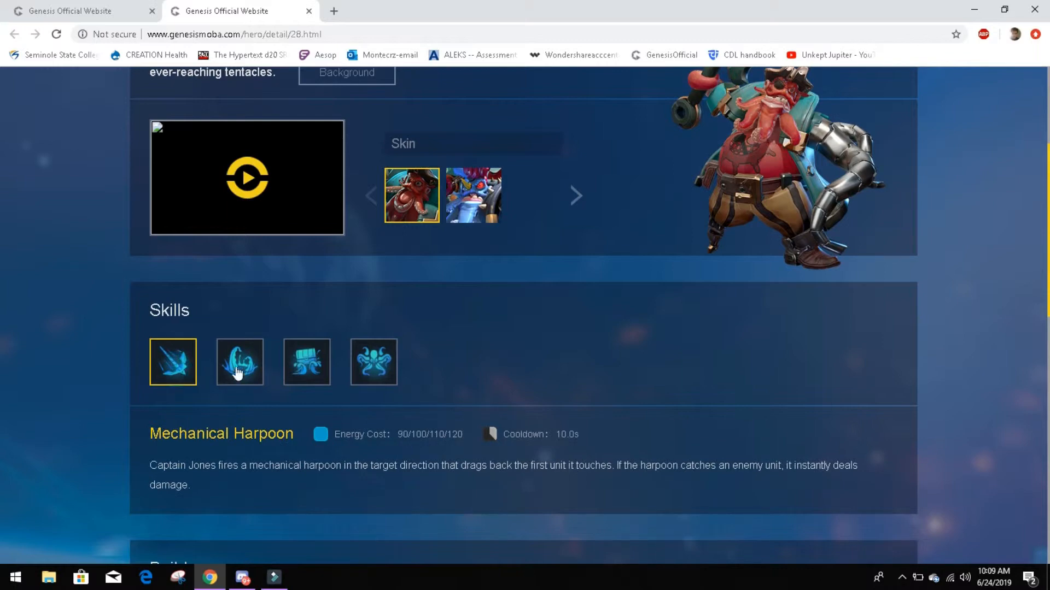
pyautogui.click(239, 361)
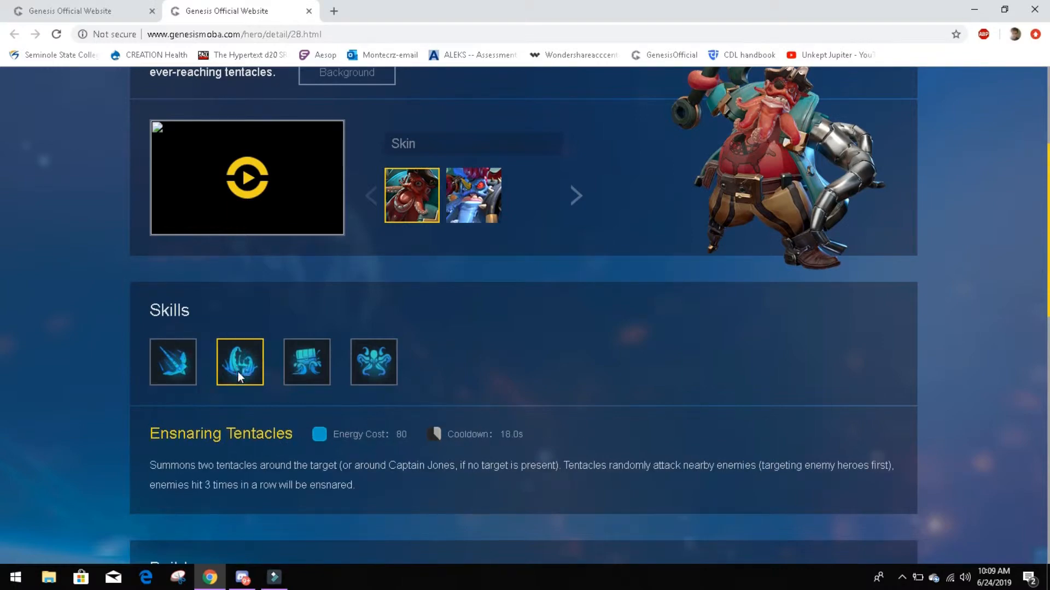
pyautogui.click(172, 362)
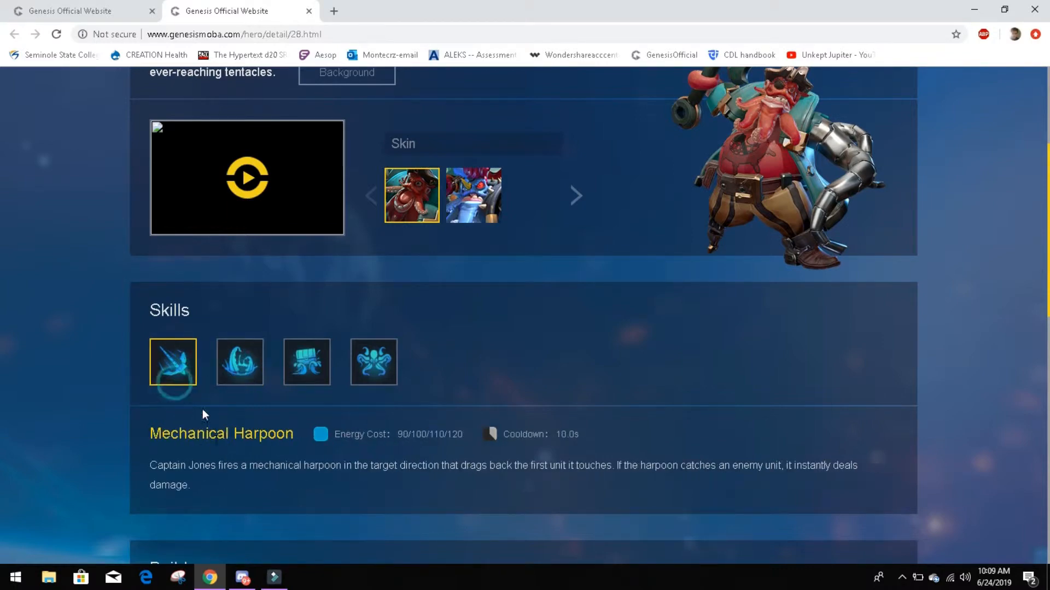
pyautogui.click(240, 362)
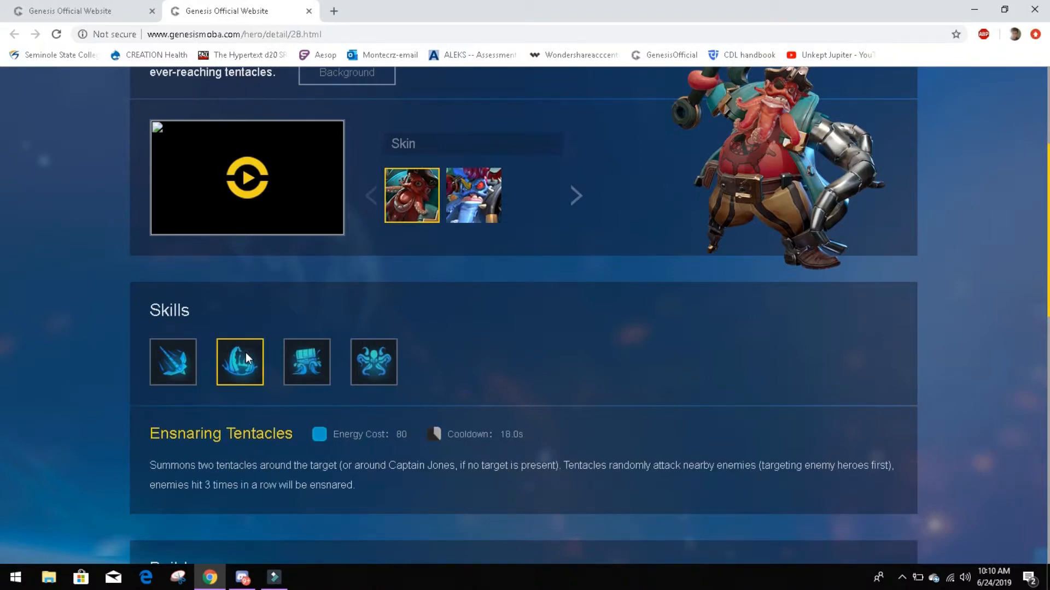
pyautogui.moveTo(177, 370)
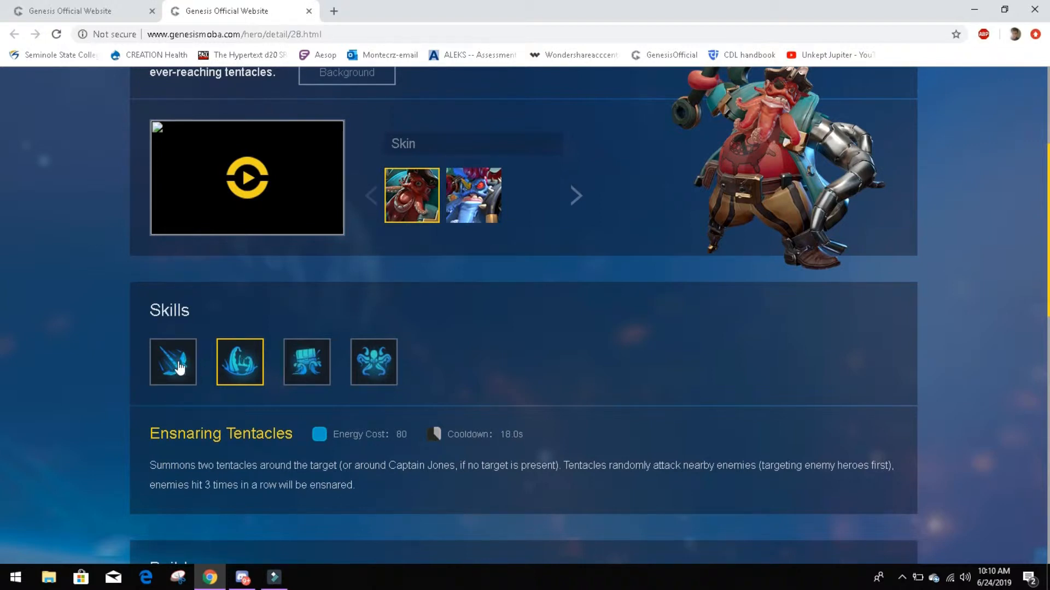
pyautogui.click(173, 362)
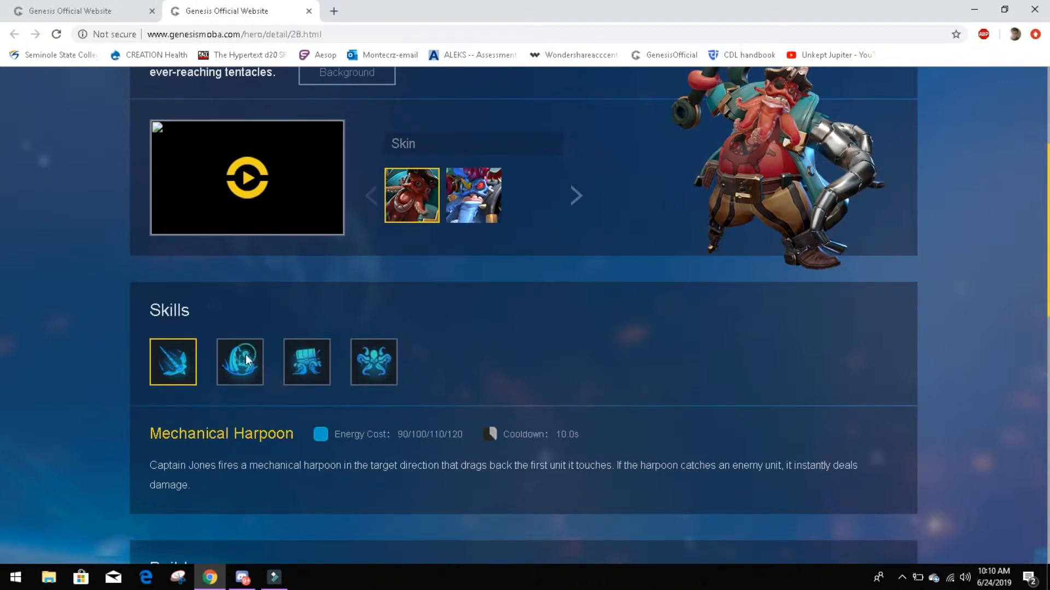
pyautogui.click(240, 362)
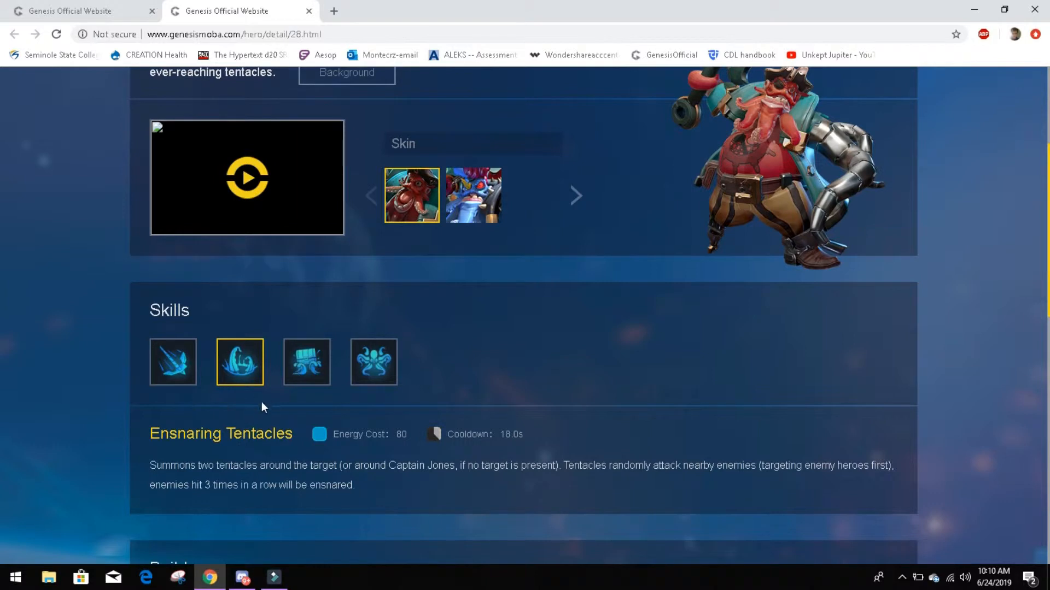
pyautogui.click(306, 362)
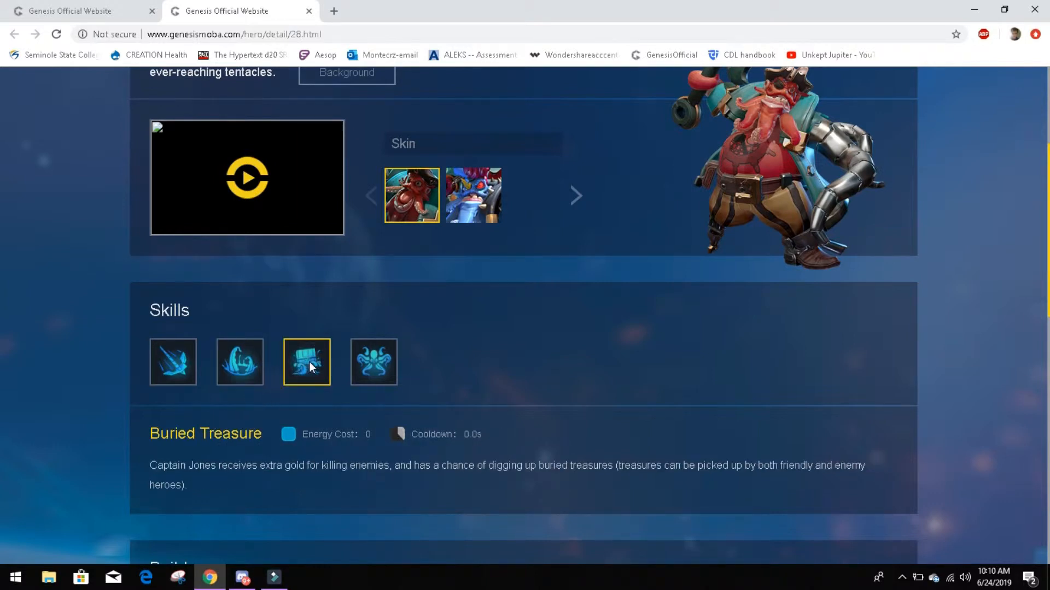
pyautogui.moveTo(425, 453)
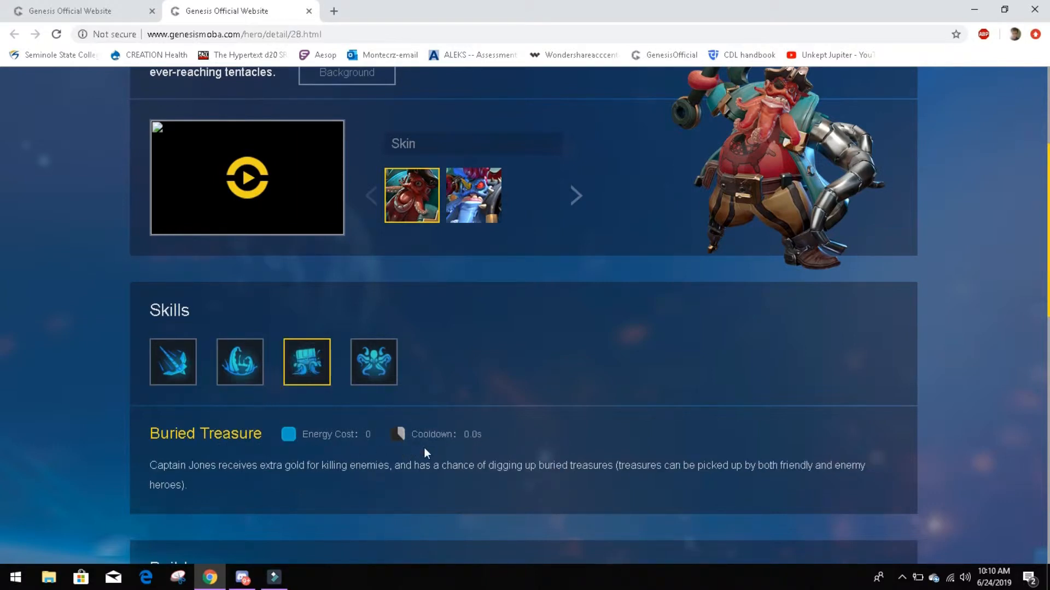
pyautogui.moveTo(311, 501)
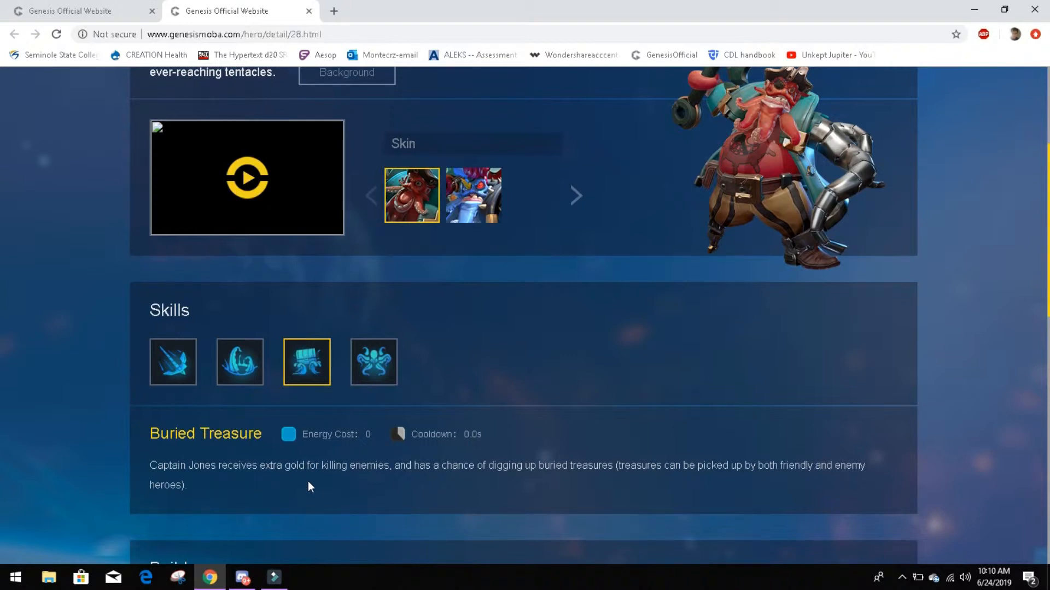
pyautogui.moveTo(514, 479)
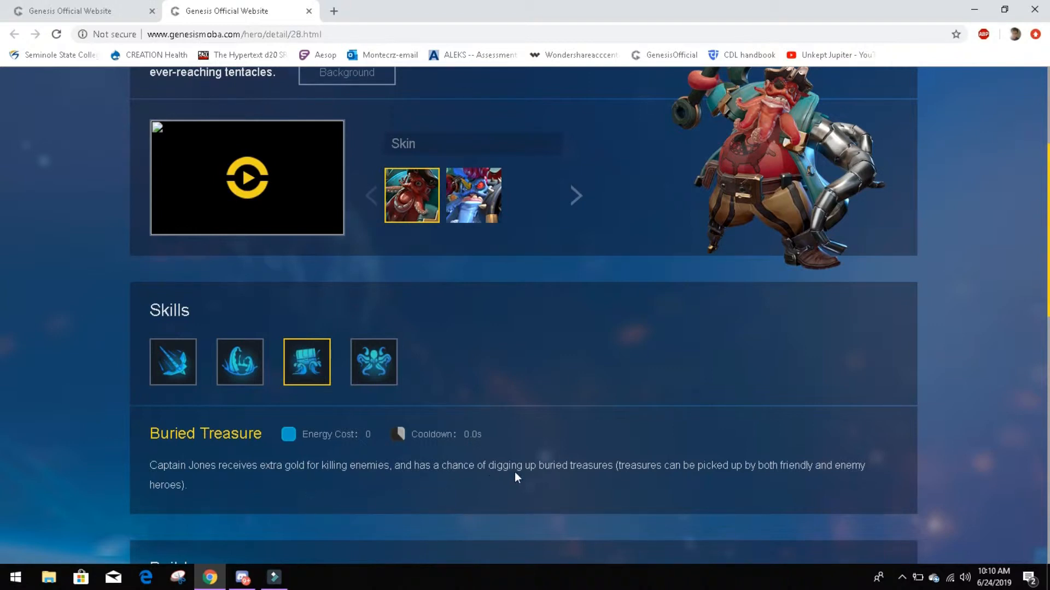
pyautogui.moveTo(649, 483)
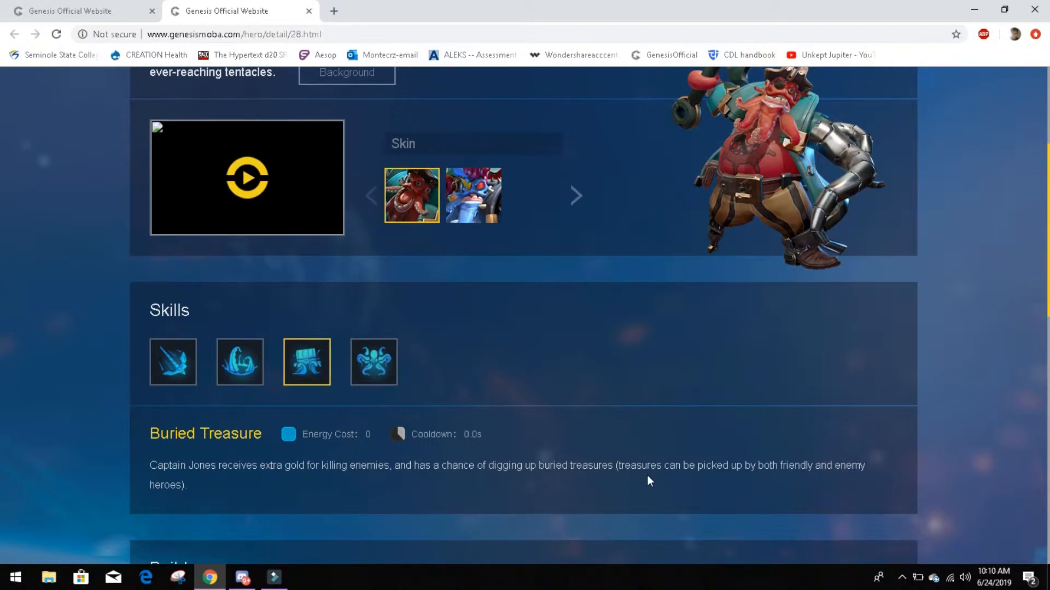
pyautogui.moveTo(635, 482)
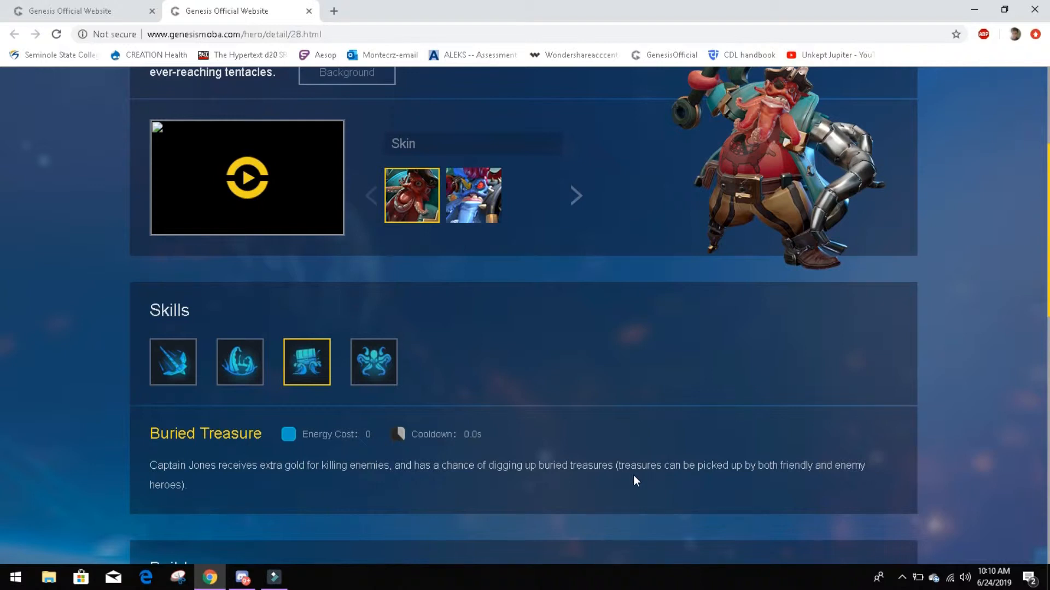
pyautogui.moveTo(224, 480)
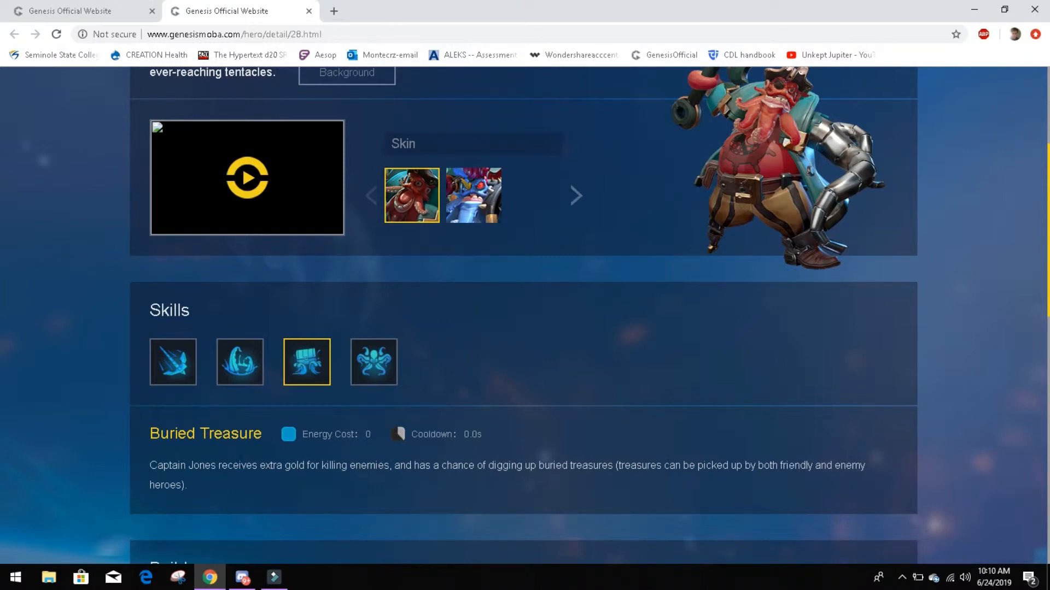
pyautogui.click(239, 361)
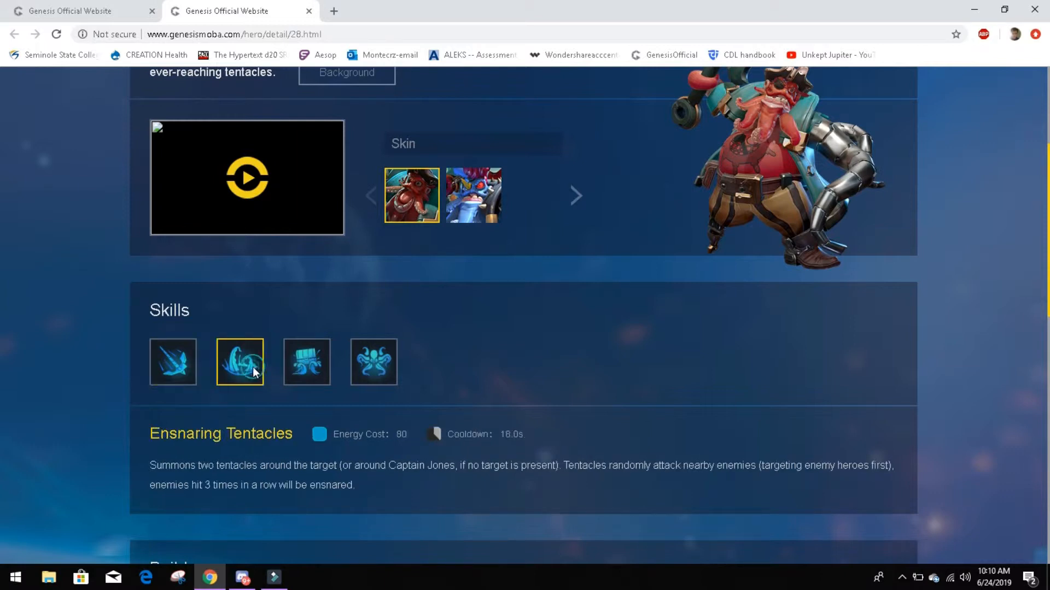
# Return to the Buried Treasure skill details with zero energy cost and no cooldown
pyautogui.click(307, 361)
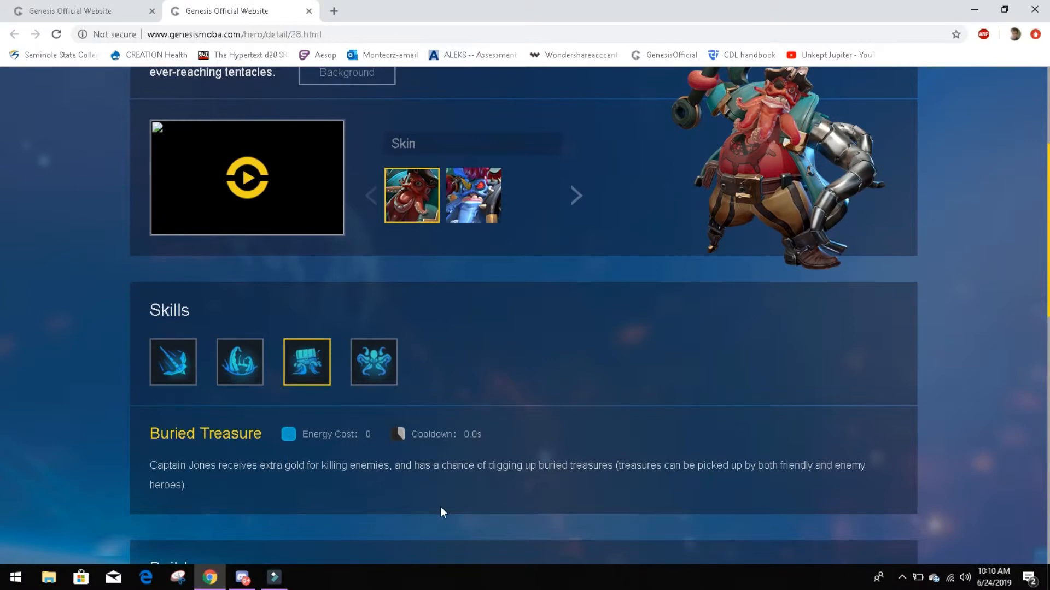
pyautogui.moveTo(392, 513)
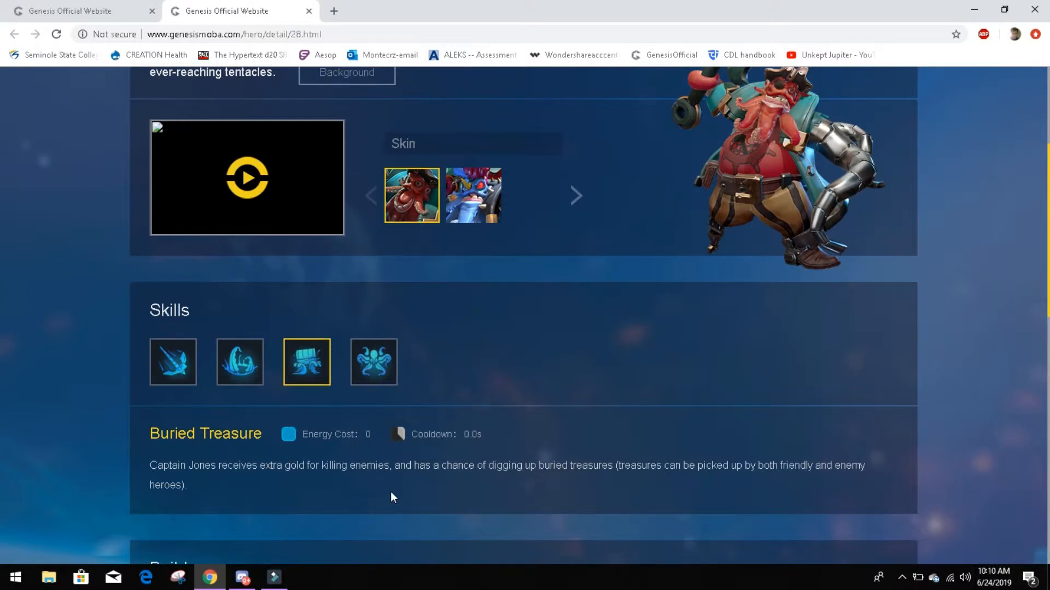
pyautogui.moveTo(262, 479)
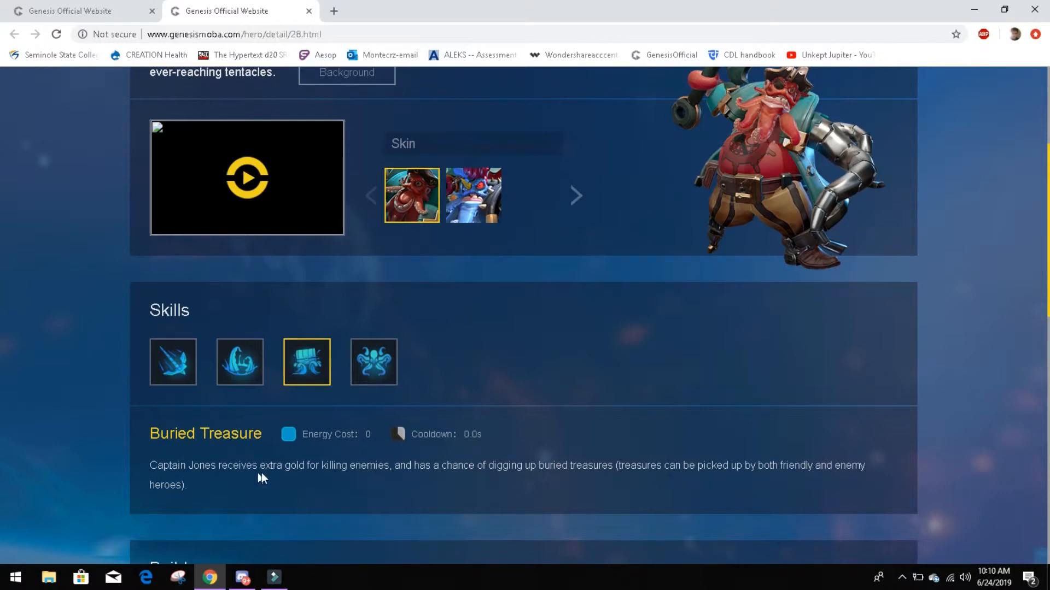
pyautogui.moveTo(220, 492)
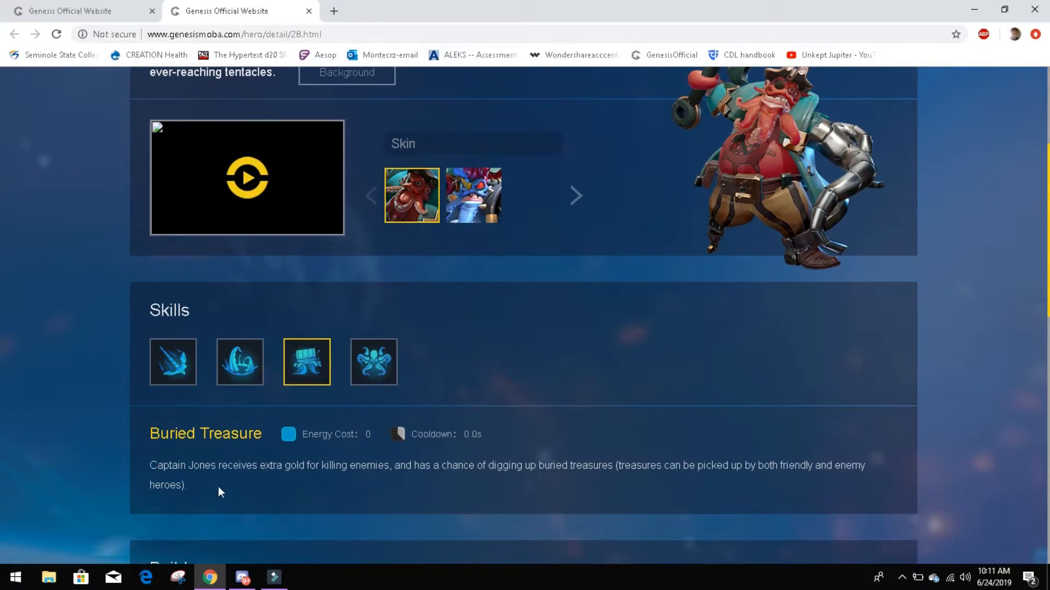
pyautogui.moveTo(240, 499)
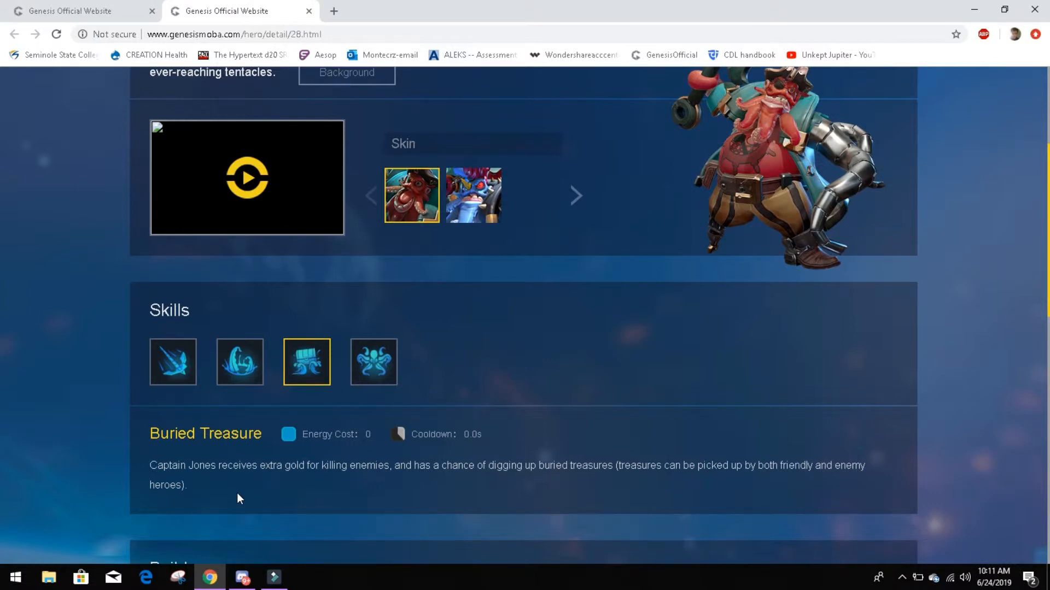
pyautogui.moveTo(316, 514)
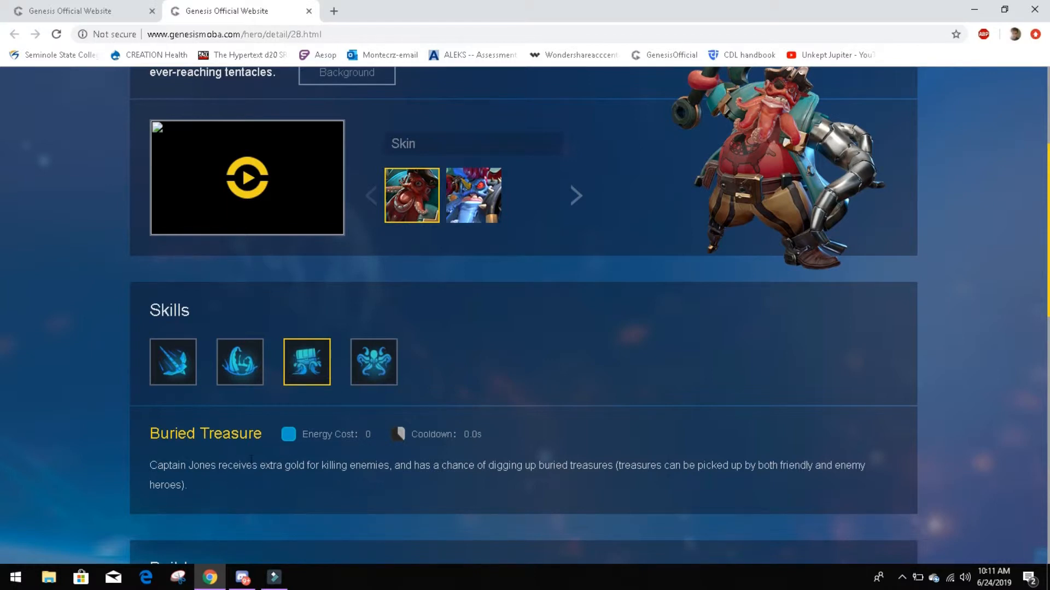
pyautogui.moveTo(532, 462)
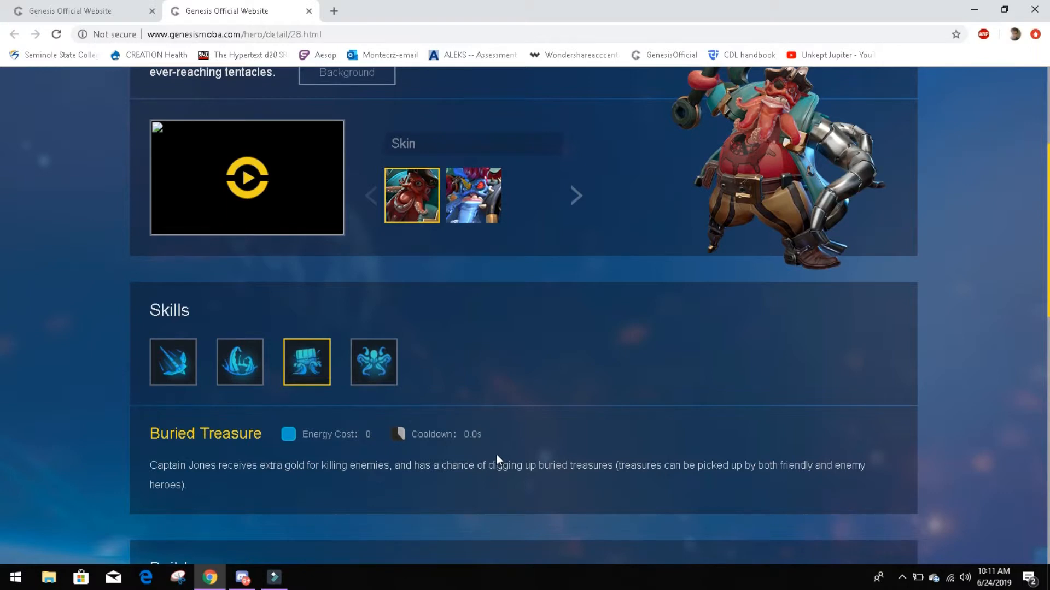
pyautogui.moveTo(356, 514)
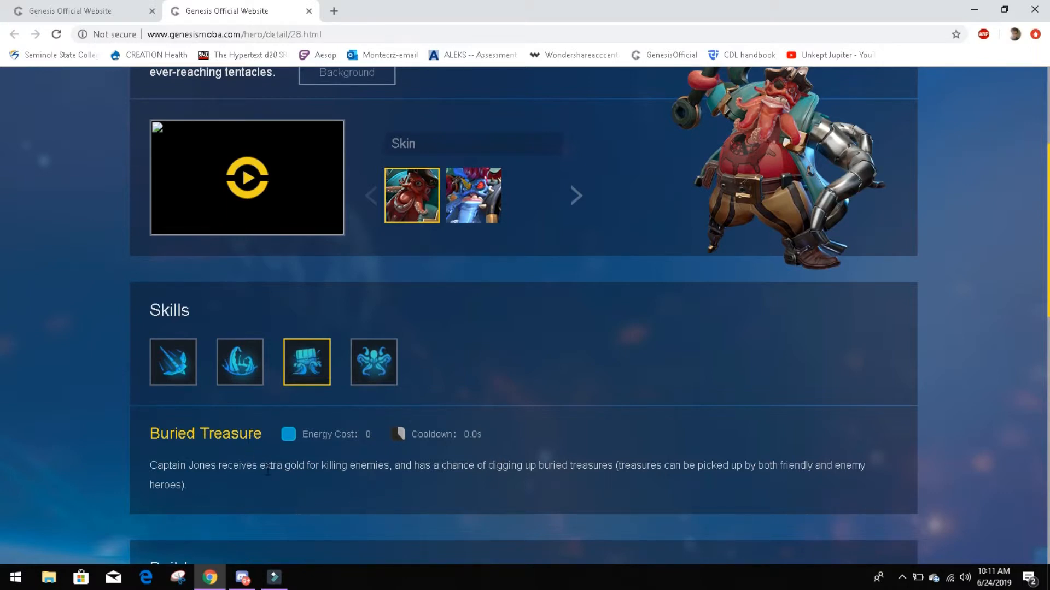
pyautogui.moveTo(331, 495)
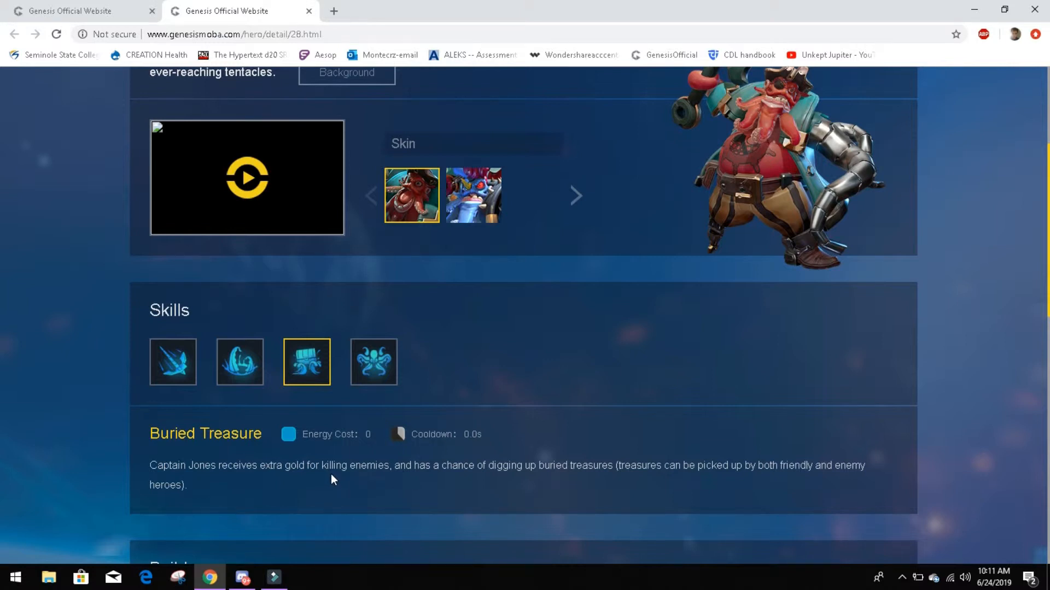
pyautogui.moveTo(267, 509)
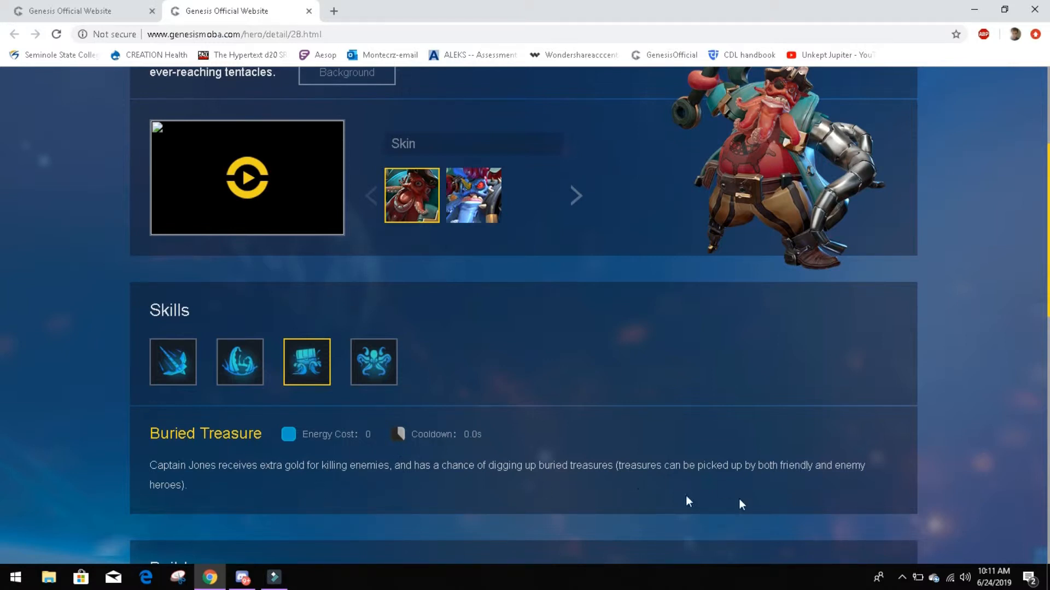
pyautogui.moveTo(747, 502)
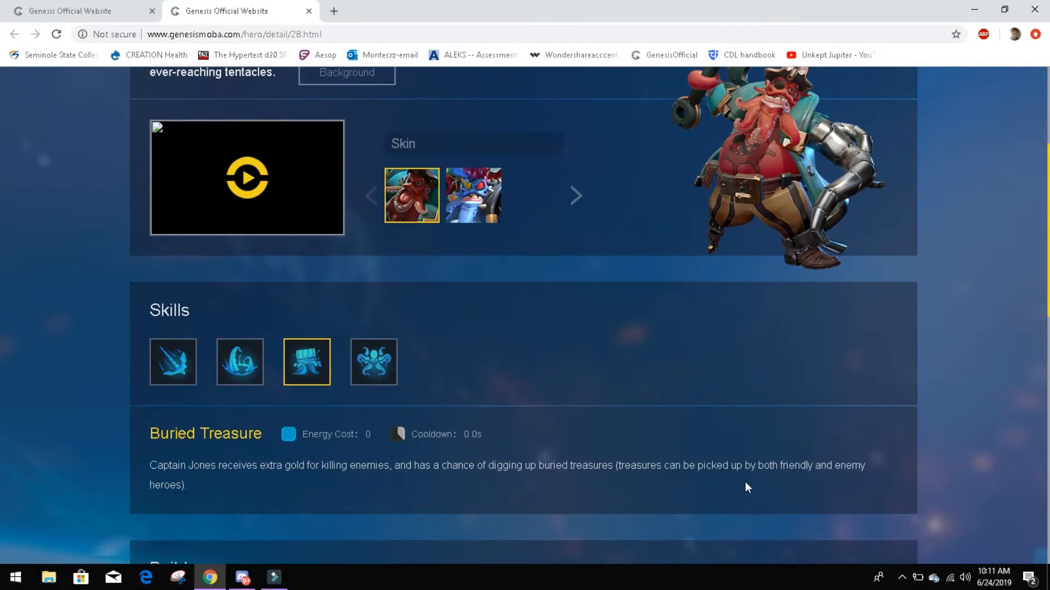
pyautogui.moveTo(675, 433)
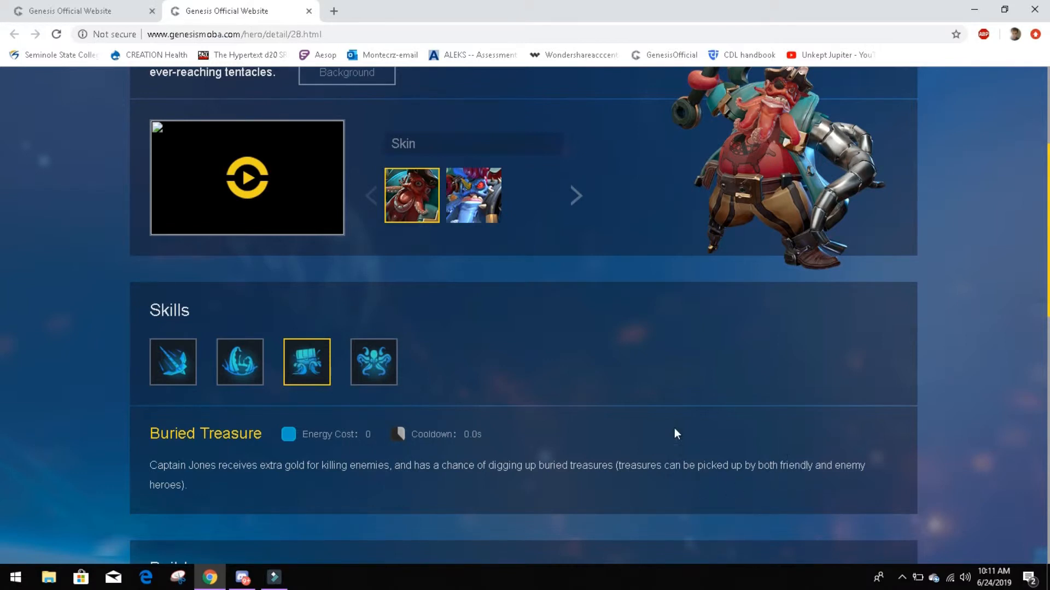
pyautogui.moveTo(243, 380)
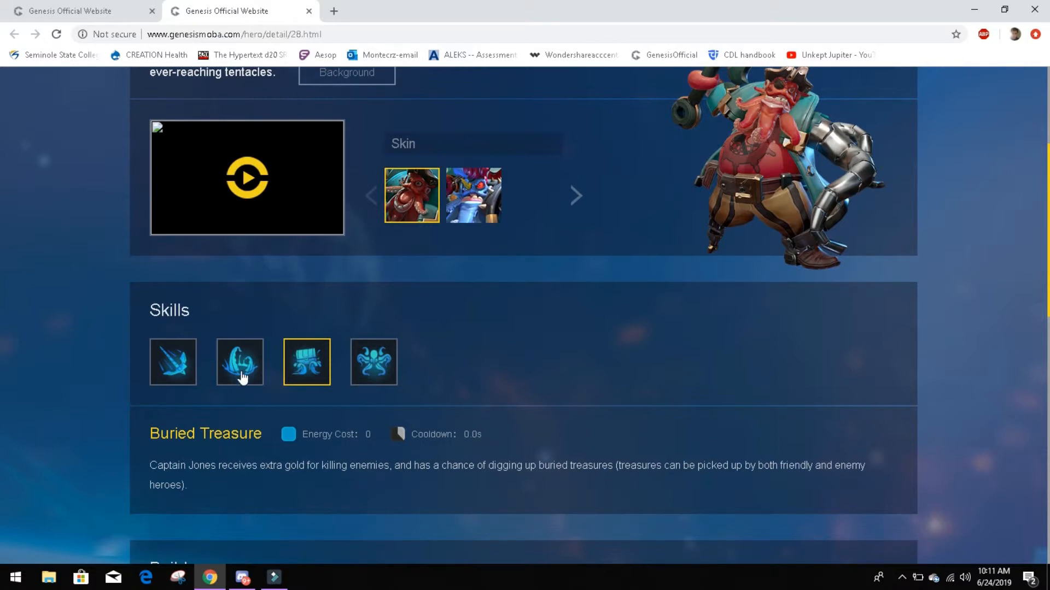
# Alternate between Mechanical Harpoon and Ensnaring Tentacles, ending on Ensnaring Tentacles
pyautogui.click(173, 362)
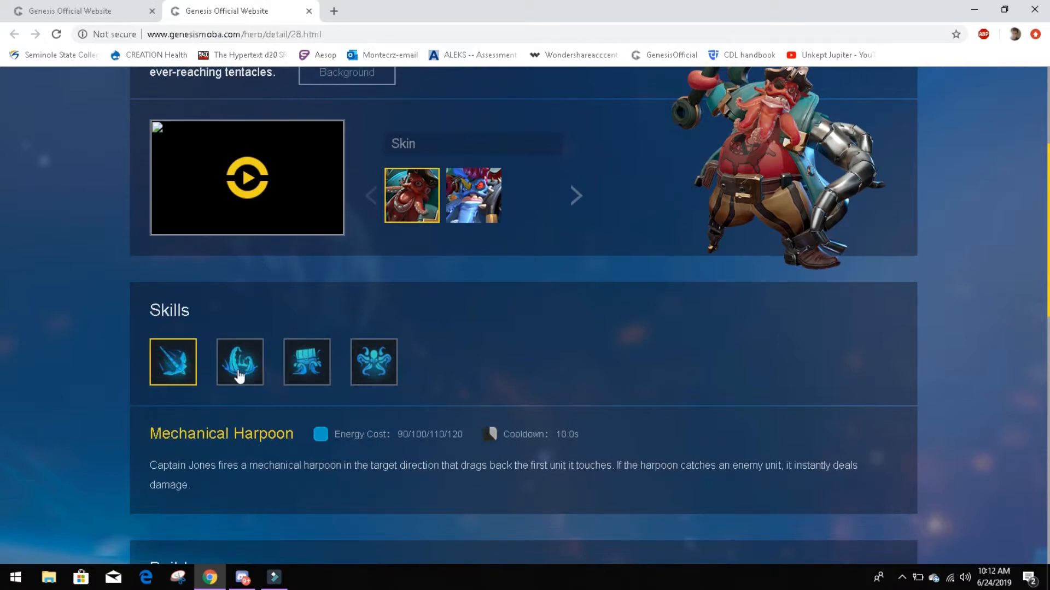
pyautogui.moveTo(243, 410)
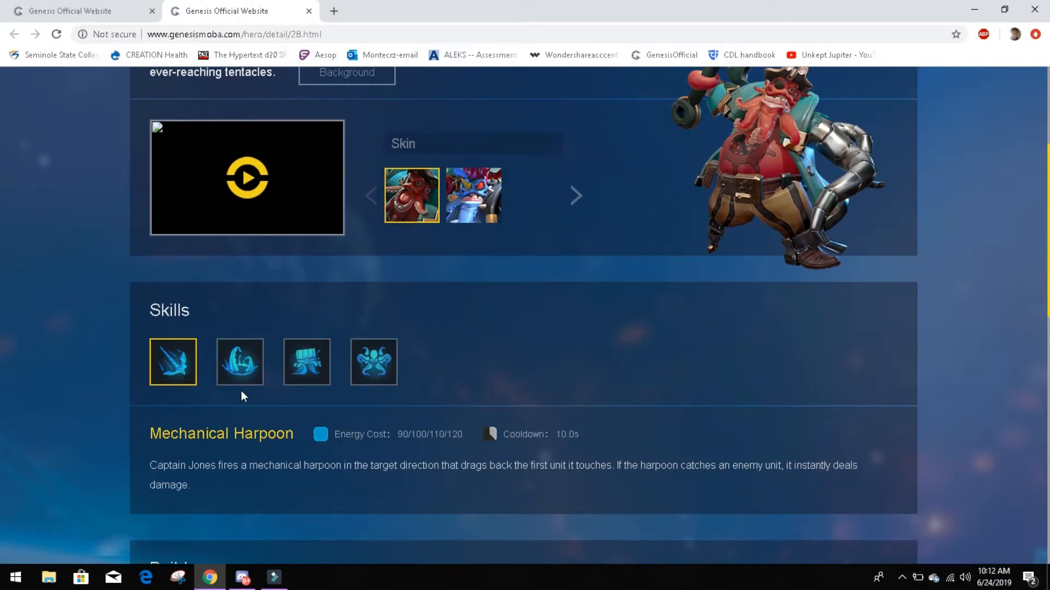
pyautogui.click(239, 362)
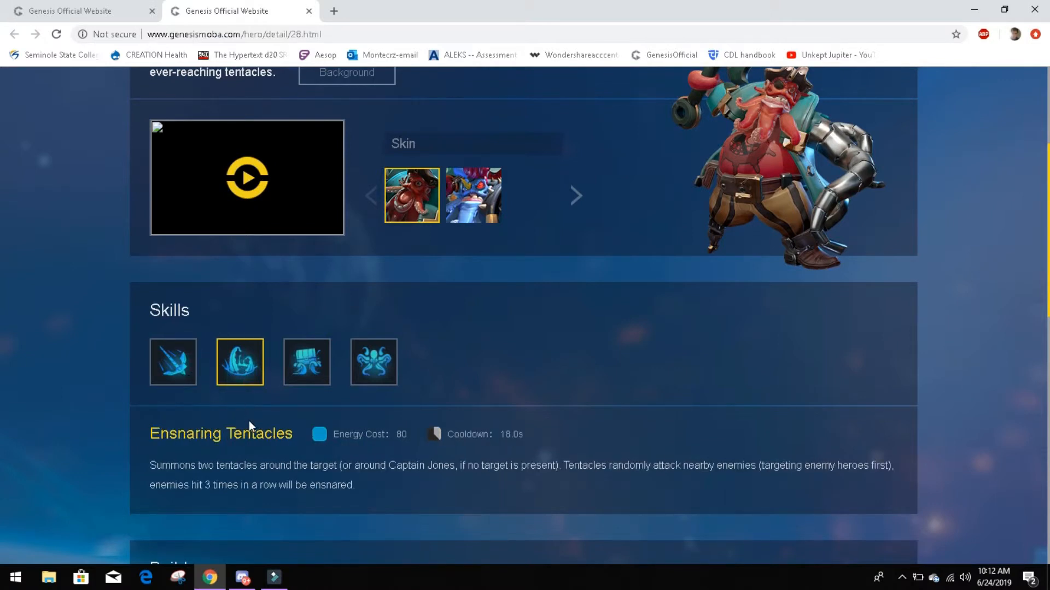
pyautogui.moveTo(603, 339)
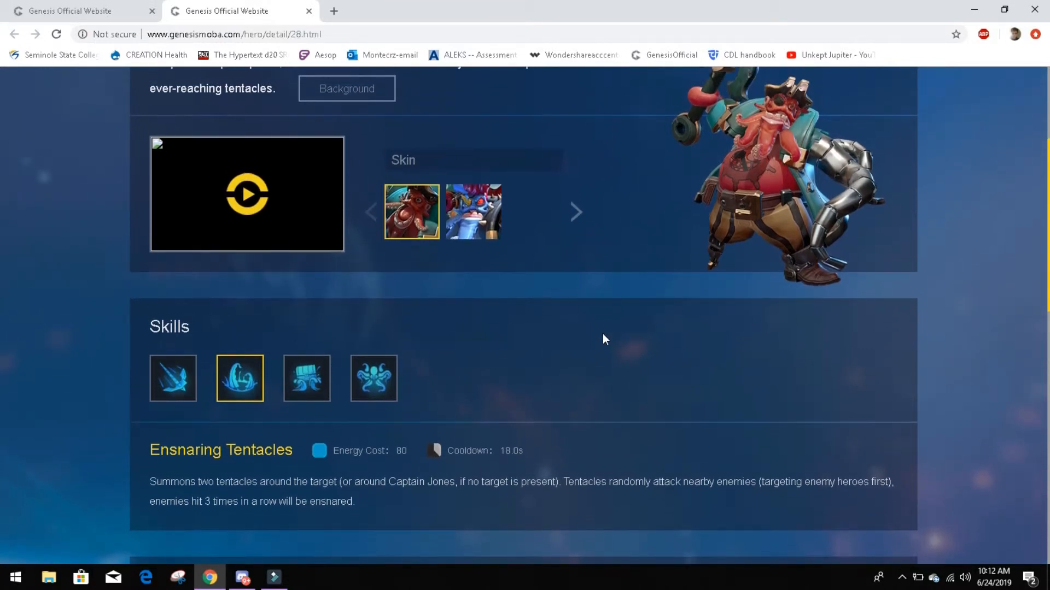
pyautogui.moveTo(524, 352)
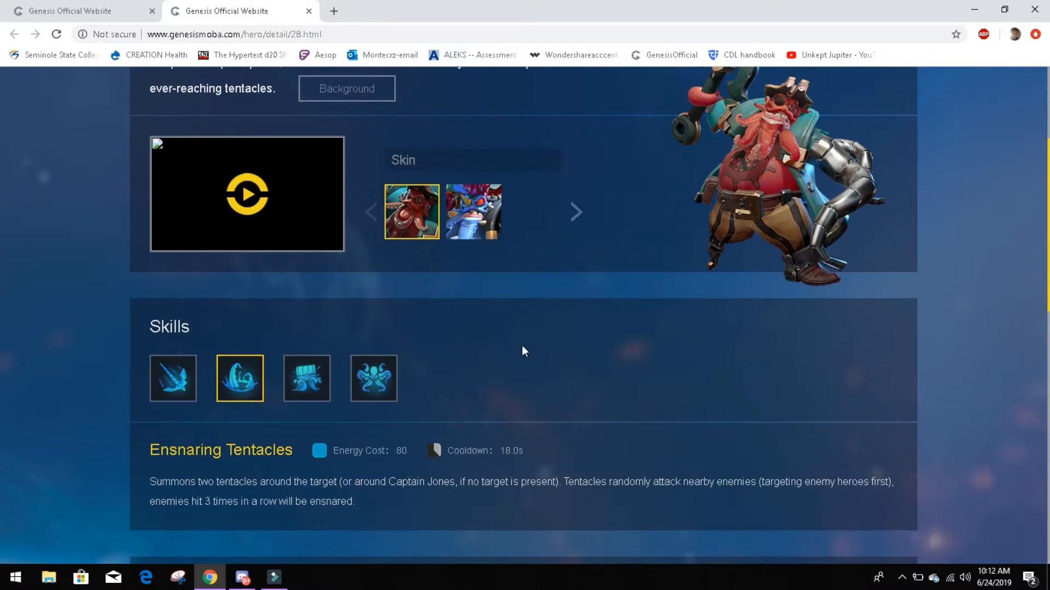
pyautogui.click(172, 379)
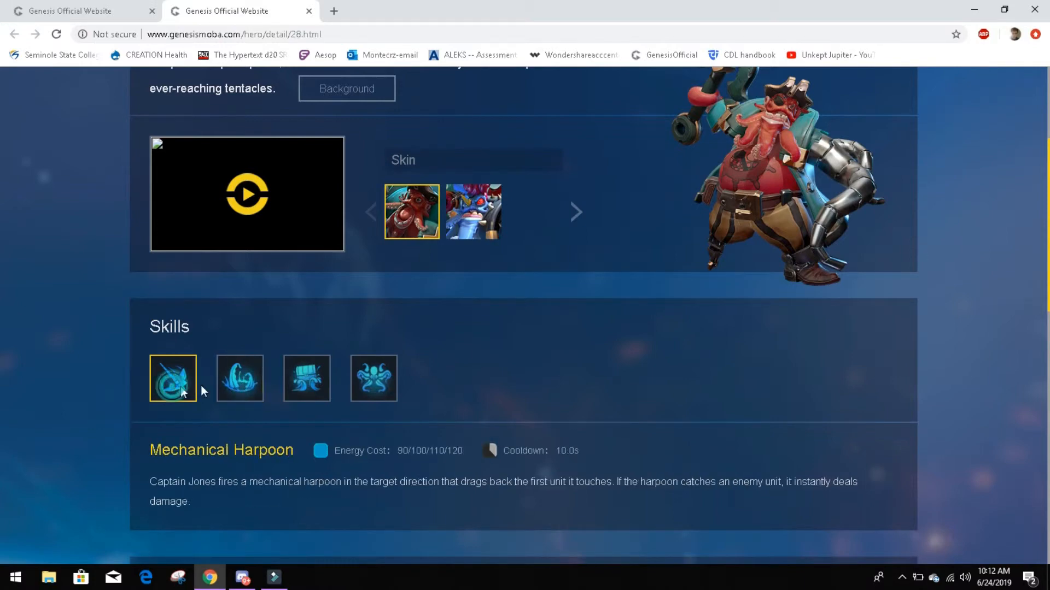
pyautogui.click(240, 380)
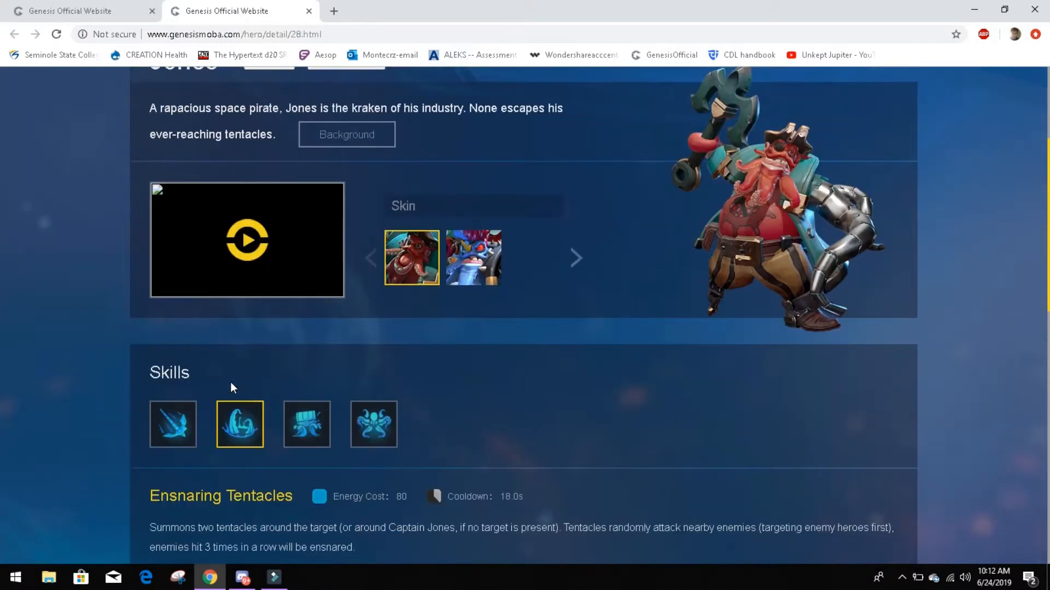
# Show Mechanical Harpoon again with its 90/100/110/120 energy cost and 10s cooldown
pyautogui.scroll(-3)
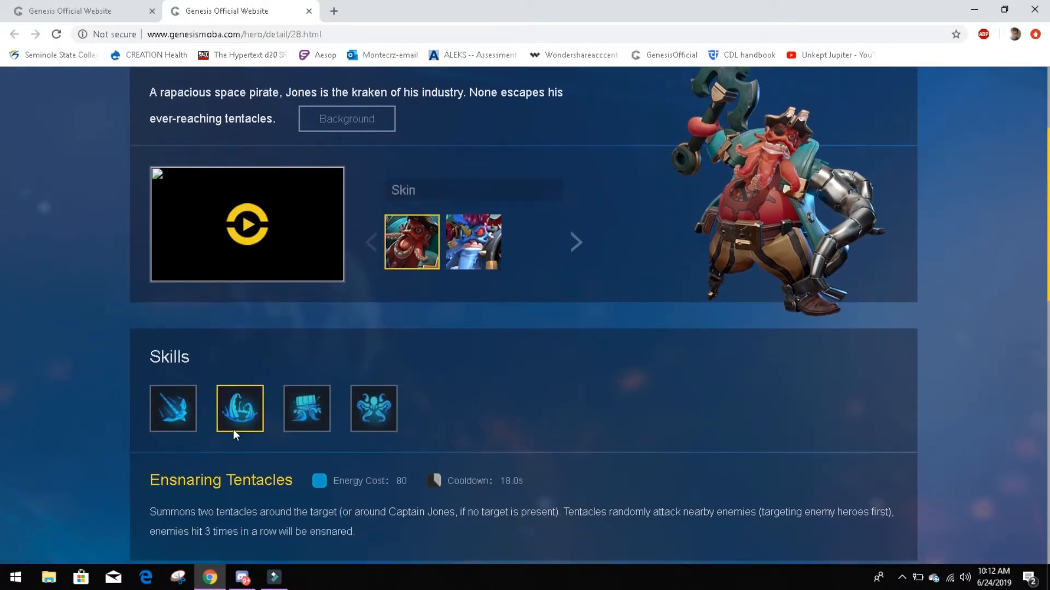
pyautogui.scroll(-3)
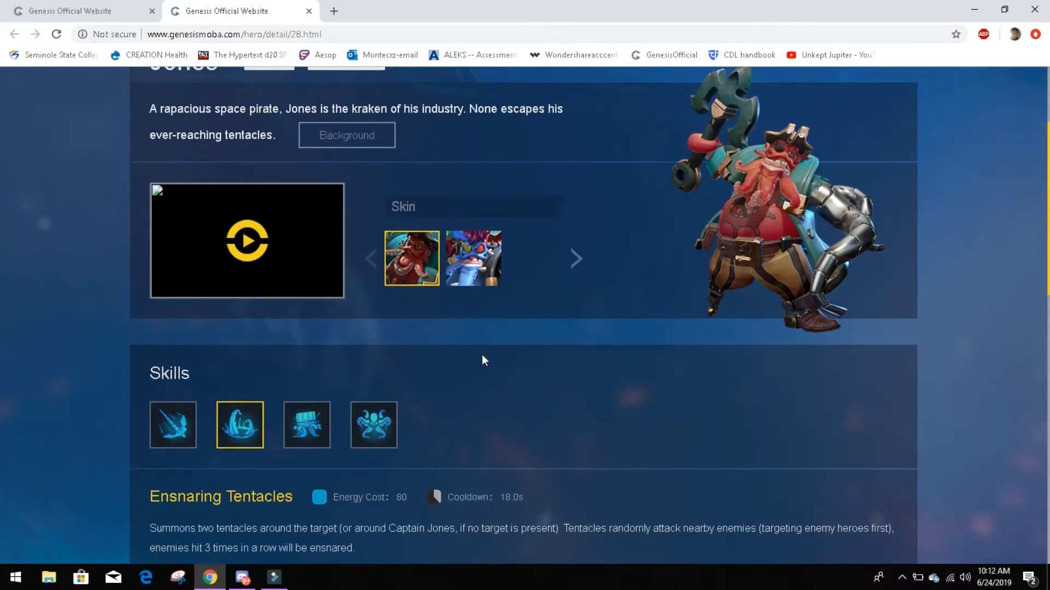
pyautogui.scroll(-3)
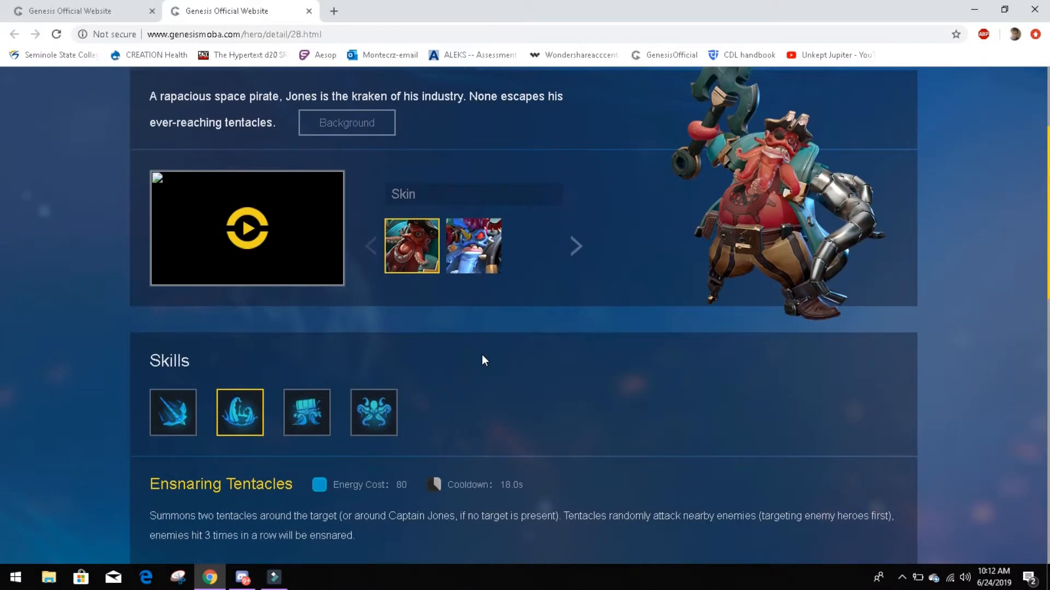
pyautogui.moveTo(523, 405)
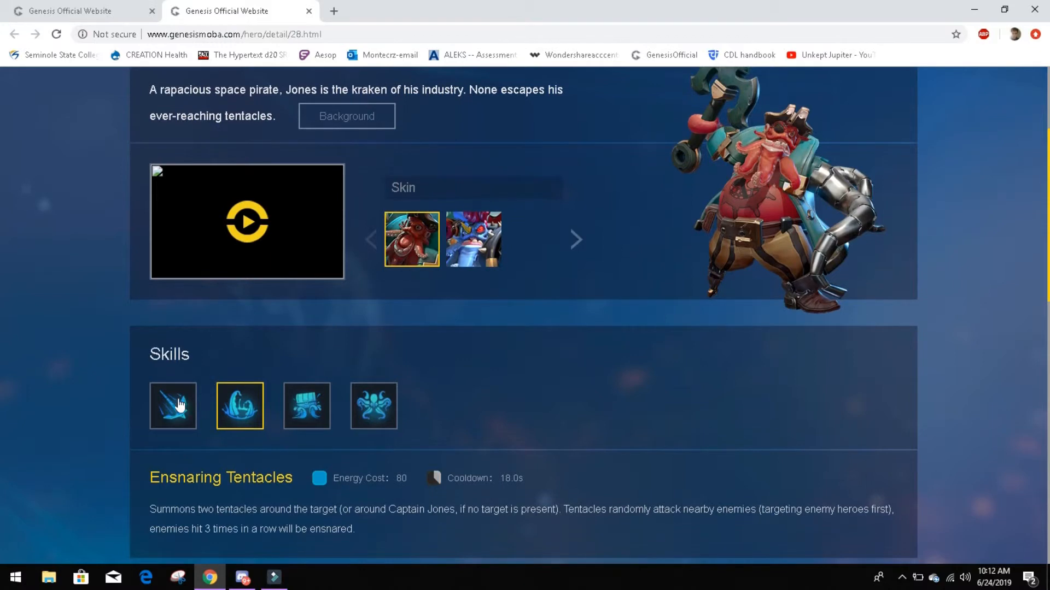
pyautogui.click(173, 406)
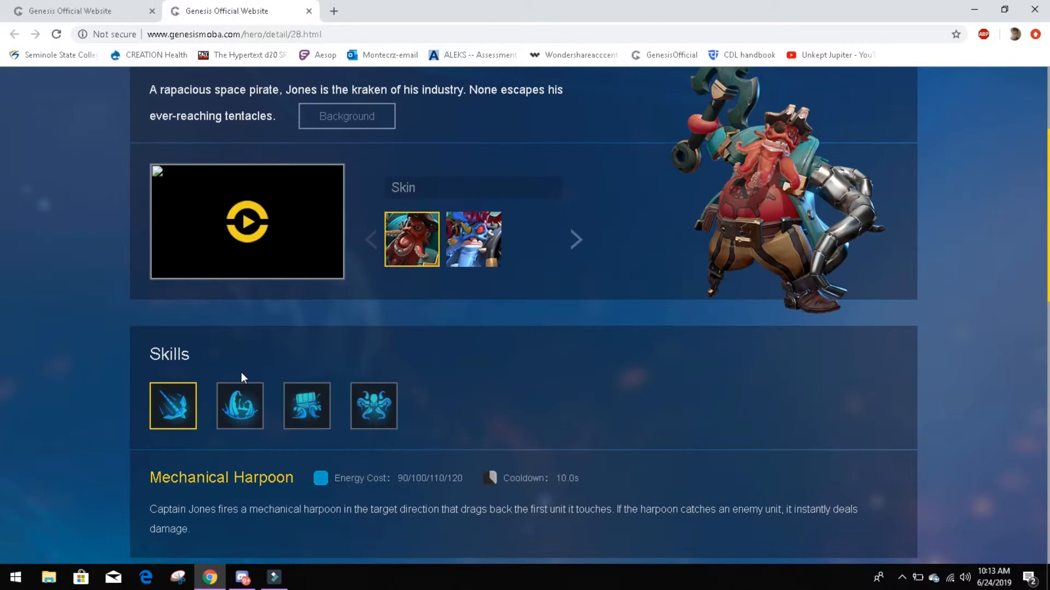
pyautogui.moveTo(483, 425)
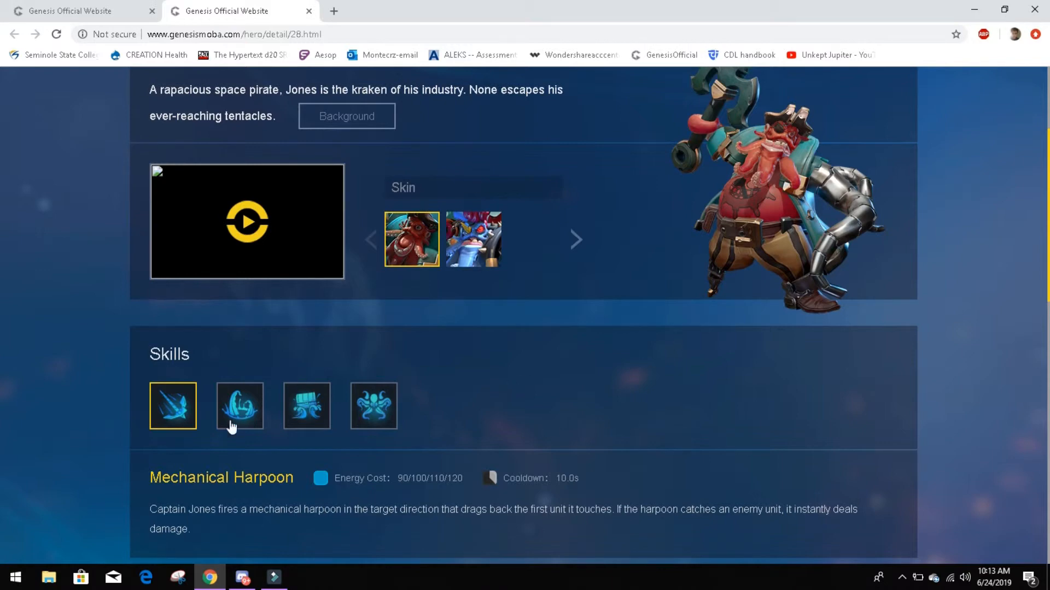
pyautogui.click(307, 405)
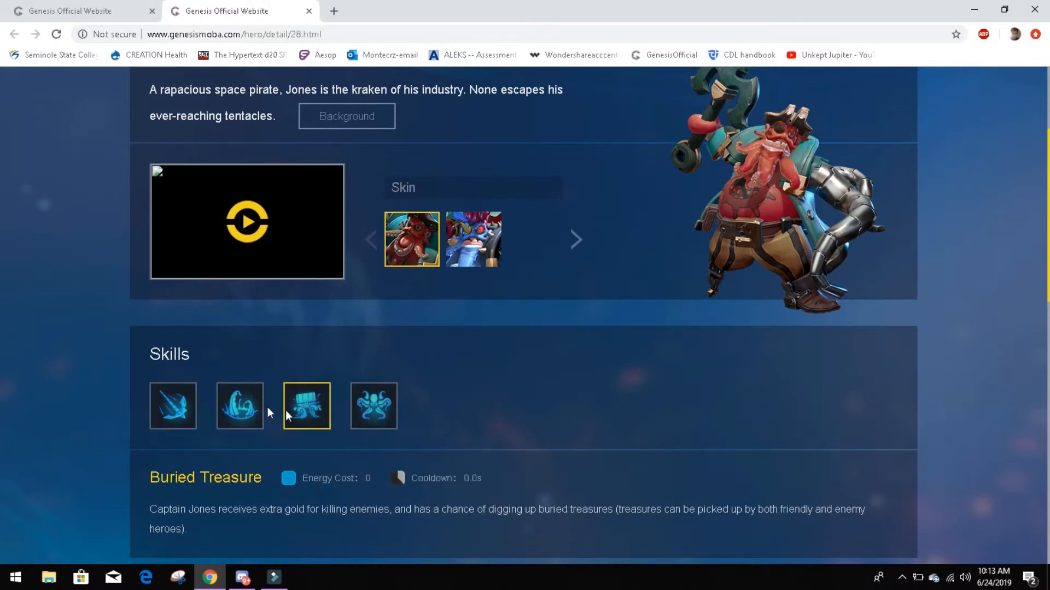
pyautogui.click(173, 406)
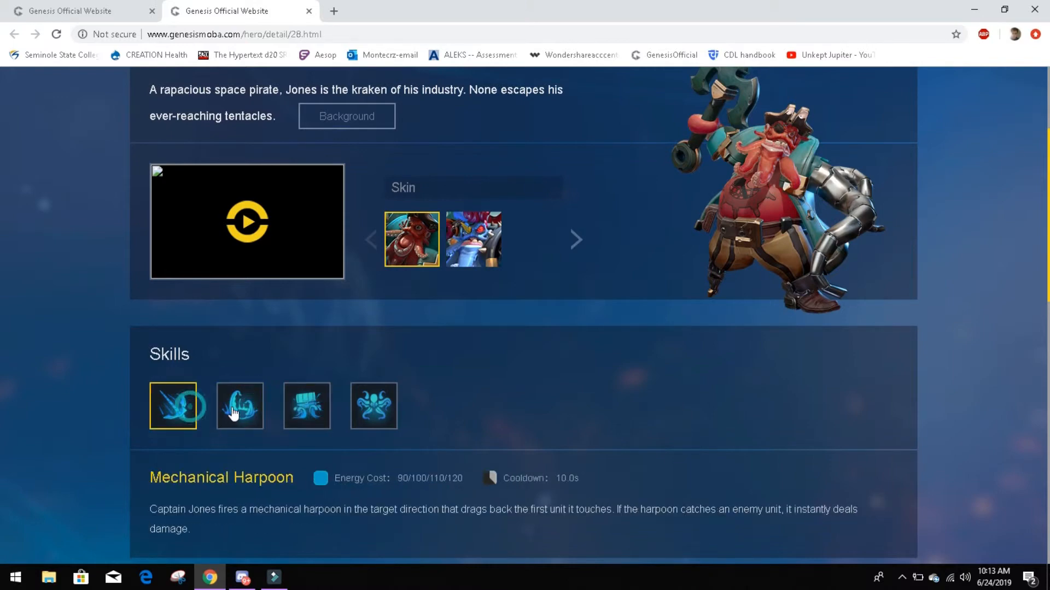
pyautogui.click(240, 406)
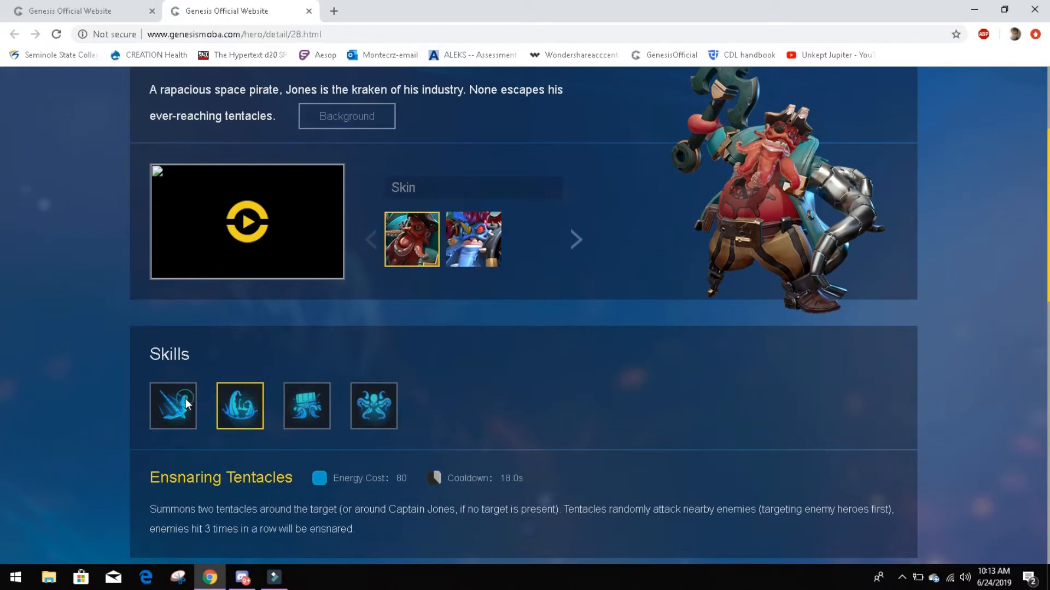
pyautogui.click(307, 406)
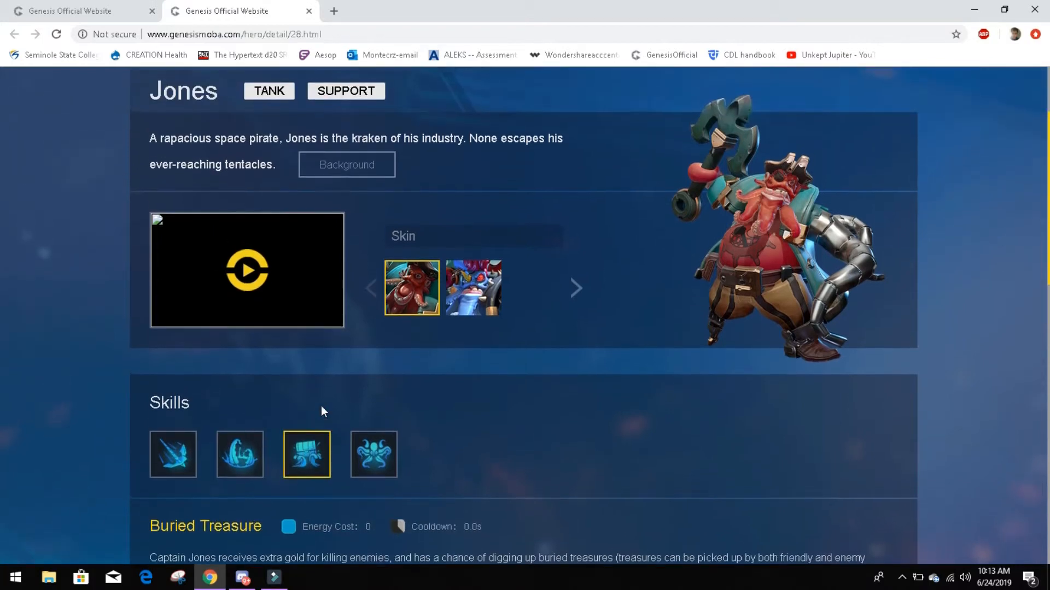
pyautogui.scroll(-3)
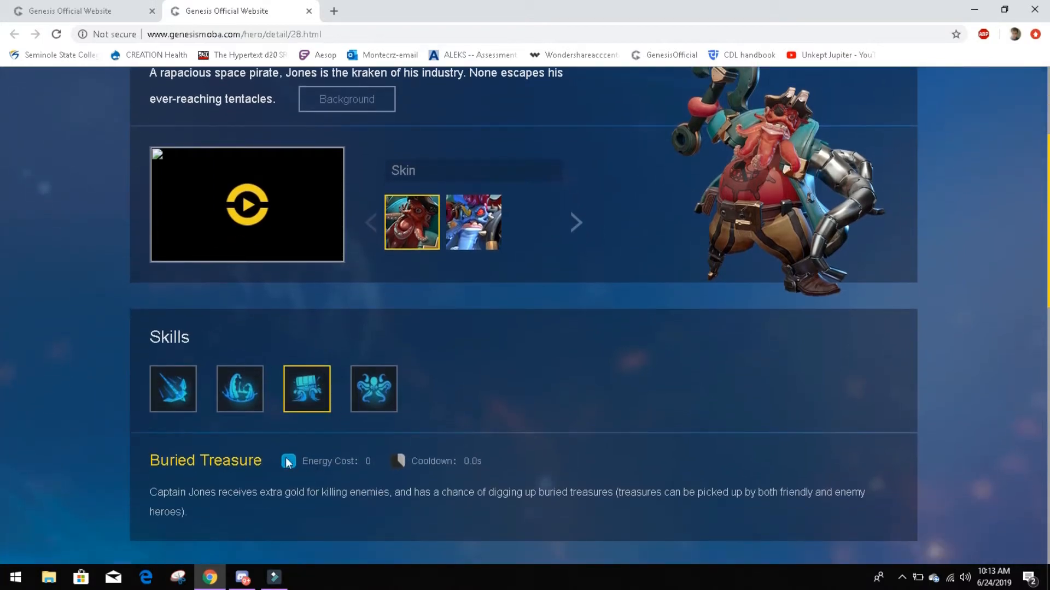
pyautogui.click(240, 390)
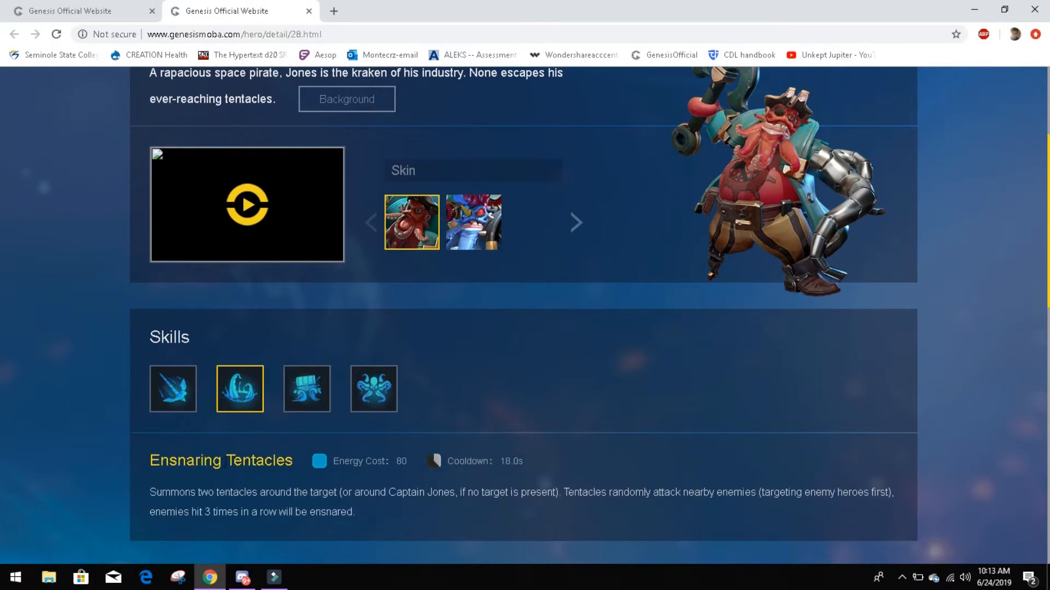
pyautogui.click(173, 389)
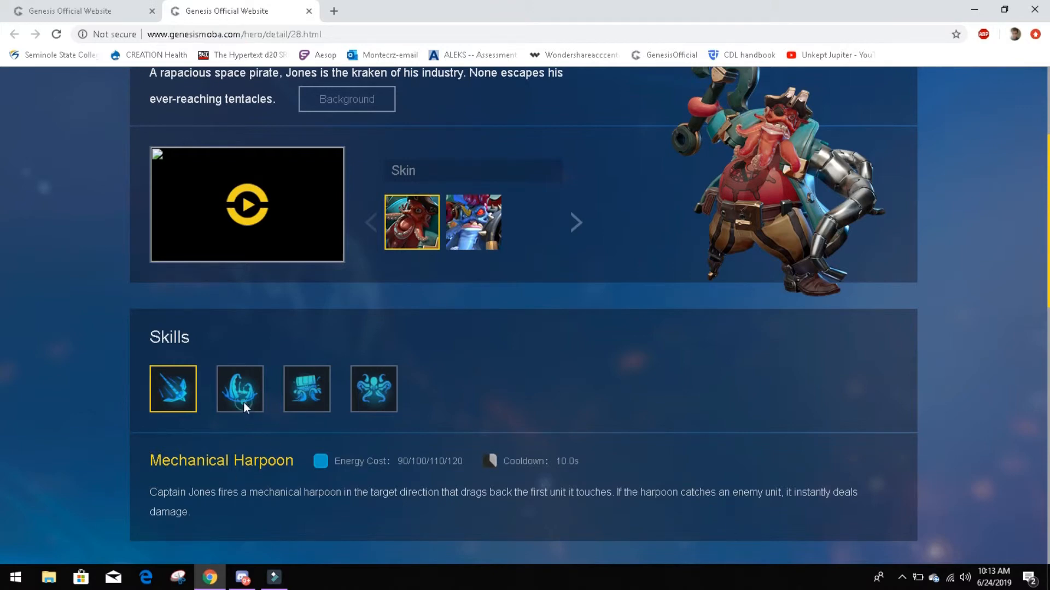
# Show the Kraken ultimate with 150/200/250 energy cost and 90/80/70s cooldowns
pyautogui.click(240, 389)
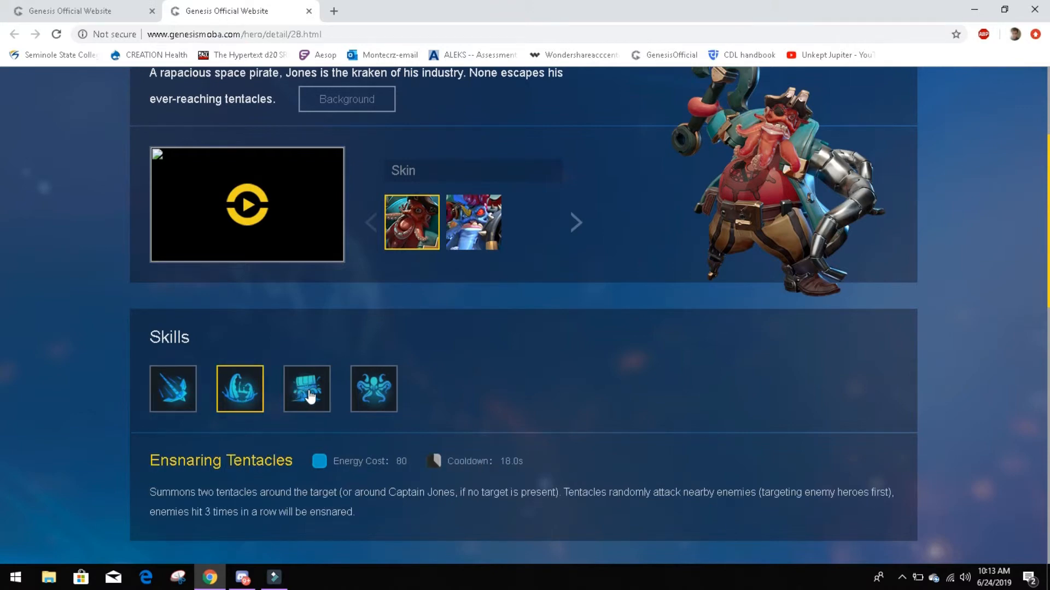
pyautogui.click(374, 390)
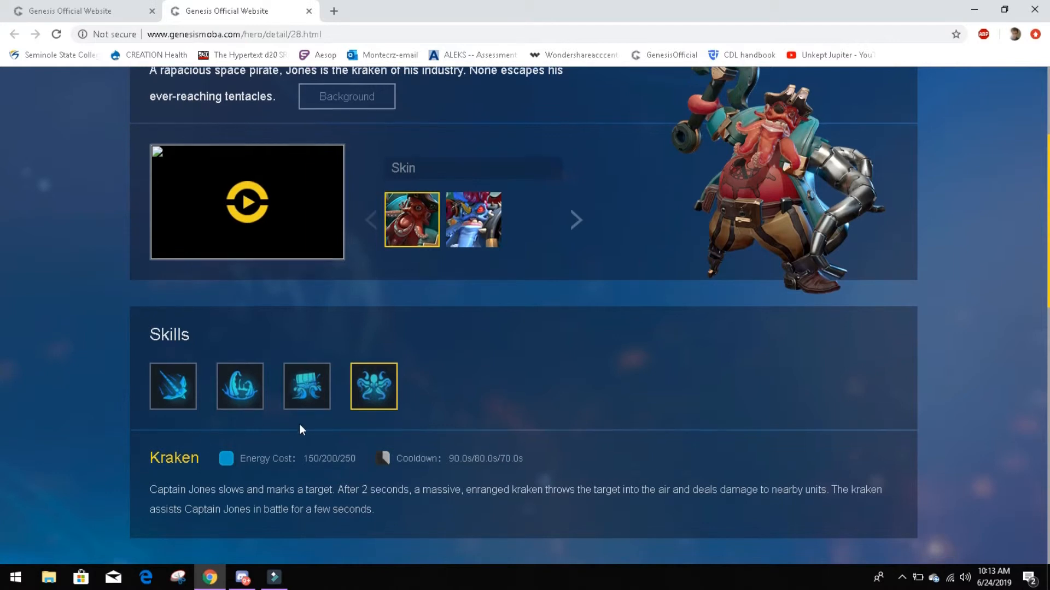
pyautogui.scroll(-3)
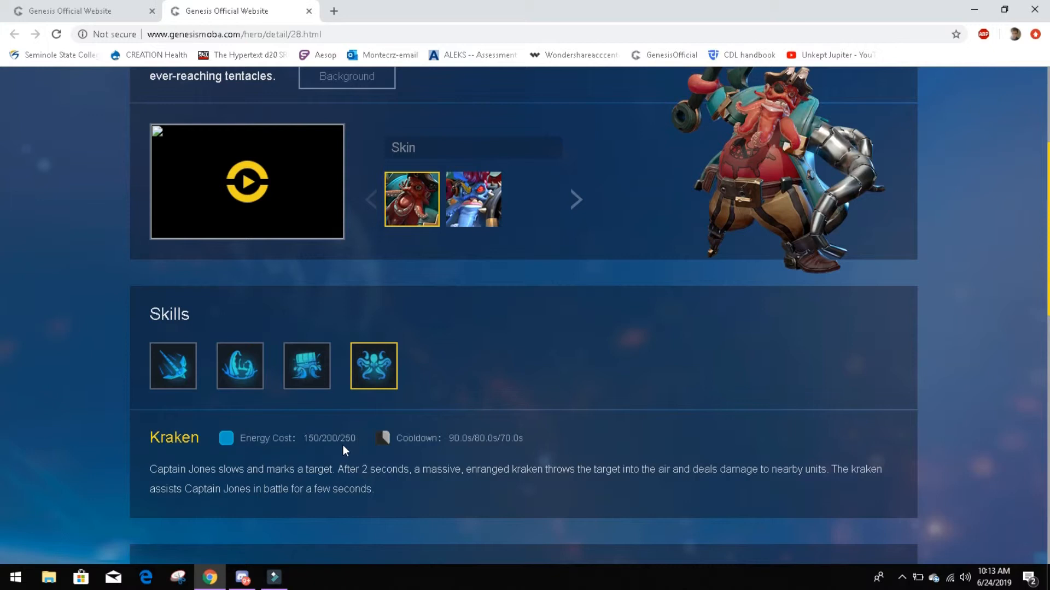
pyautogui.moveTo(311, 458)
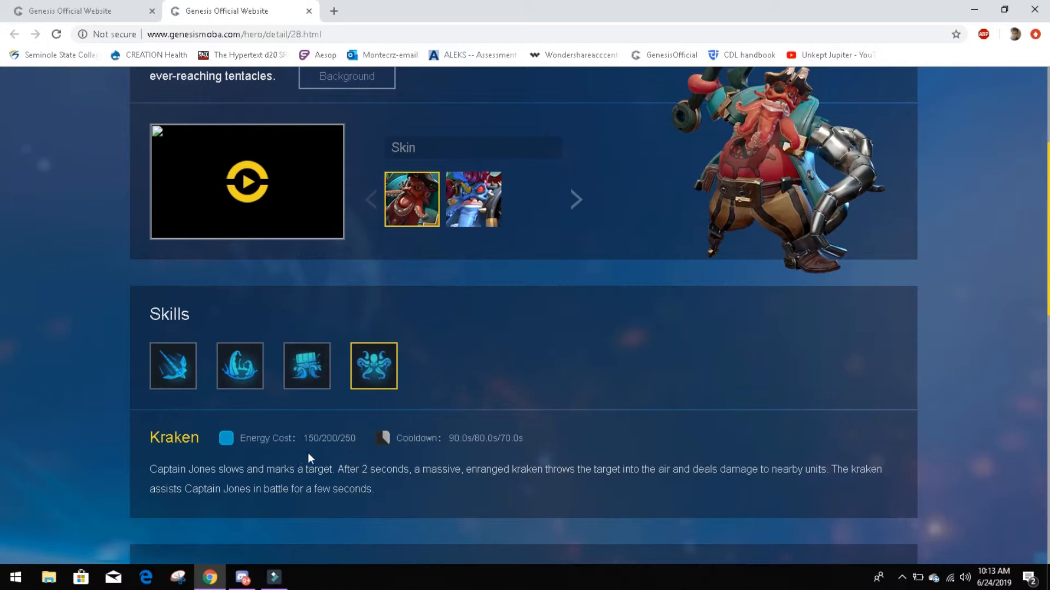
pyautogui.moveTo(451, 457)
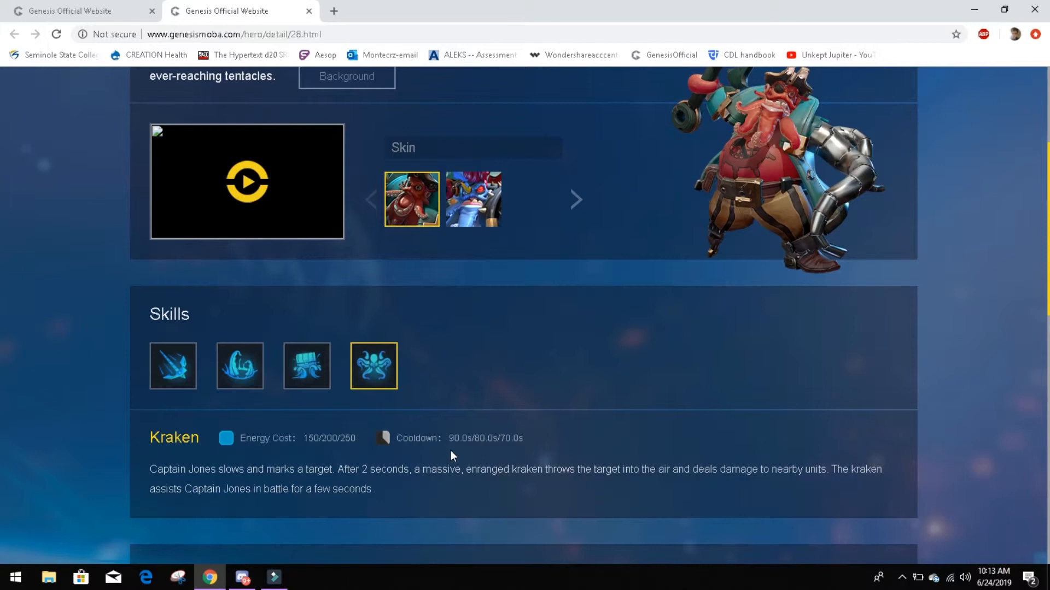
pyautogui.moveTo(468, 456)
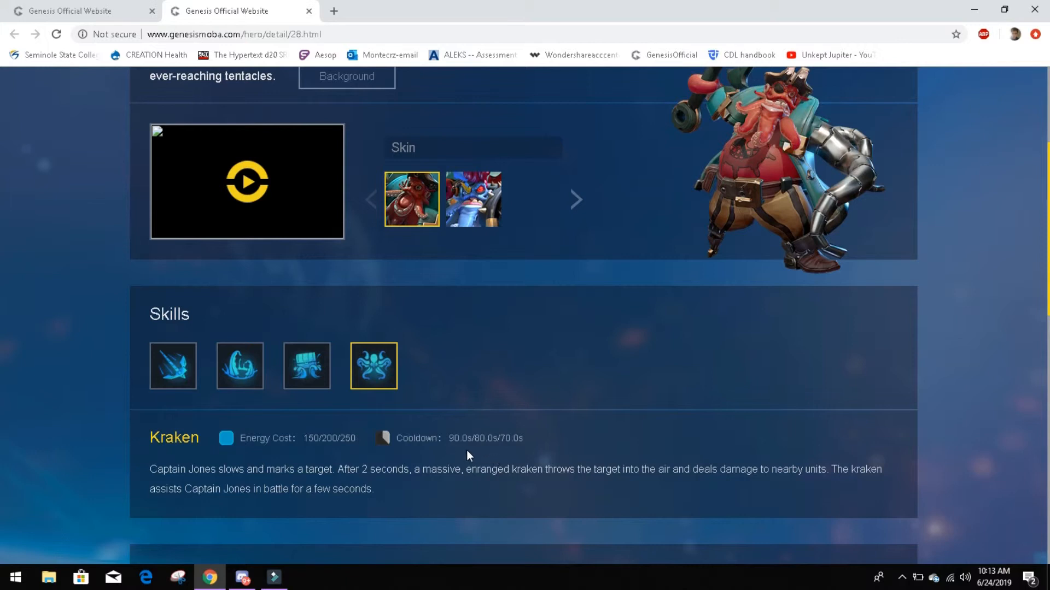
pyautogui.moveTo(515, 460)
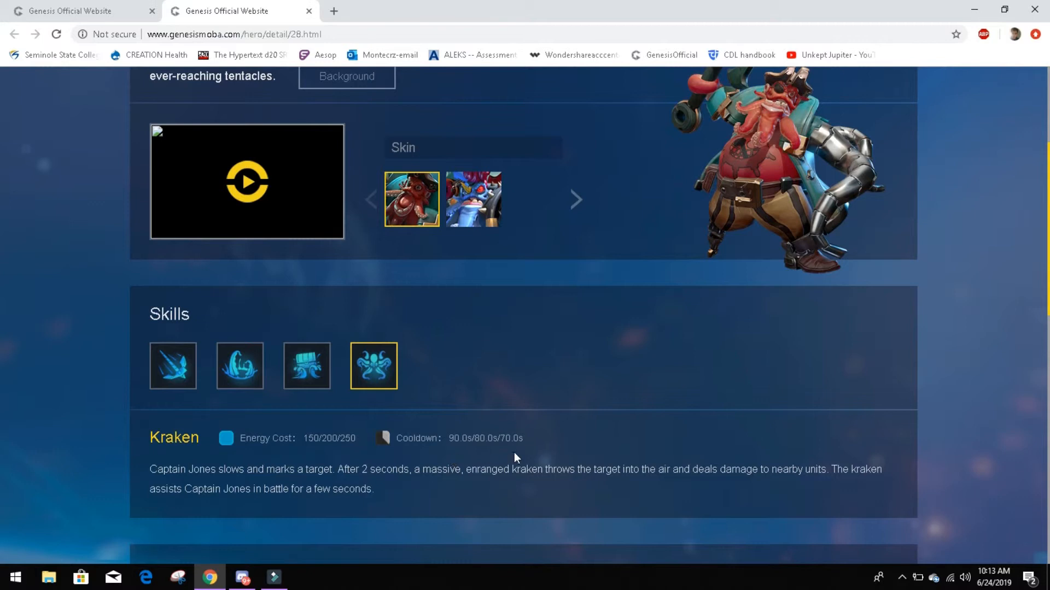
pyautogui.moveTo(496, 455)
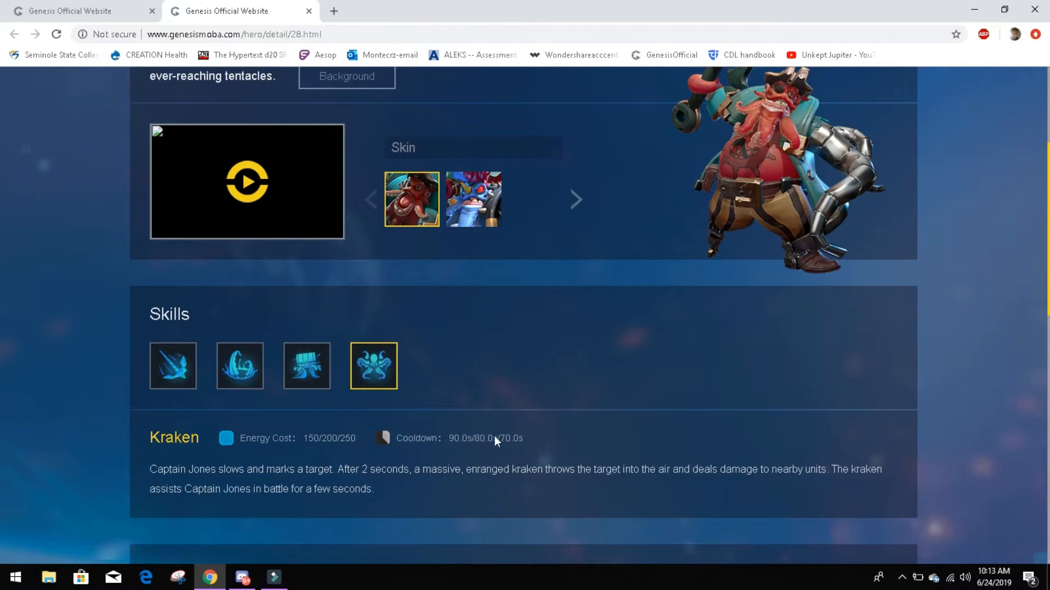
pyautogui.moveTo(444, 453)
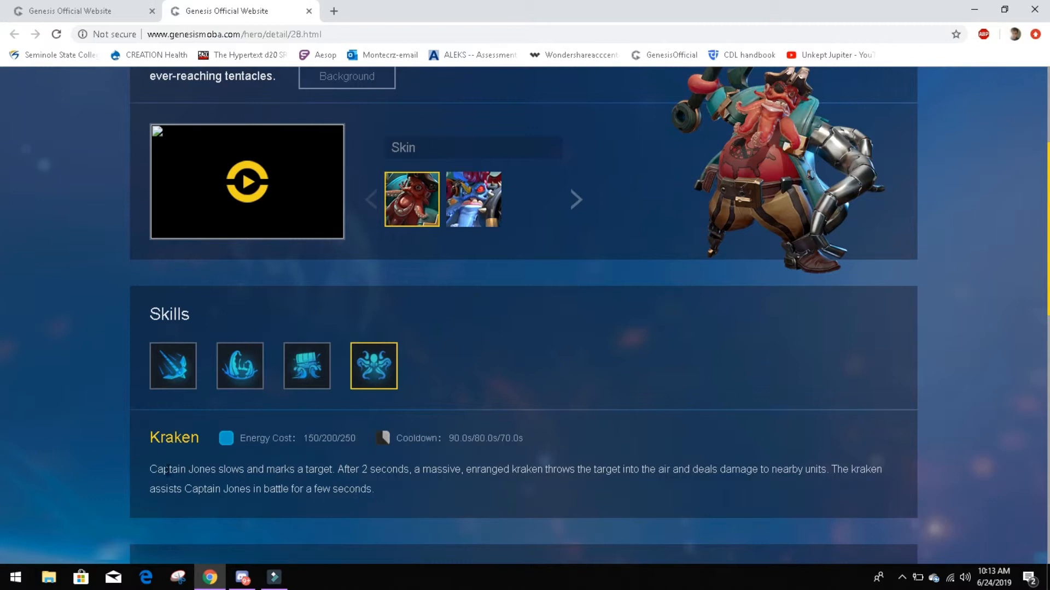
pyautogui.moveTo(458, 508)
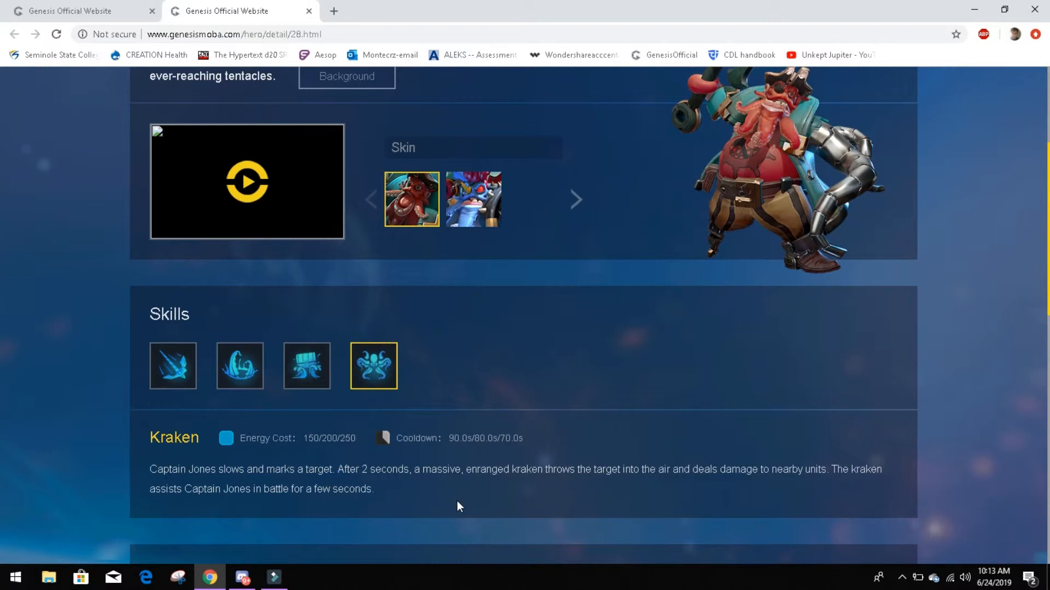
pyautogui.moveTo(432, 508)
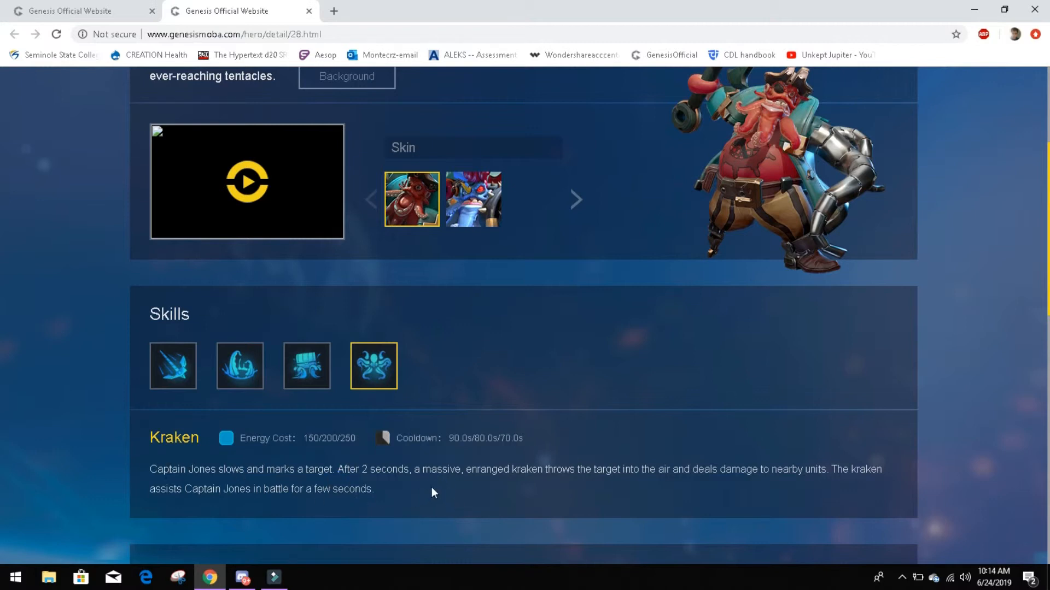
pyautogui.moveTo(658, 509)
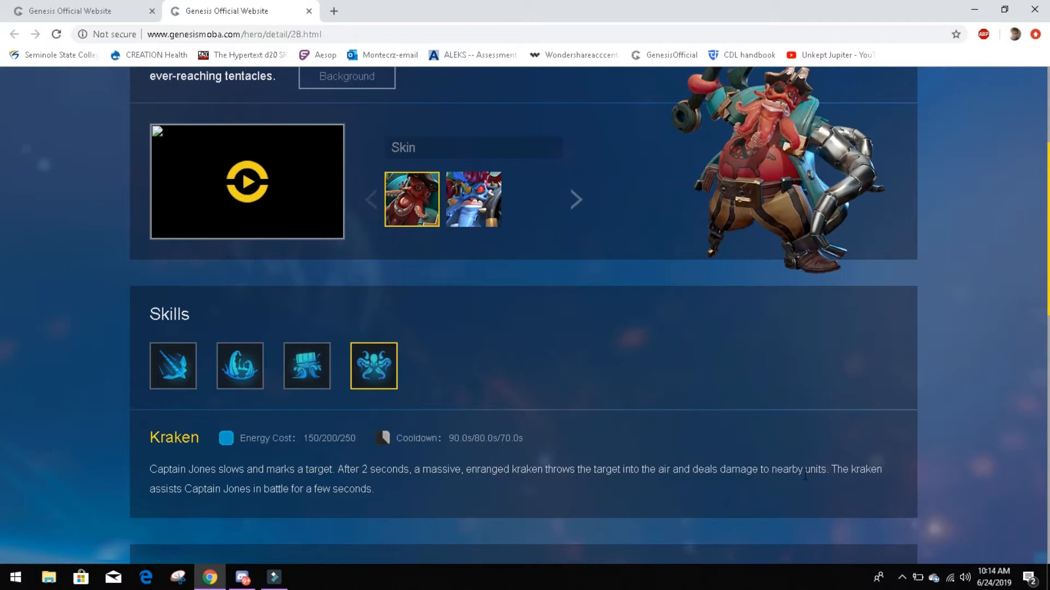
pyautogui.moveTo(263, 504)
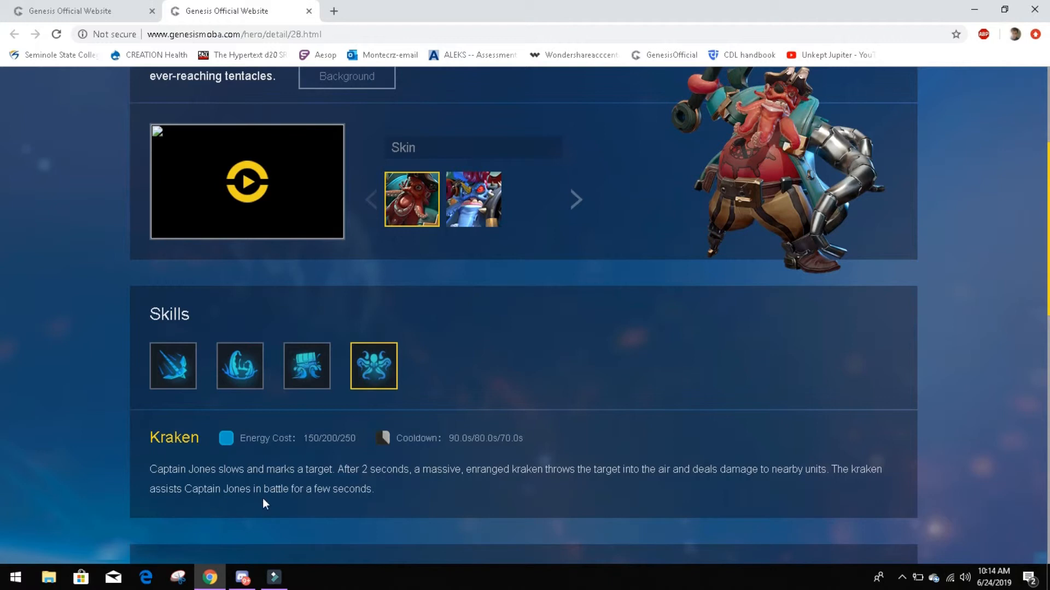
pyautogui.moveTo(487, 497)
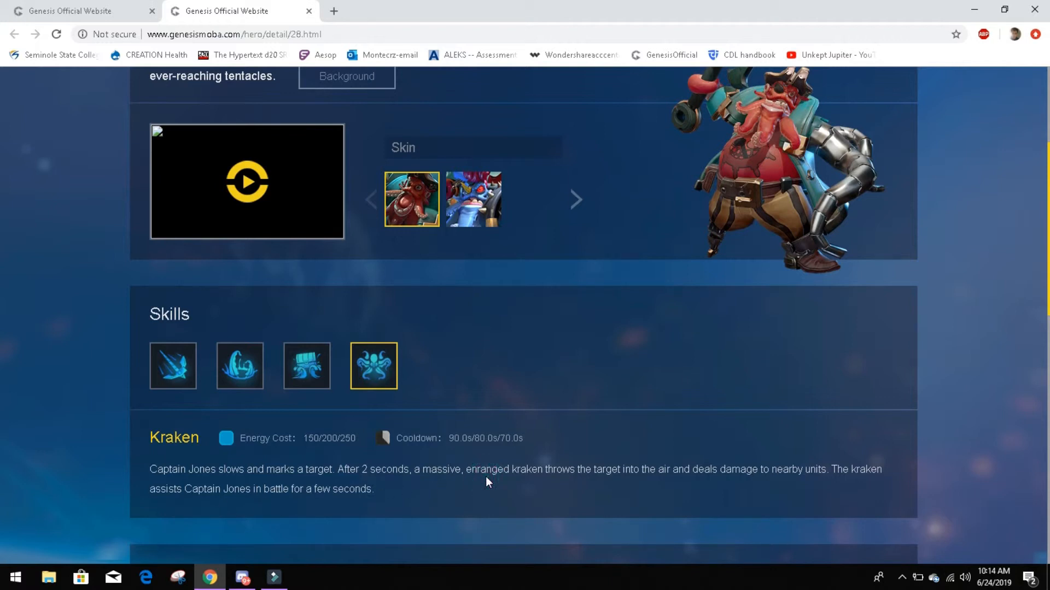
pyautogui.click(239, 365)
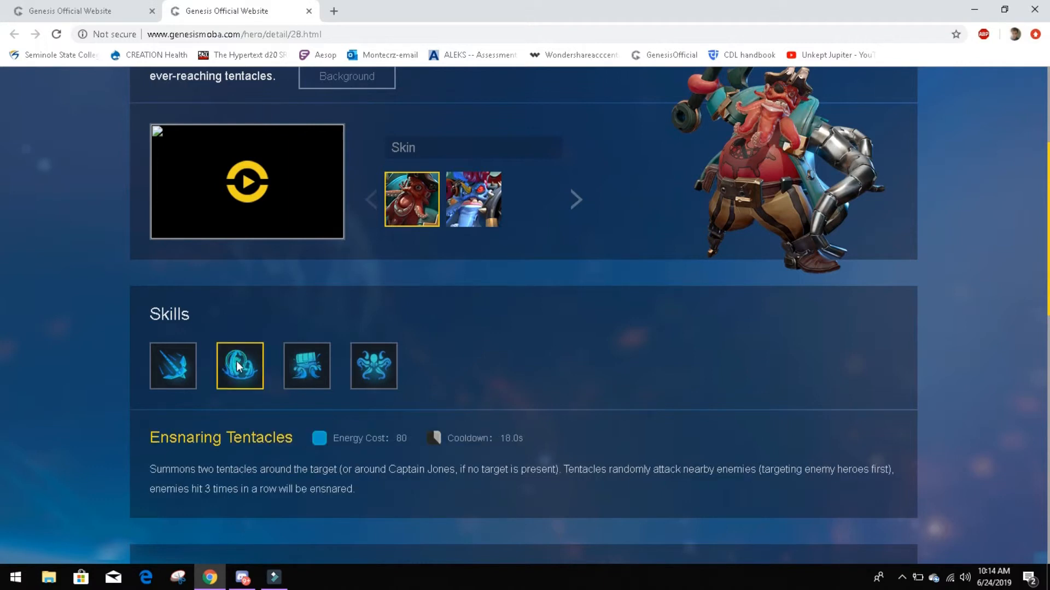
pyautogui.click(376, 365)
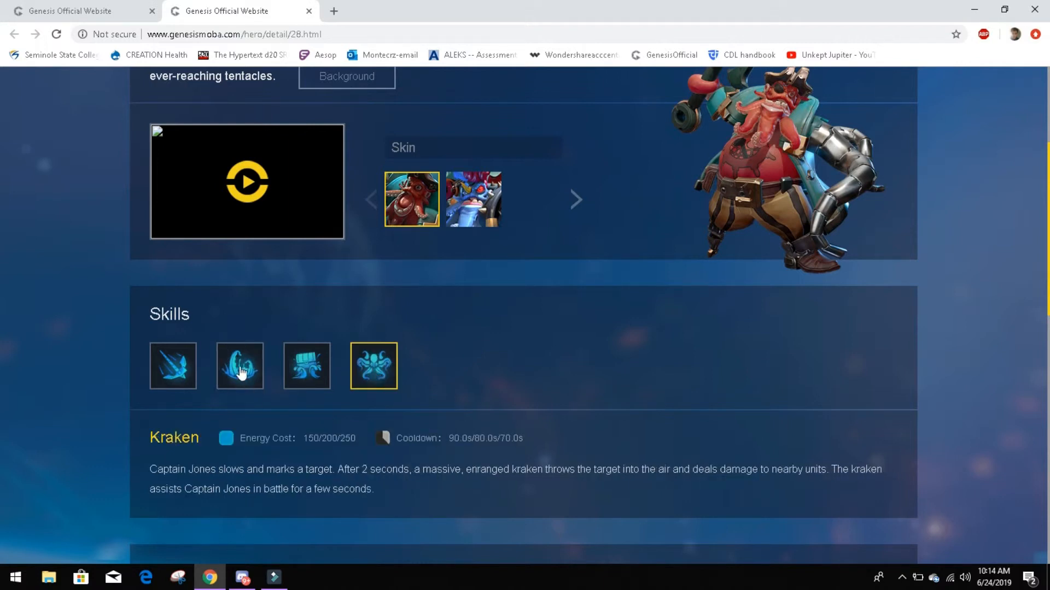
pyautogui.moveTo(247, 382)
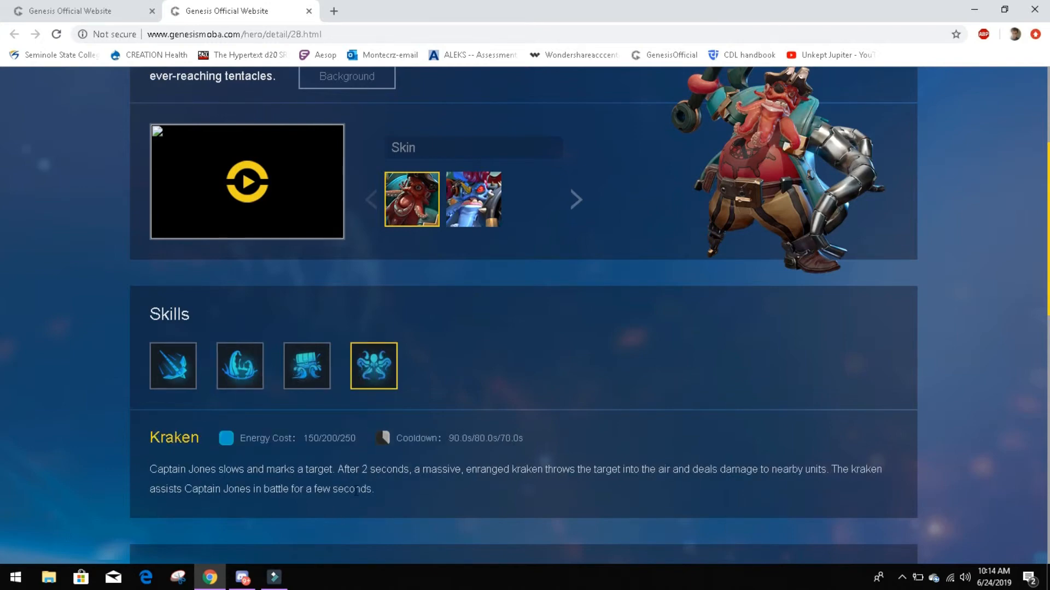
pyautogui.click(240, 367)
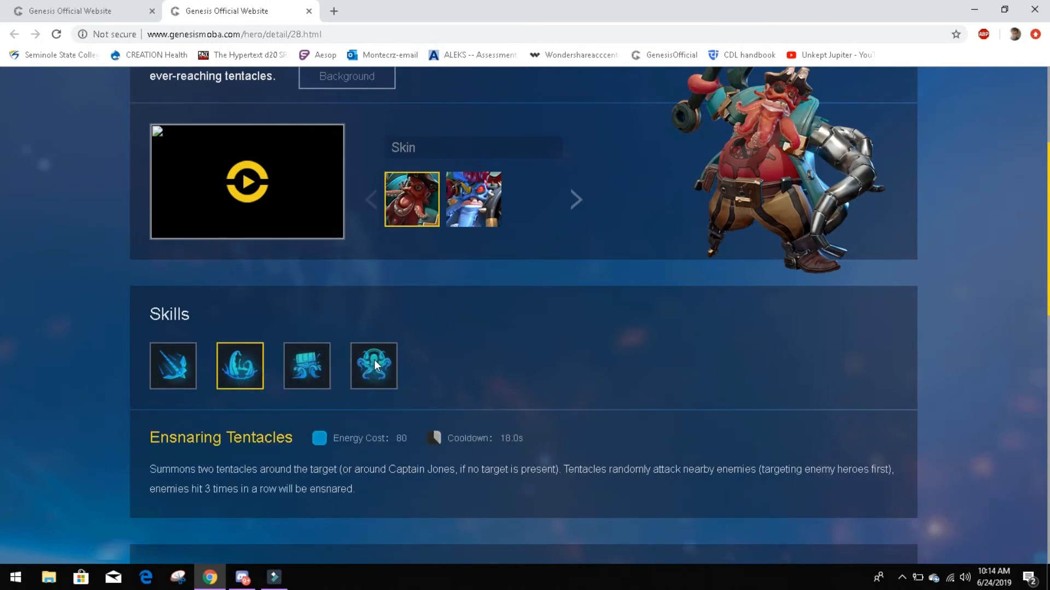
pyautogui.click(373, 366)
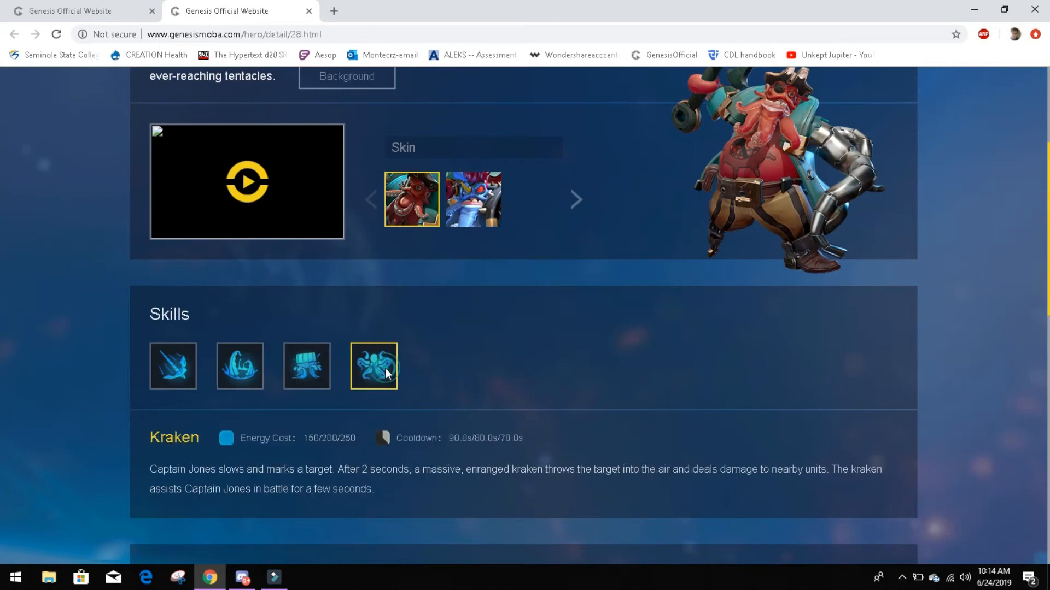
pyautogui.moveTo(265, 371)
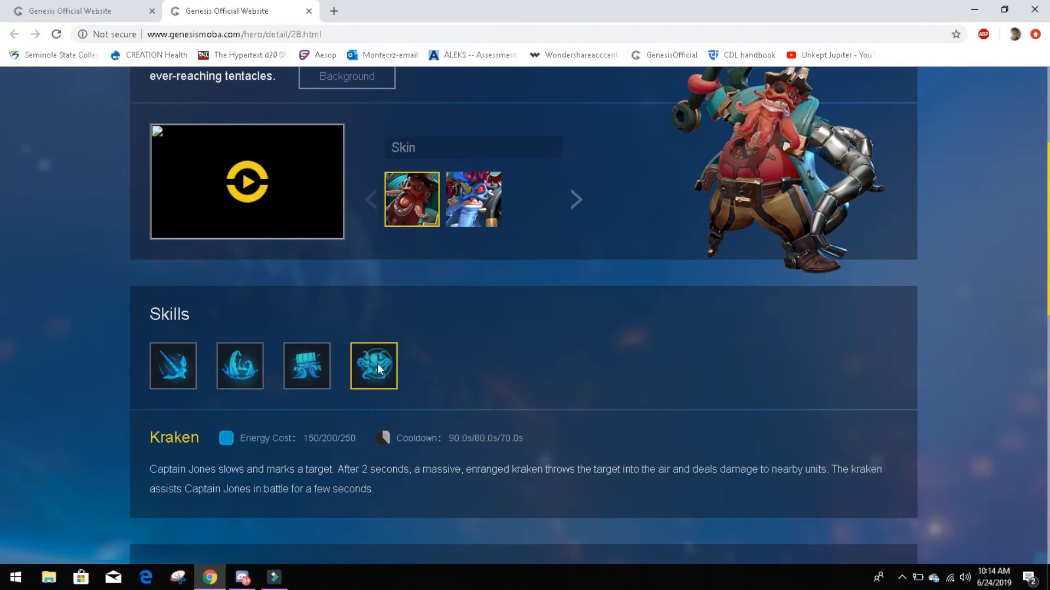
pyautogui.click(306, 366)
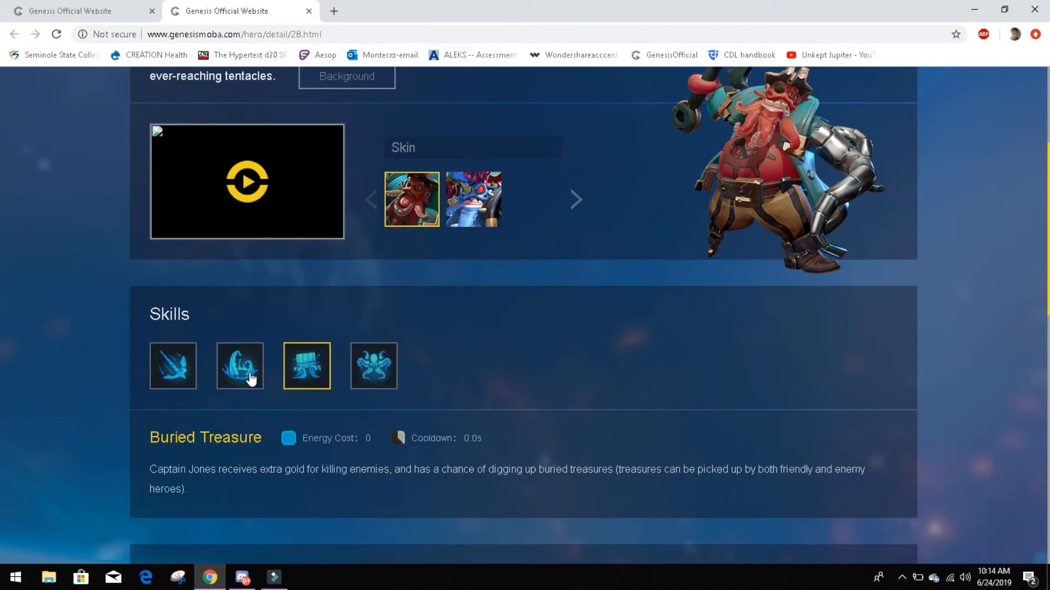
pyautogui.click(239, 365)
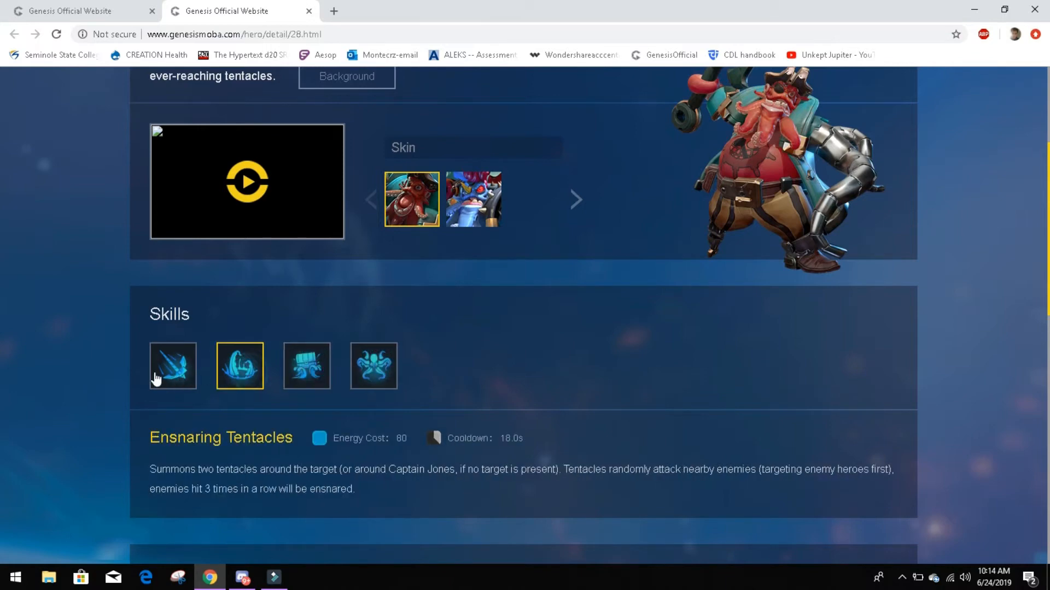
pyautogui.click(374, 365)
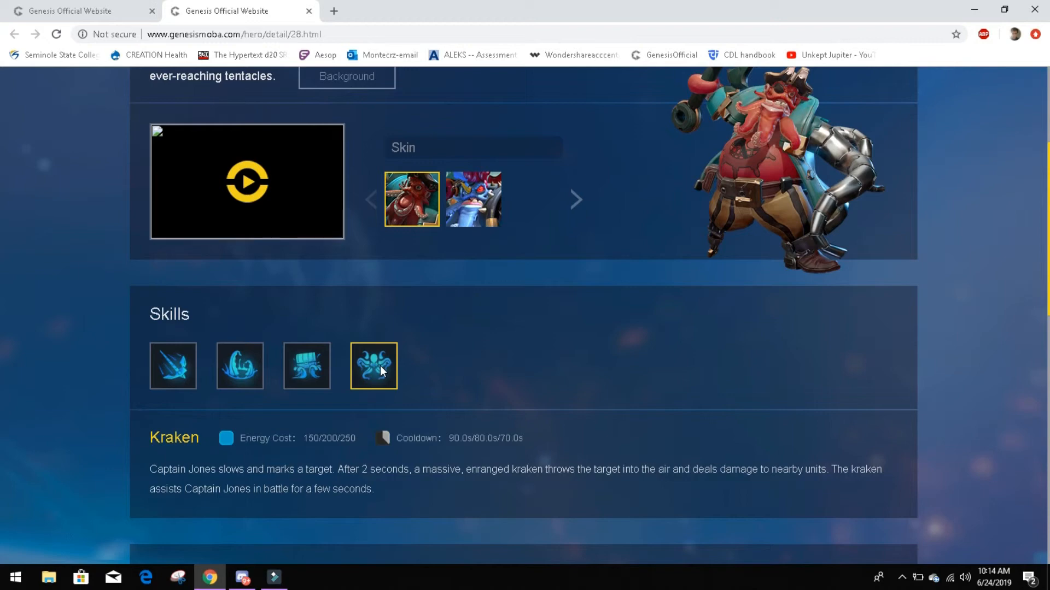
pyautogui.click(240, 365)
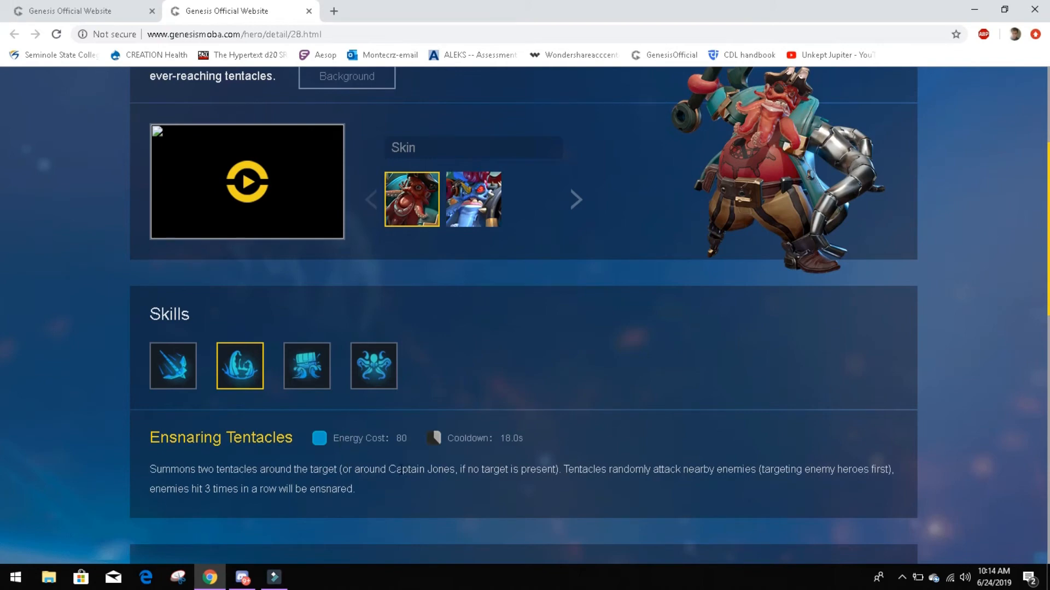
pyautogui.moveTo(476, 502)
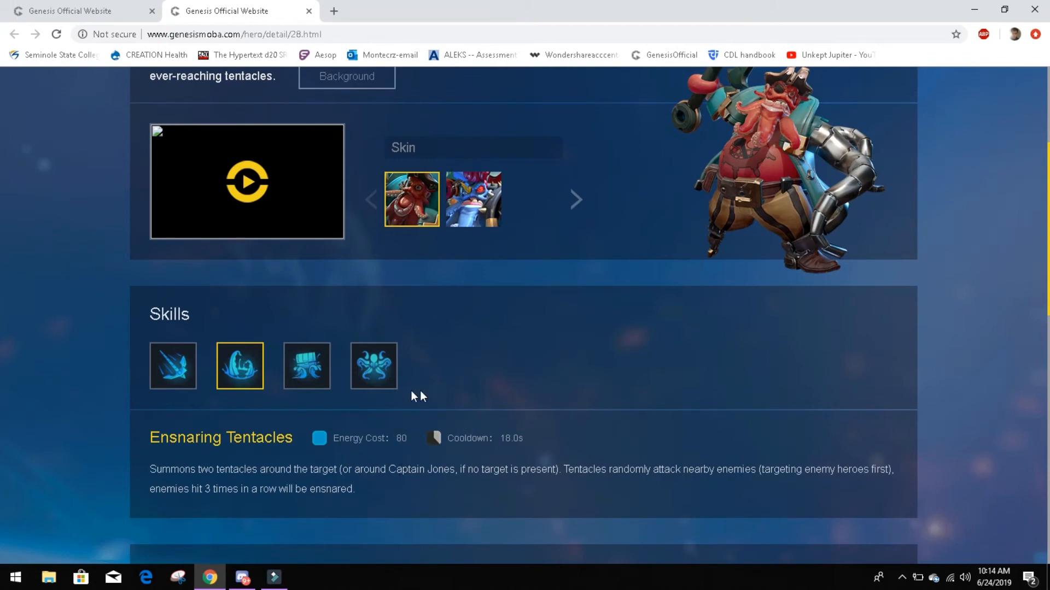
pyautogui.moveTo(365, 376)
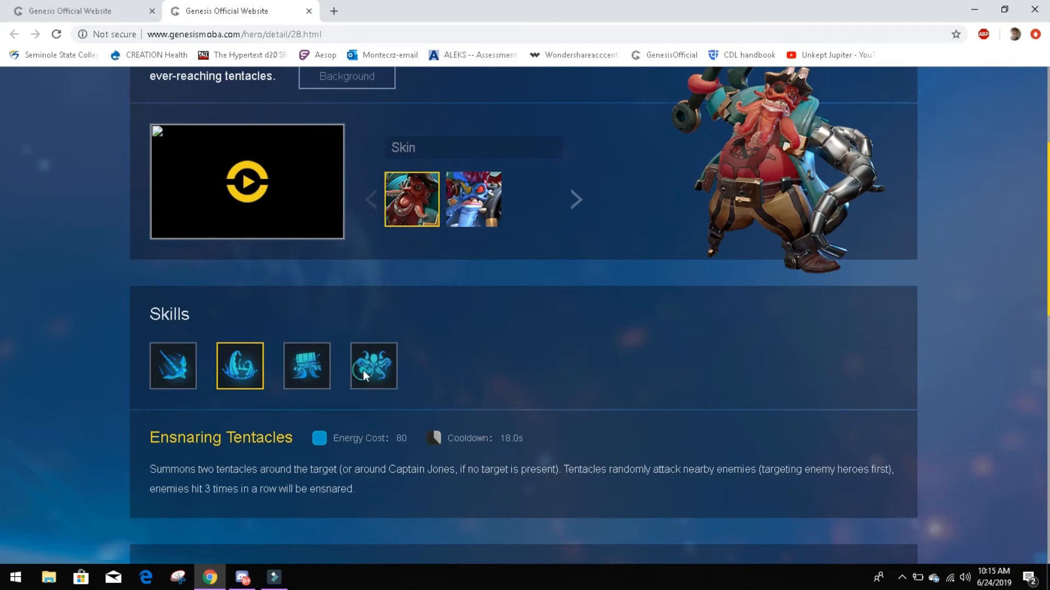
pyautogui.click(373, 367)
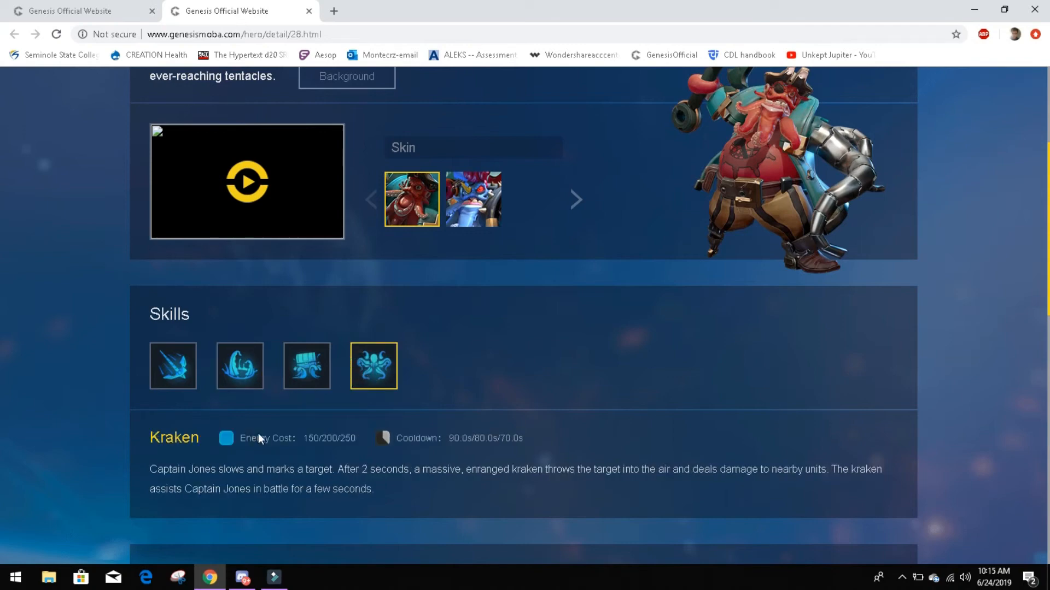
pyautogui.moveTo(376, 478)
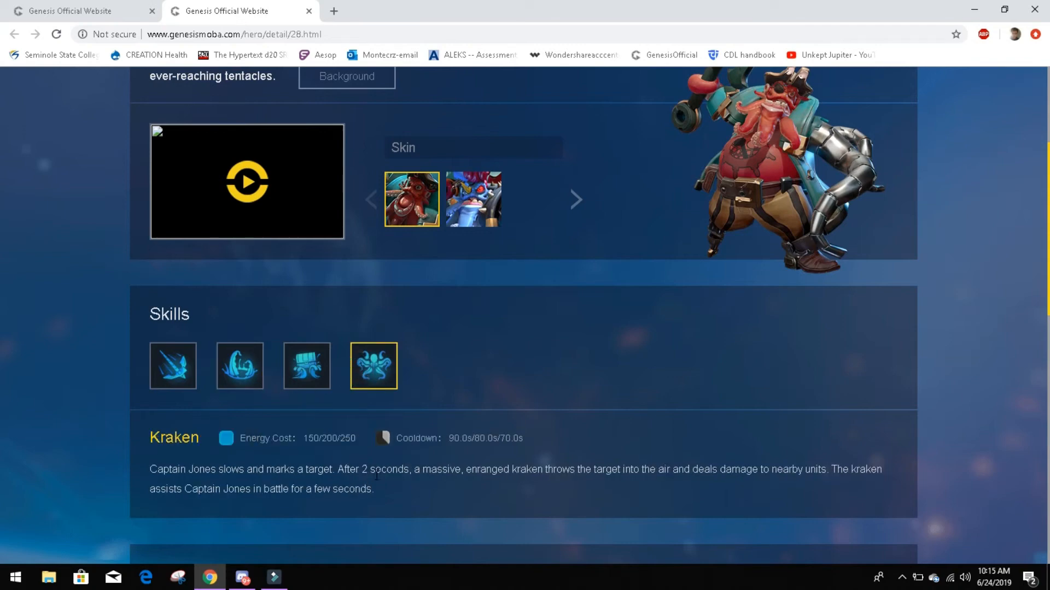
pyautogui.moveTo(422, 497)
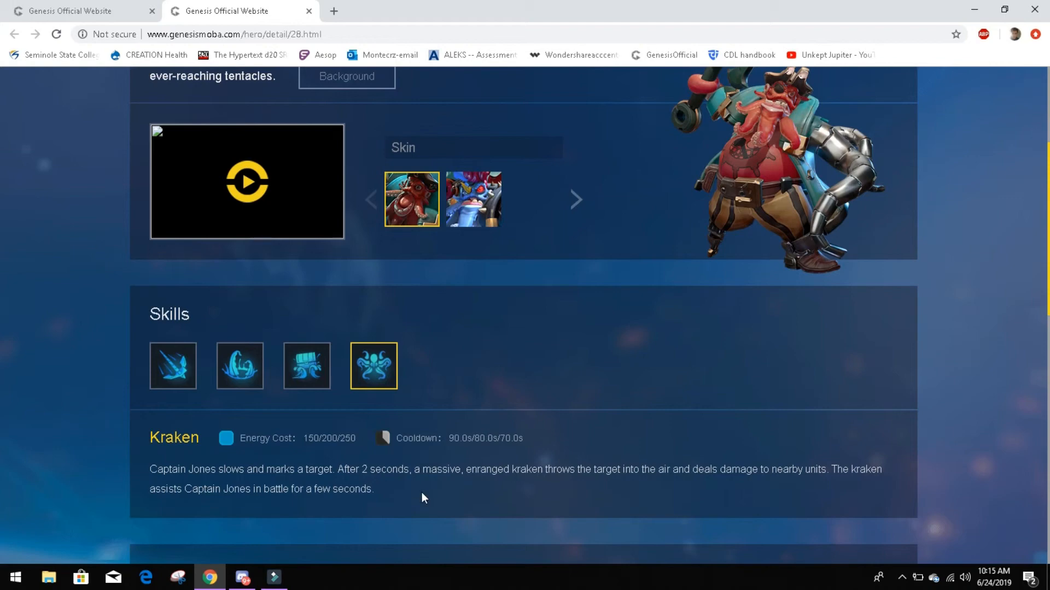
pyautogui.moveTo(197, 463)
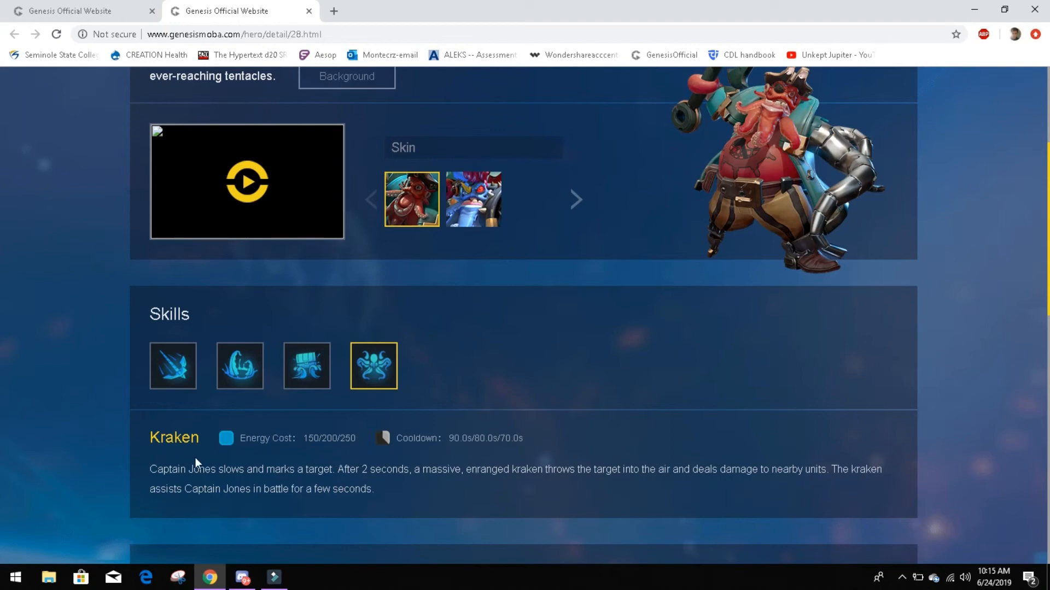
pyautogui.moveTo(544, 506)
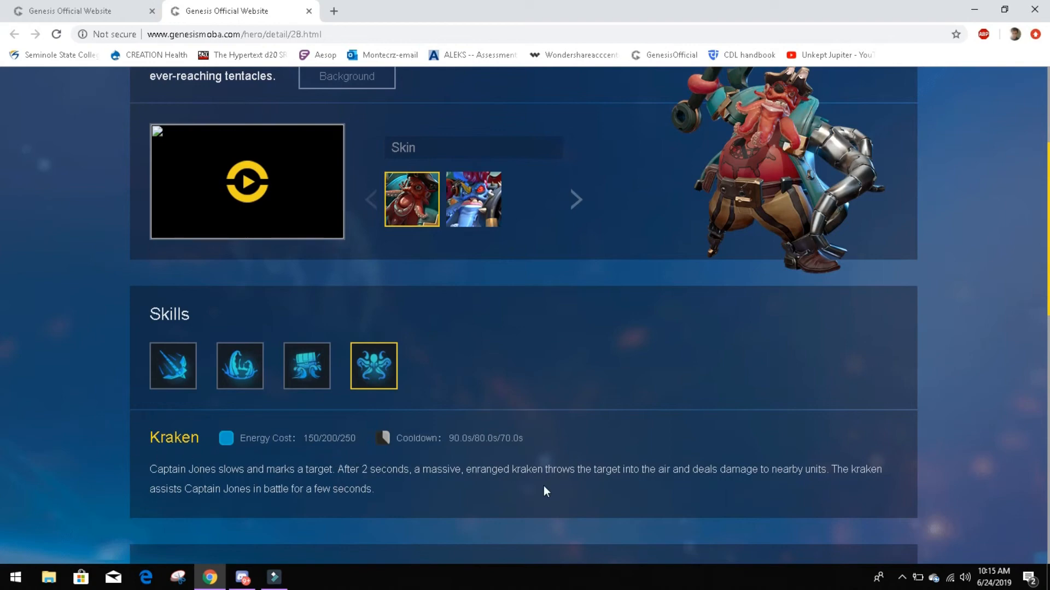
pyautogui.moveTo(202, 510)
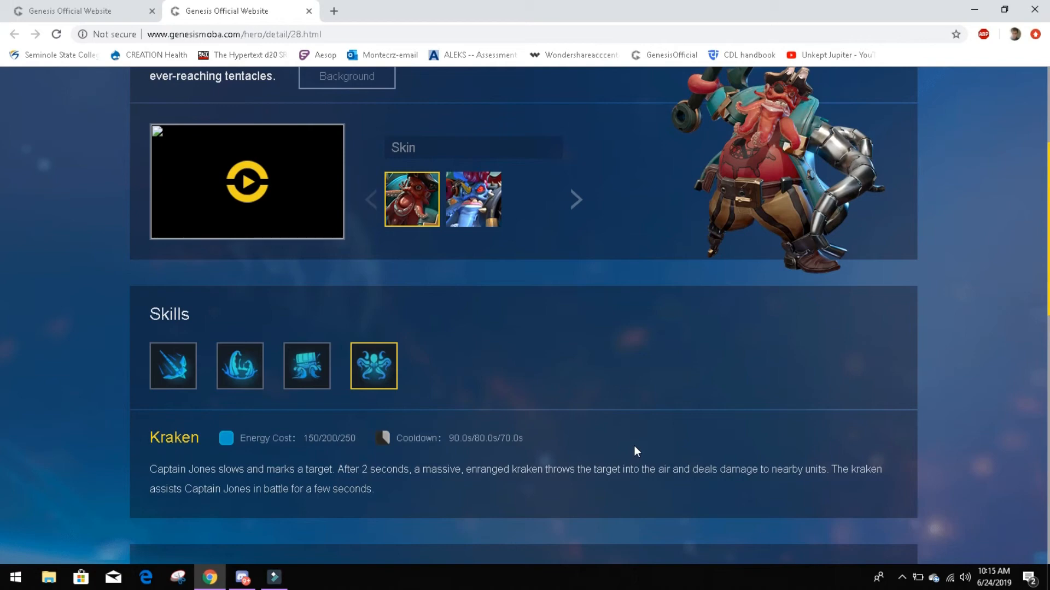
pyautogui.moveTo(356, 451)
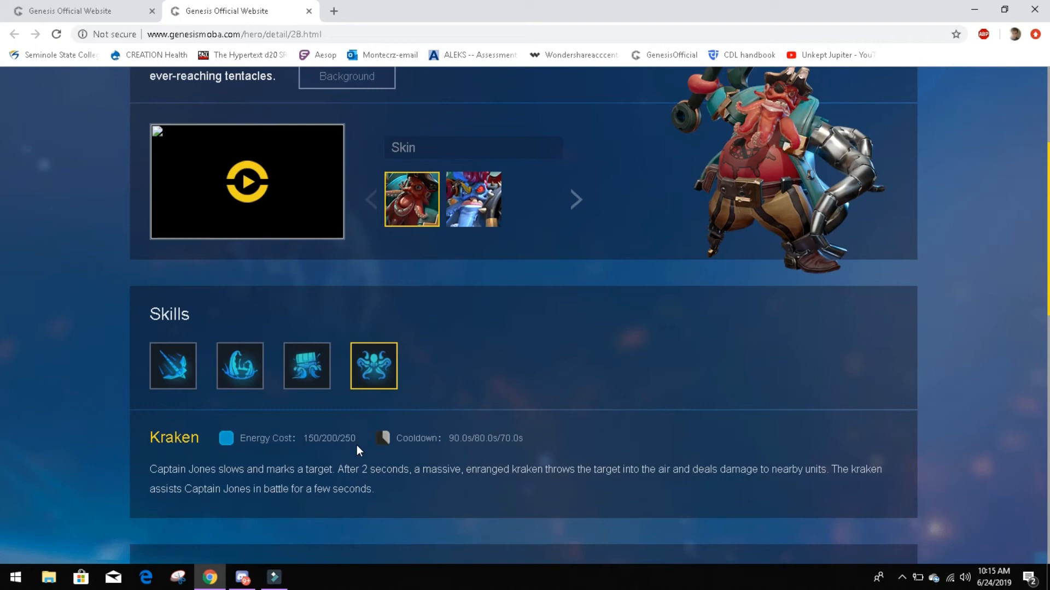
pyautogui.click(239, 365)
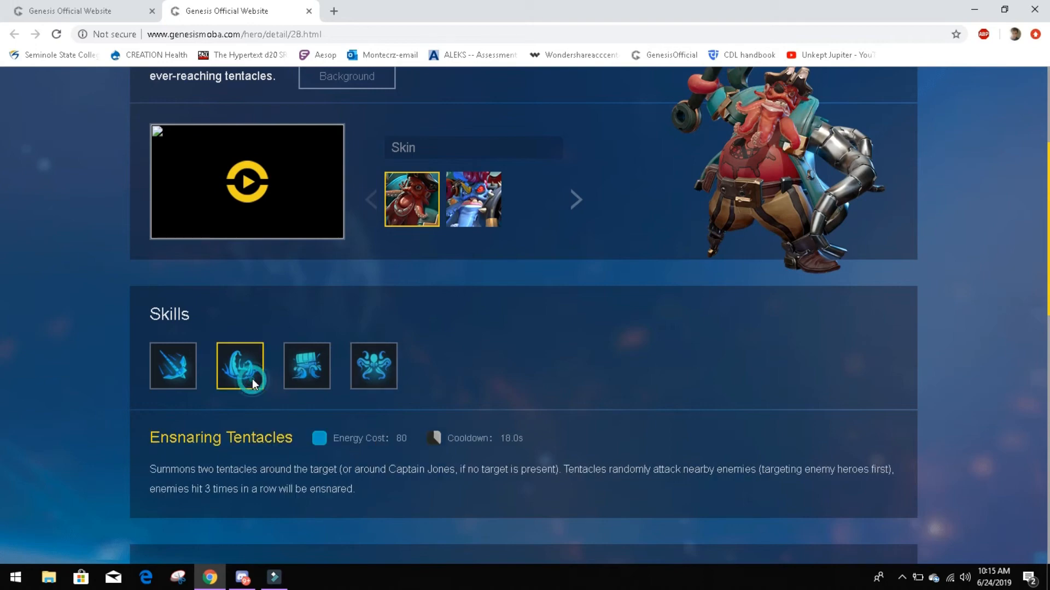
pyautogui.click(173, 366)
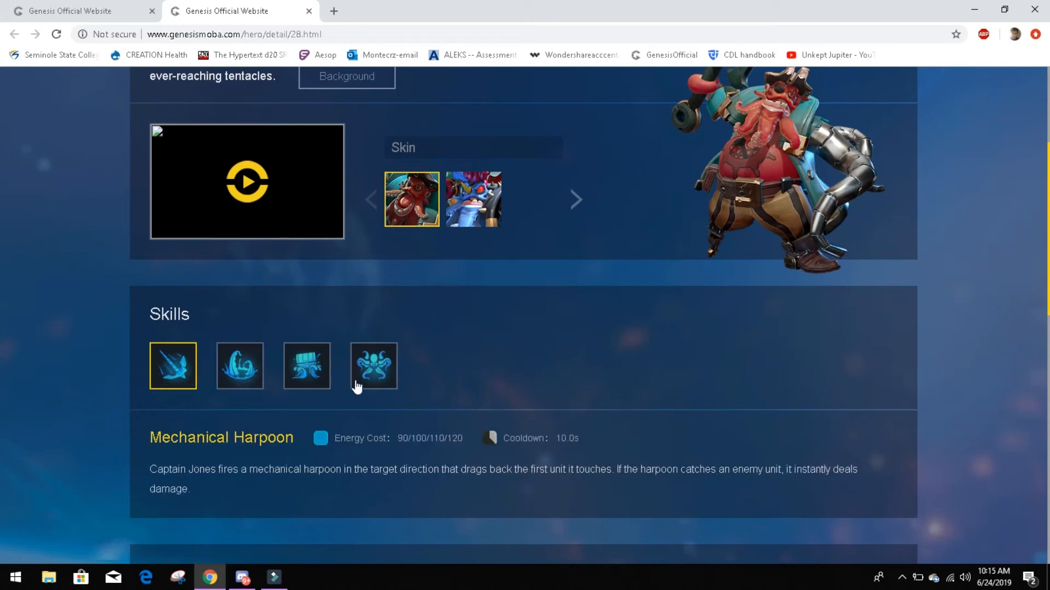
pyautogui.click(374, 366)
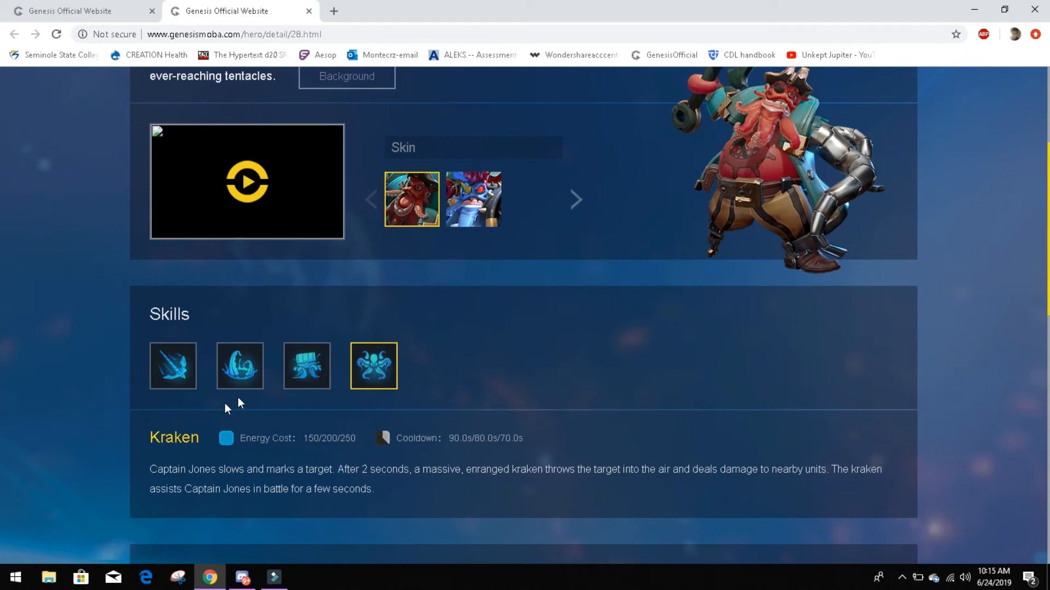
pyautogui.click(306, 367)
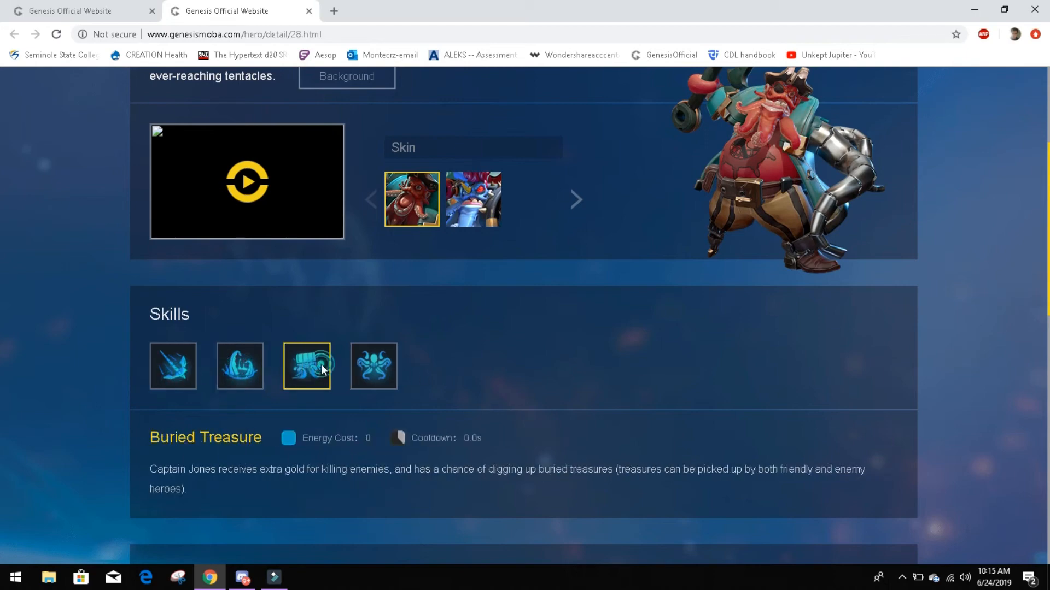
pyautogui.click(374, 366)
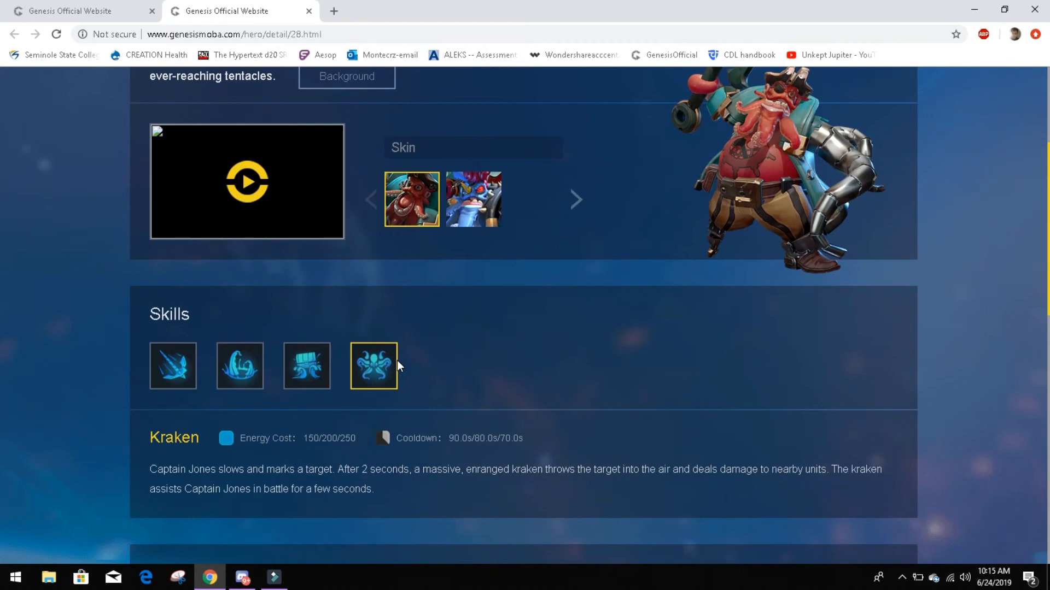